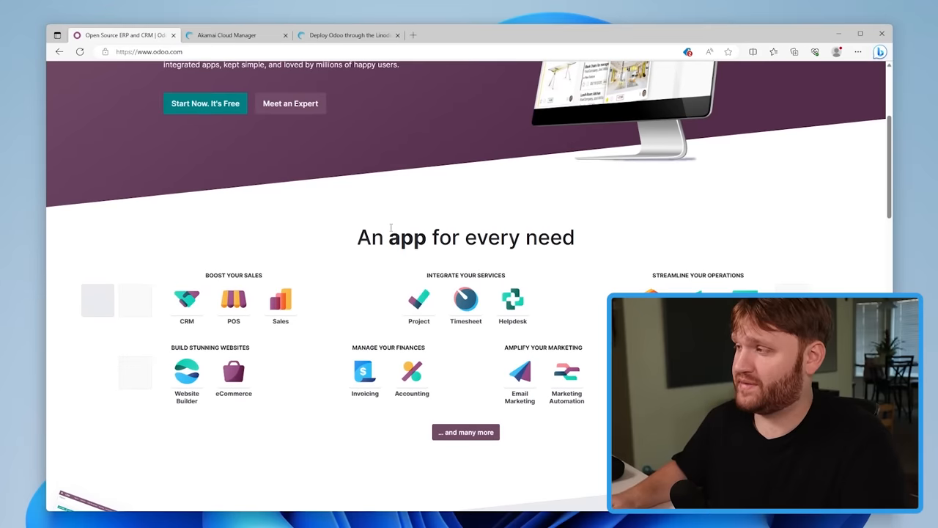
mouse_move(724, 135)
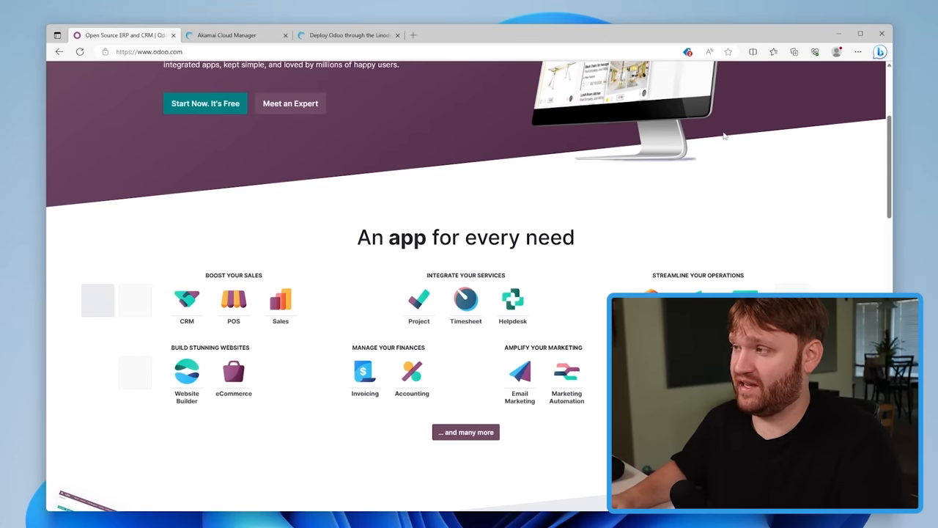
mouse_move(492, 419)
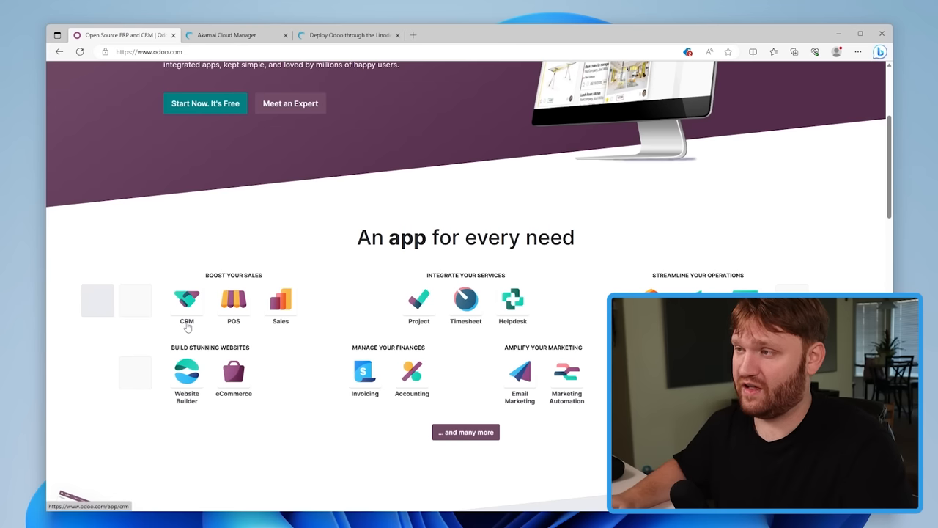
mouse_move(153, 367)
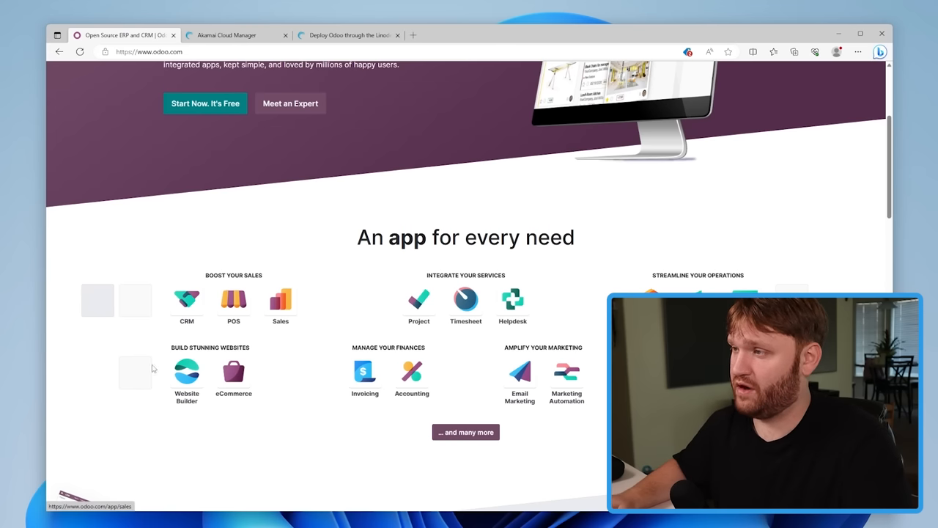
mouse_move(273, 388)
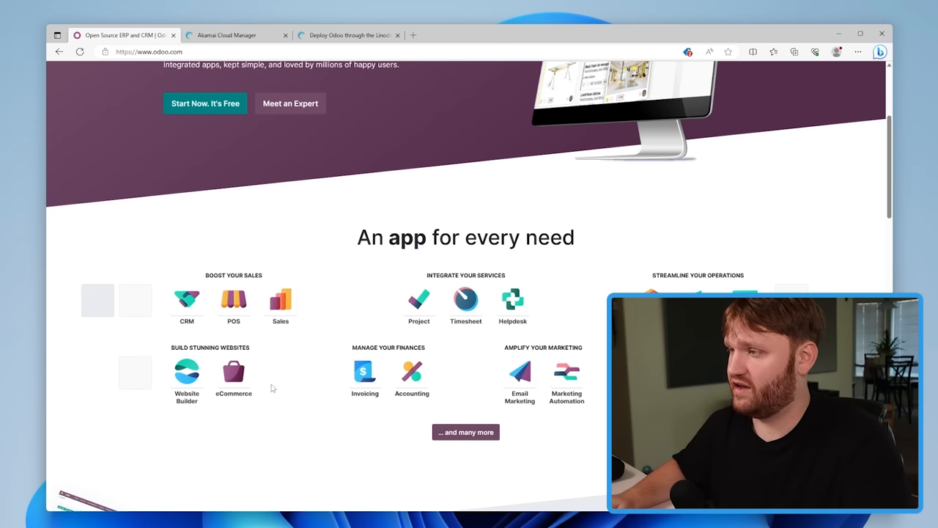
mouse_move(520, 374)
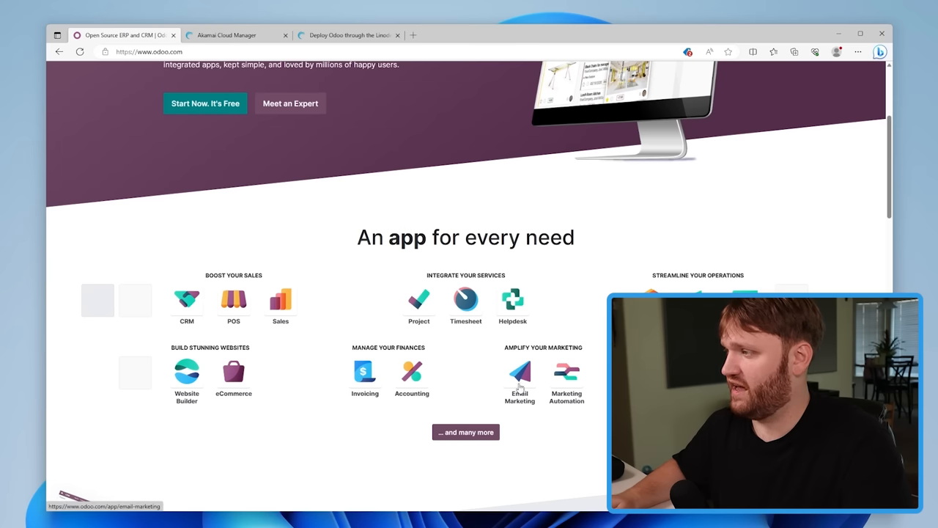
mouse_move(492, 304)
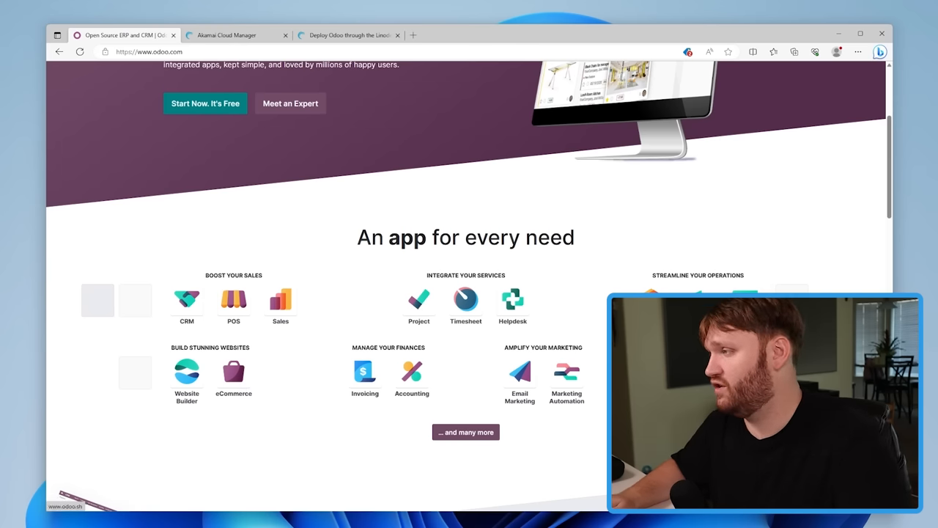
mouse_move(348, 305)
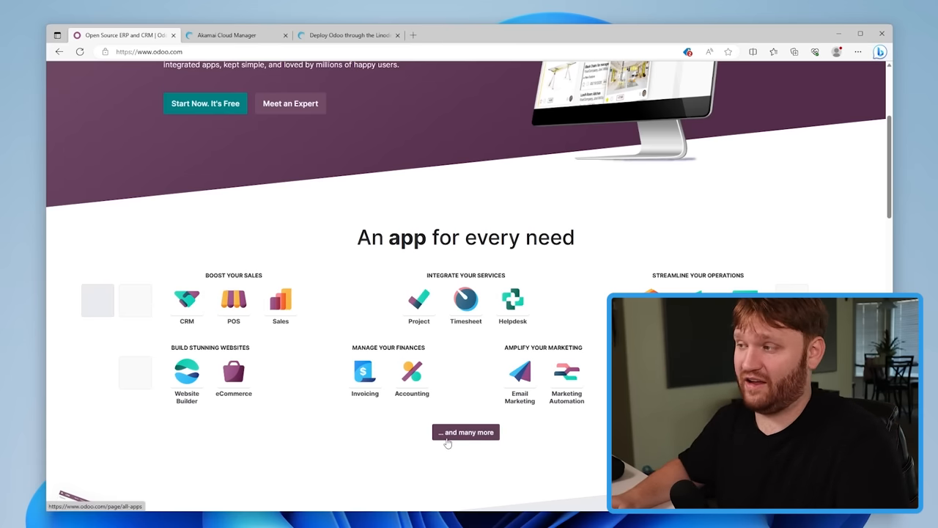
Open '... and many more' to browse all Odoo apps, down to Customization Tool and back up
click(466, 432)
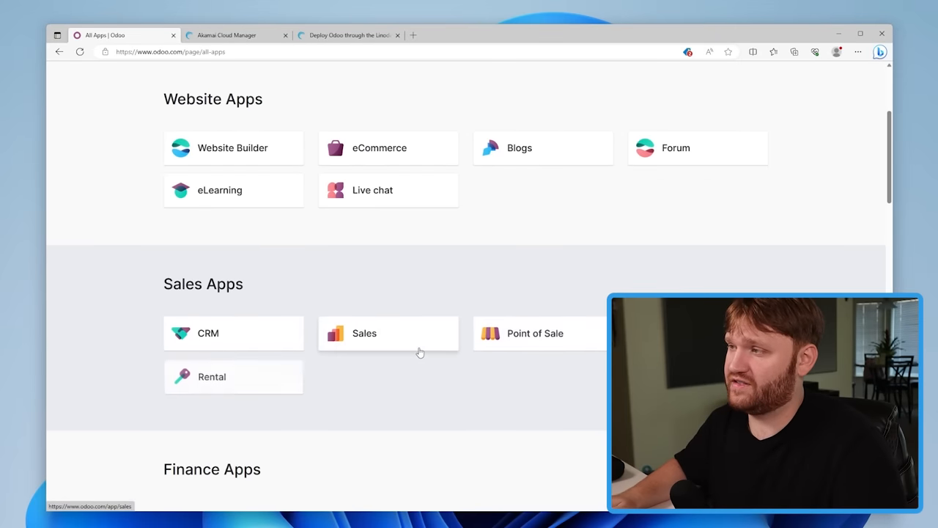
scroll(down, 3)
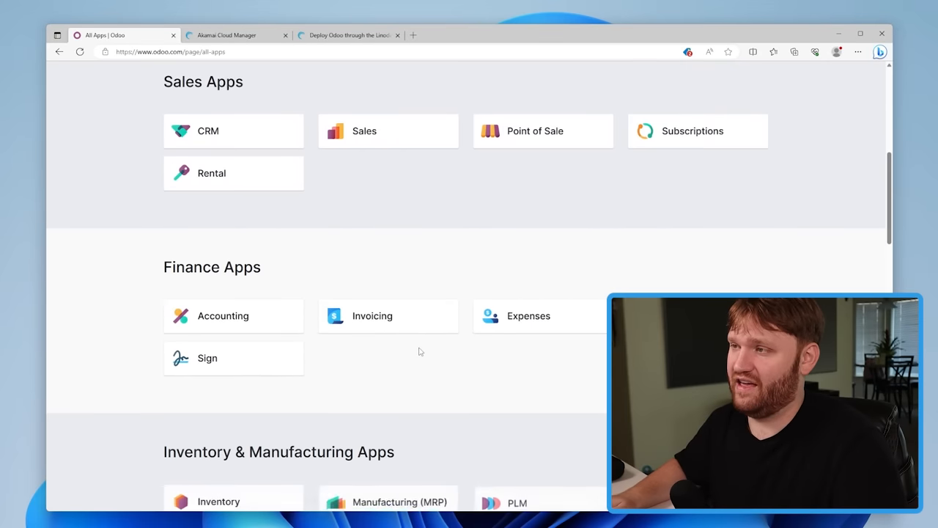
scroll(down, 3)
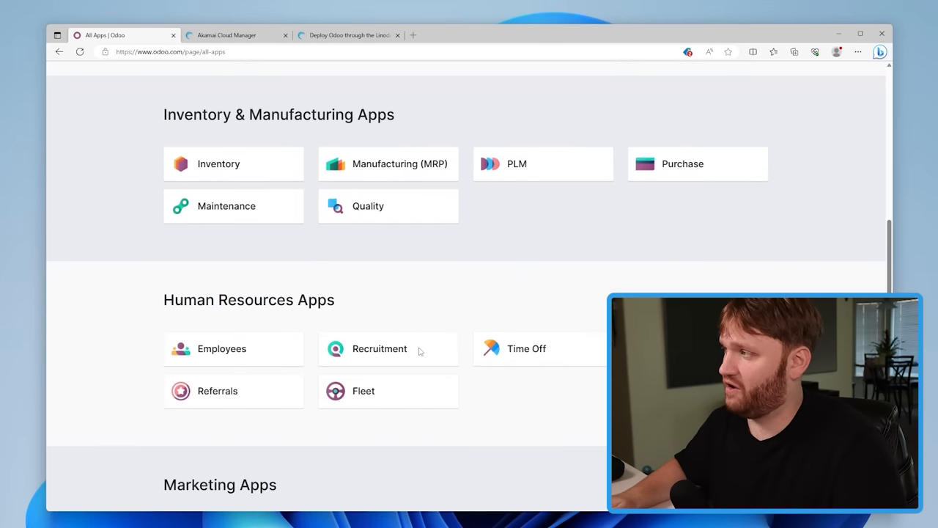
scroll(down, 3)
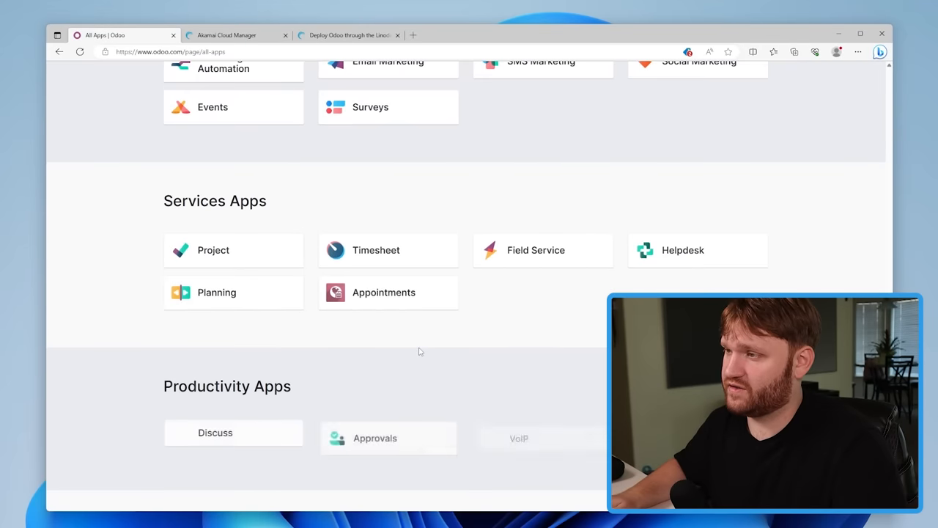
scroll(down, 3)
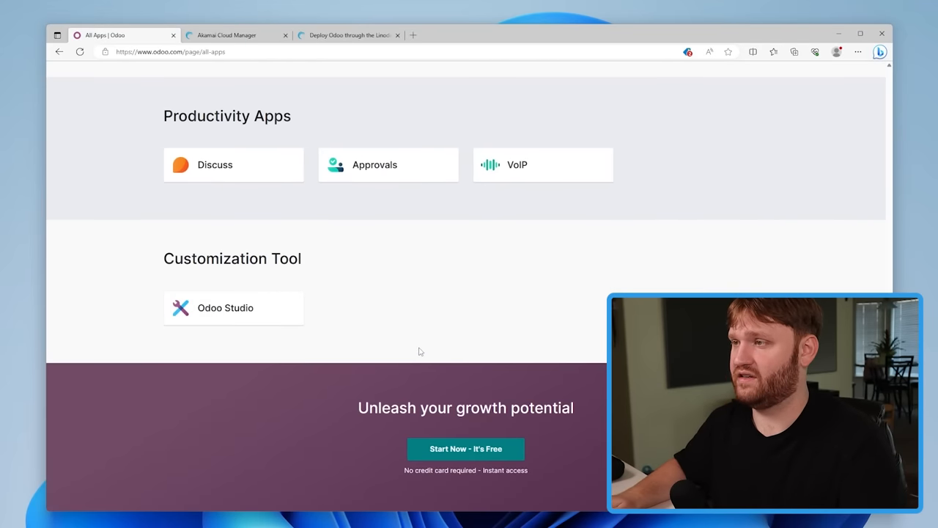
mouse_move(390, 364)
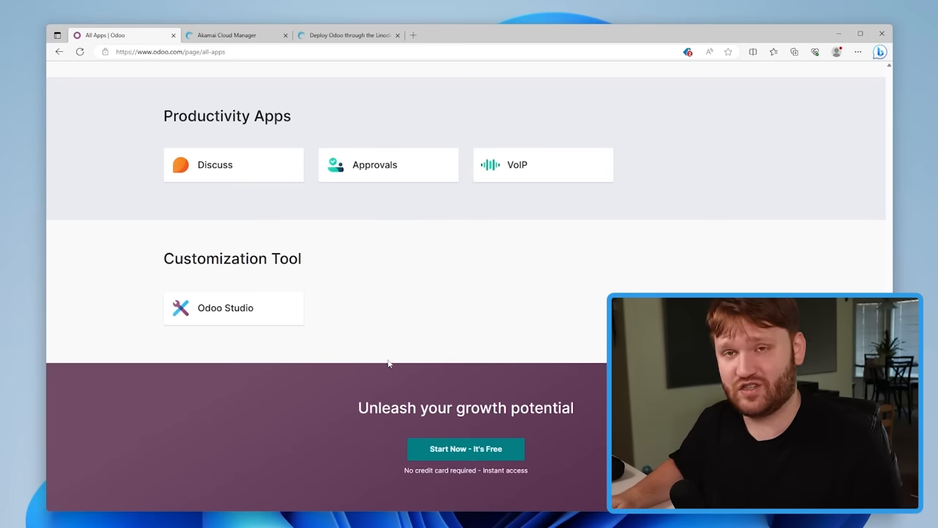
scroll(up, 3)
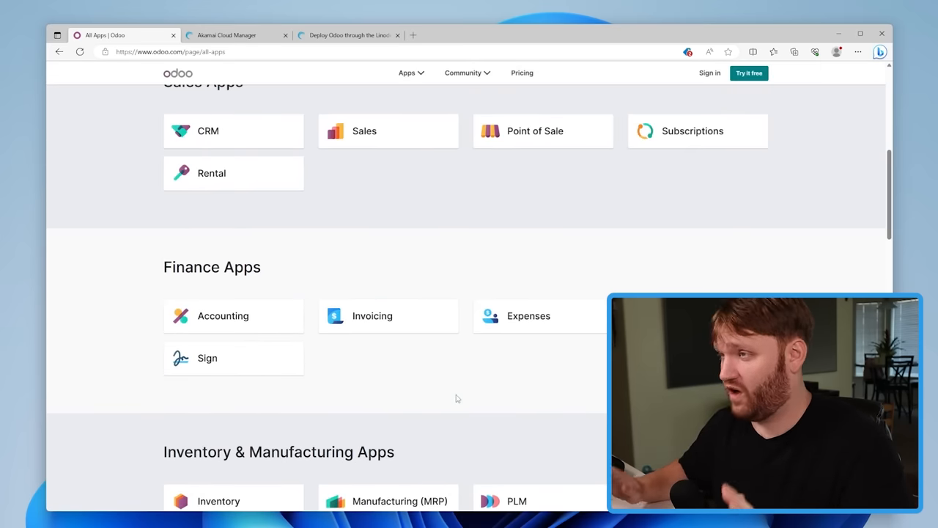
Return to the Linode Create Marketplace tab showing Odoo for the 'odoo' search
click(226, 35)
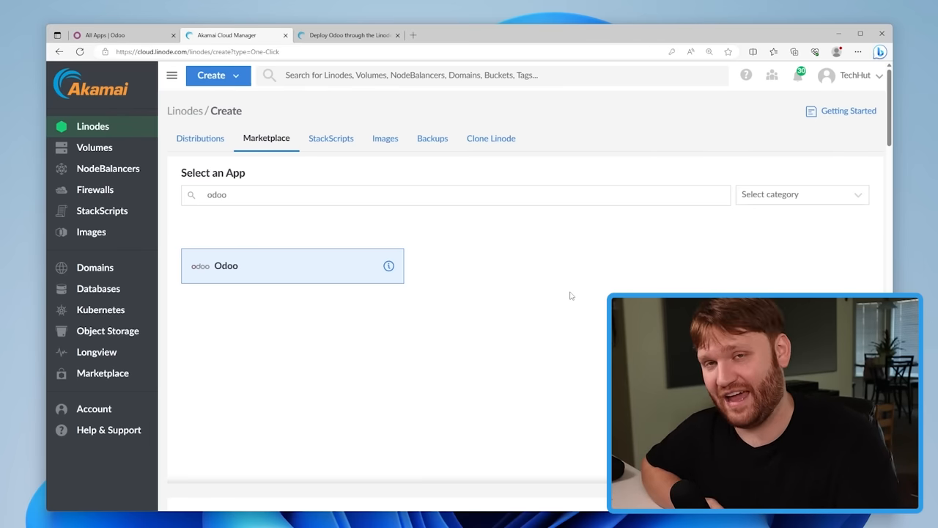
Read through the 'Deploy Odoo through the Linode Marketplace' guide, then return toward the top
click(349, 35)
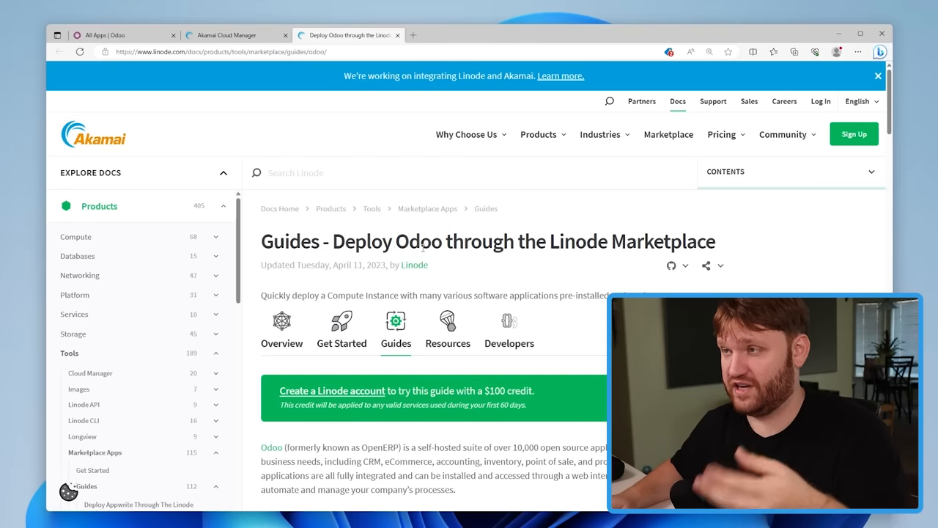
scroll(down, 3)
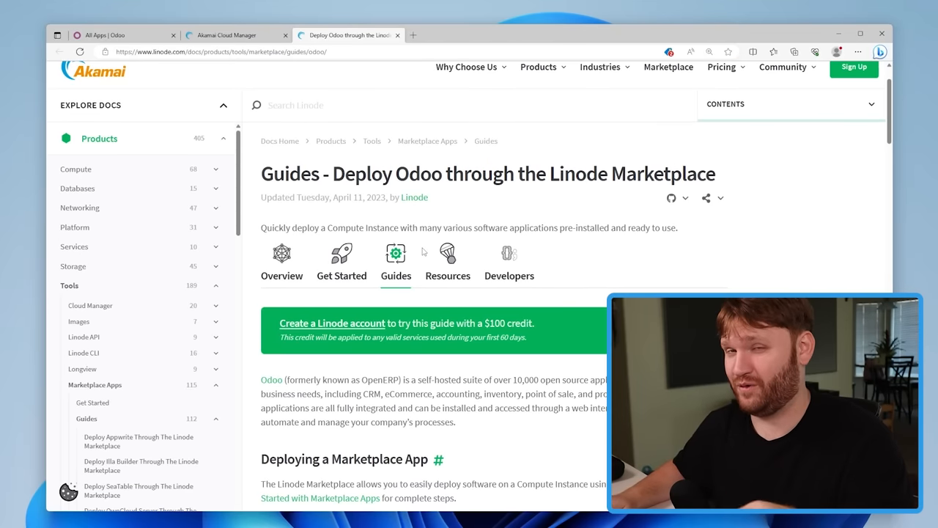
scroll(down, 3)
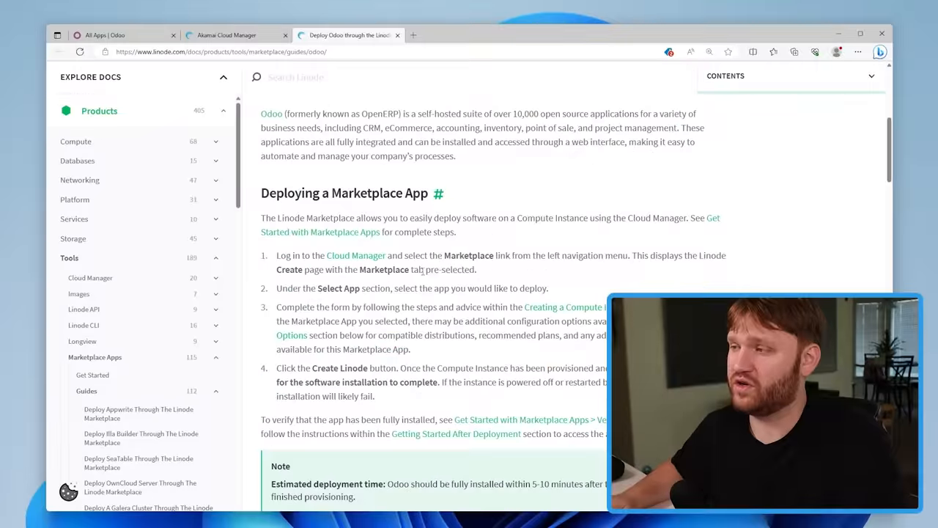
scroll(down, 3)
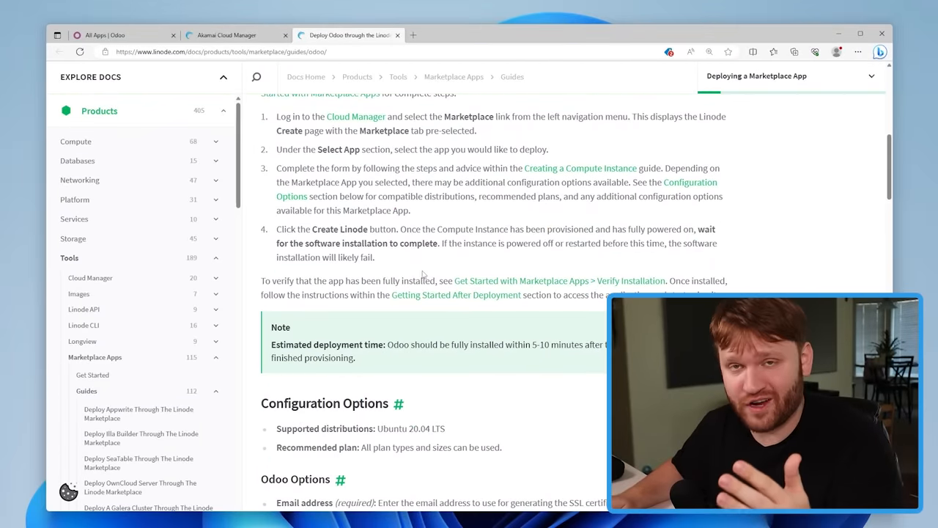
scroll(down, 3)
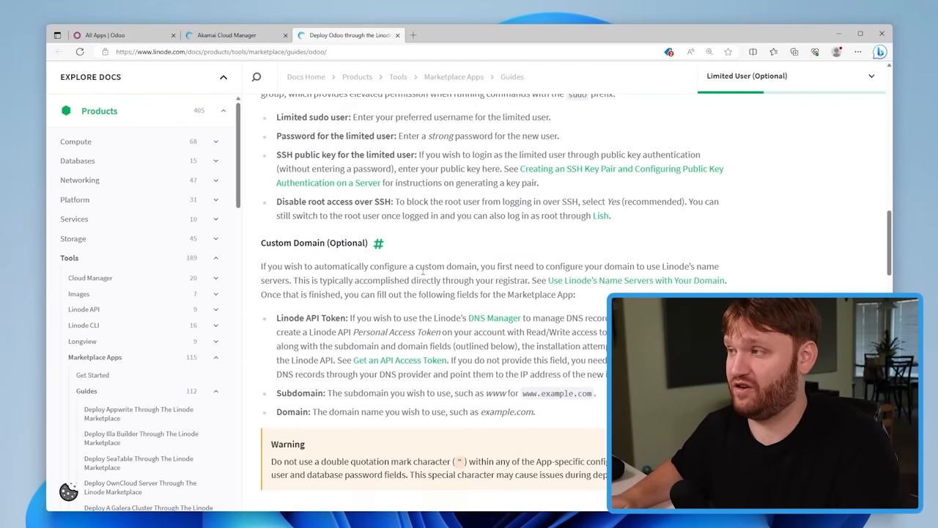
scroll(down, 3)
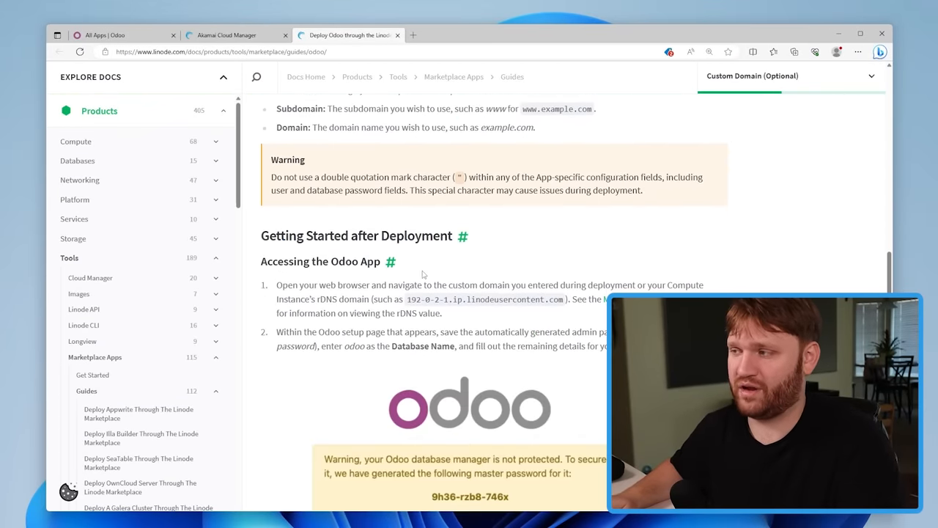
scroll(down, 3)
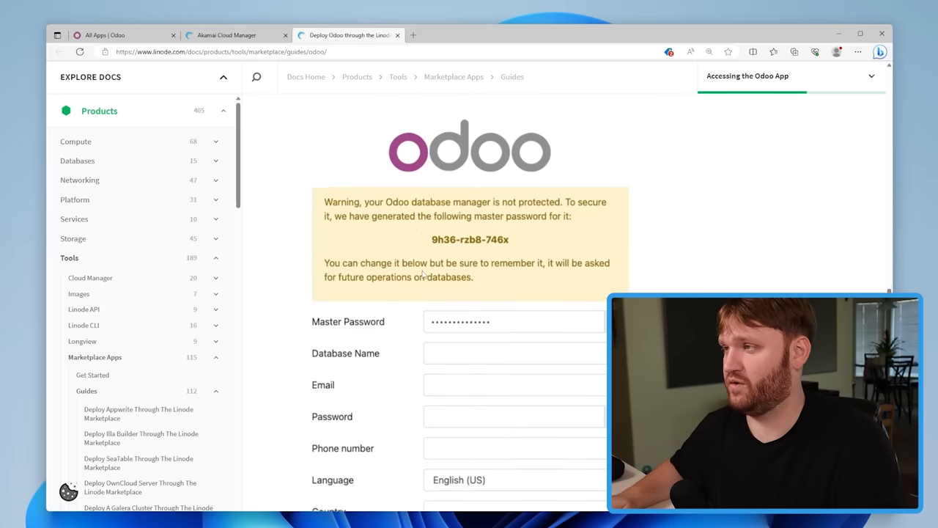
scroll(down, 3)
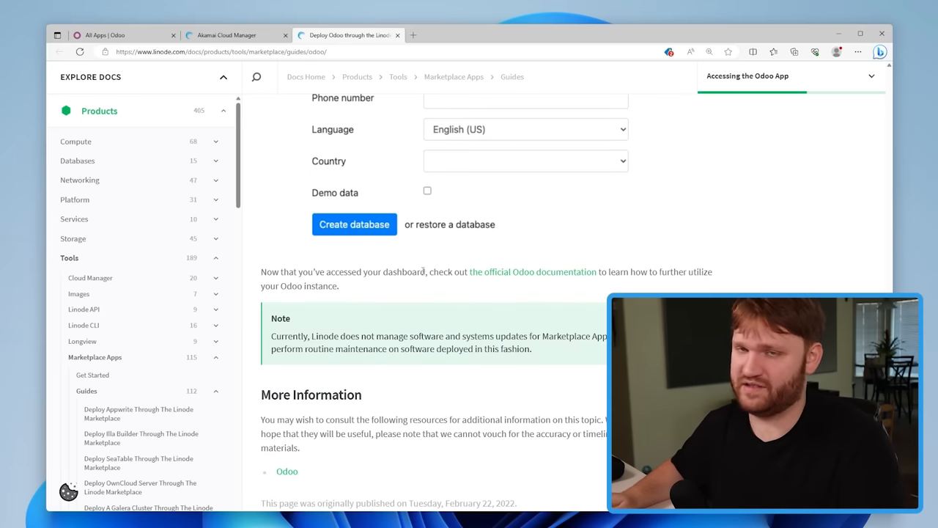
scroll(up, 3)
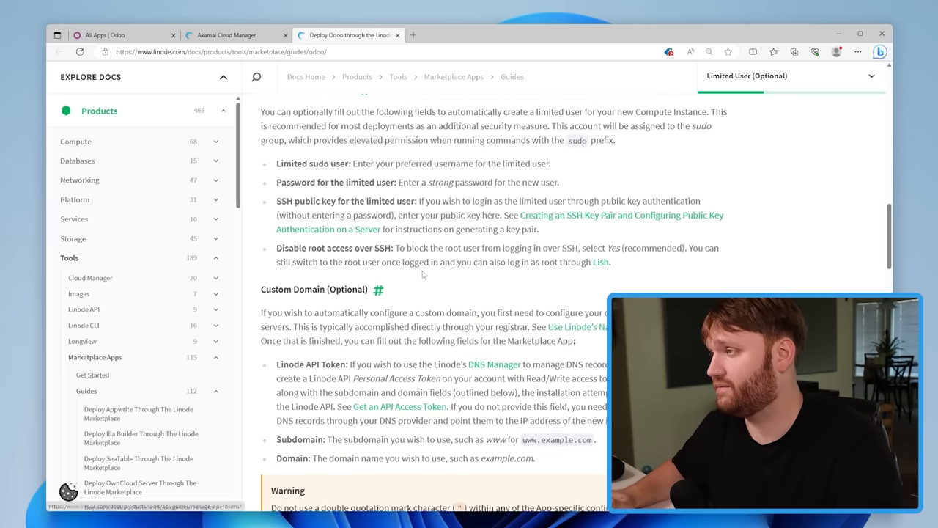
scroll(up, 3)
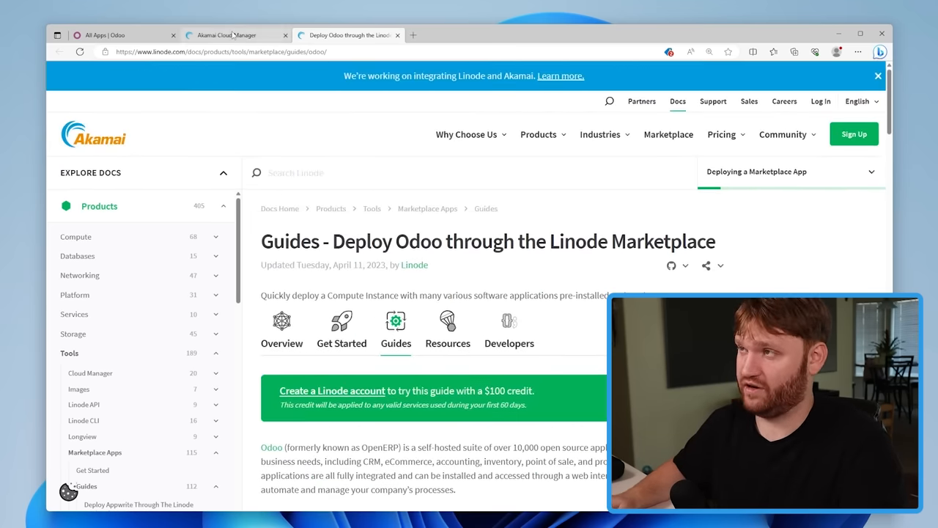
Go back to the Odoo One-Click create page and scroll to the empty Odoo Setup fields
click(226, 35)
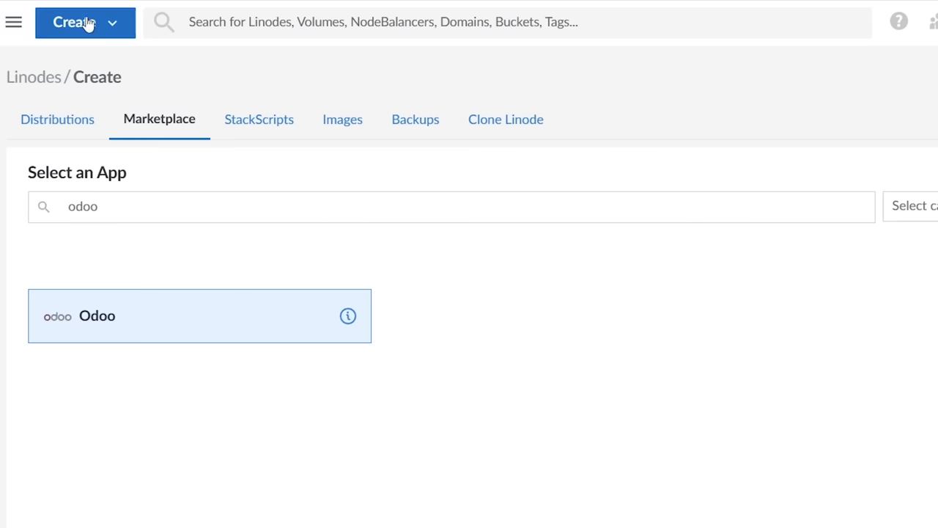
click(74, 22)
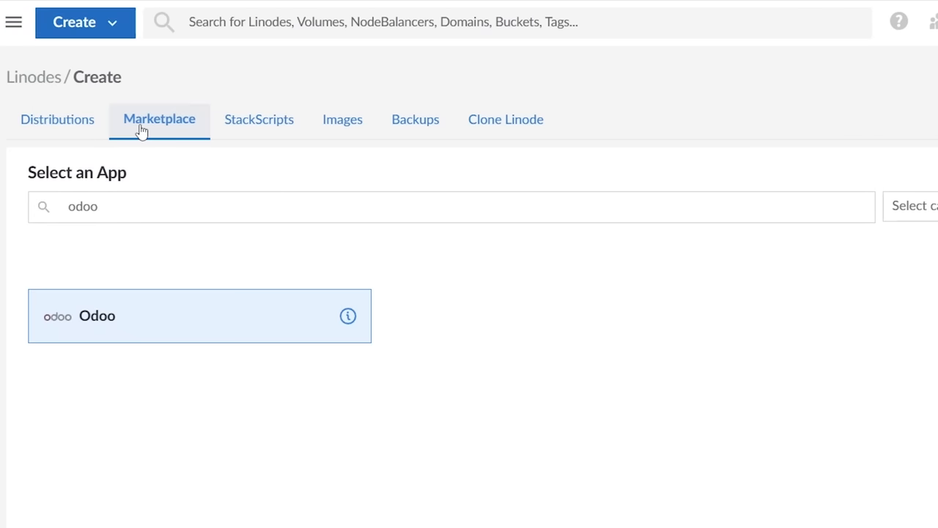
mouse_move(122, 191)
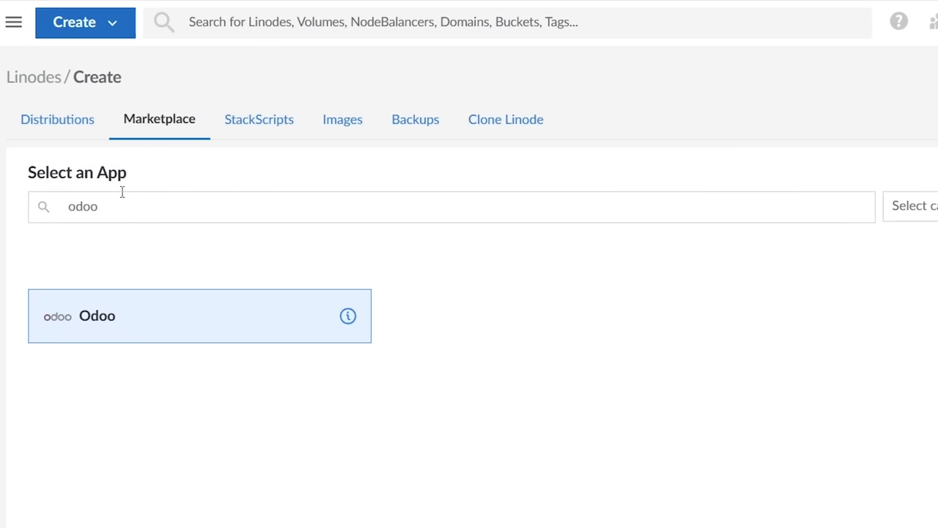
scroll(down, 3)
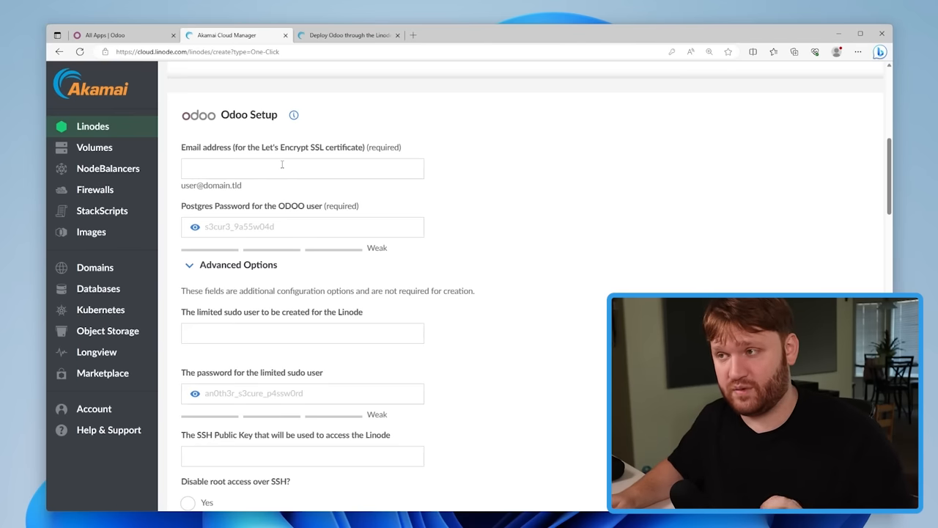
Open Domains in a new tab and view the hopki.net SOA and NS records
right_click(95, 267)
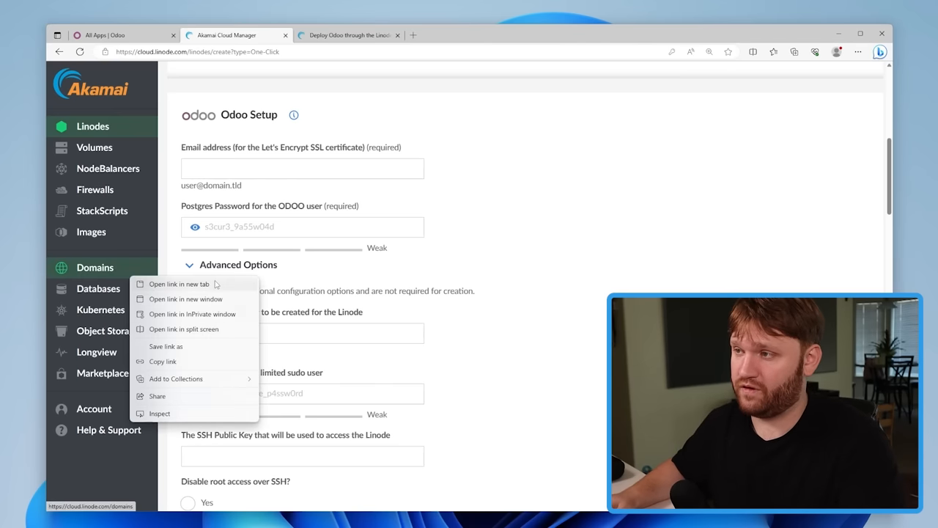
click(178, 284)
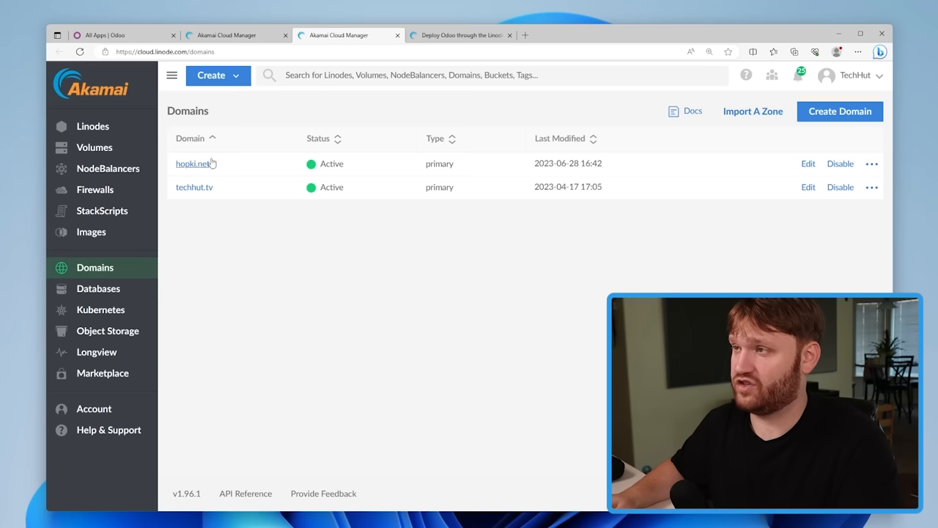
click(193, 163)
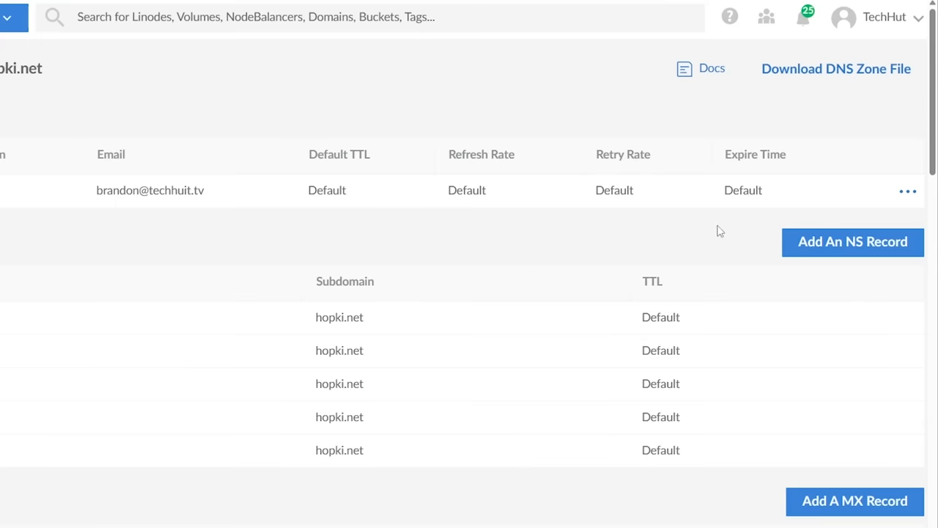
Create a personal access token labelled 'odoo' under API Tokens and copy its value
click(877, 17)
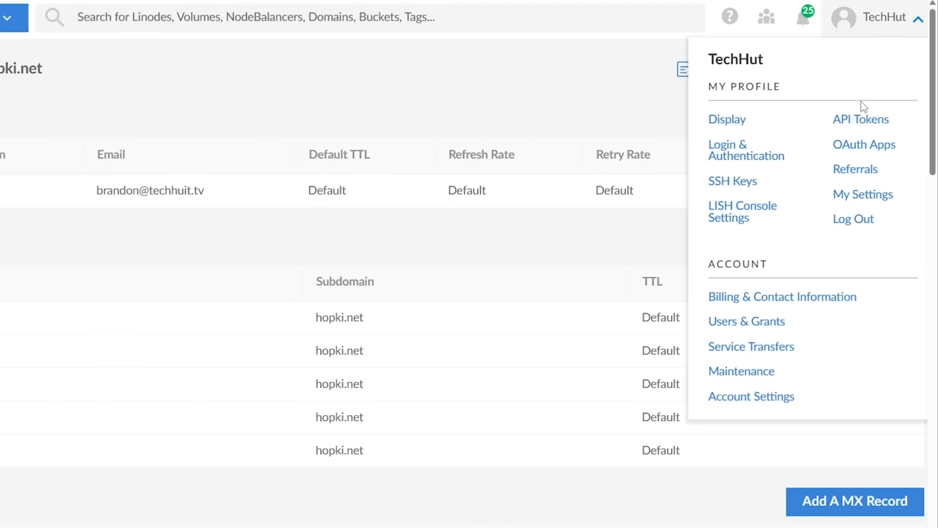
click(860, 118)
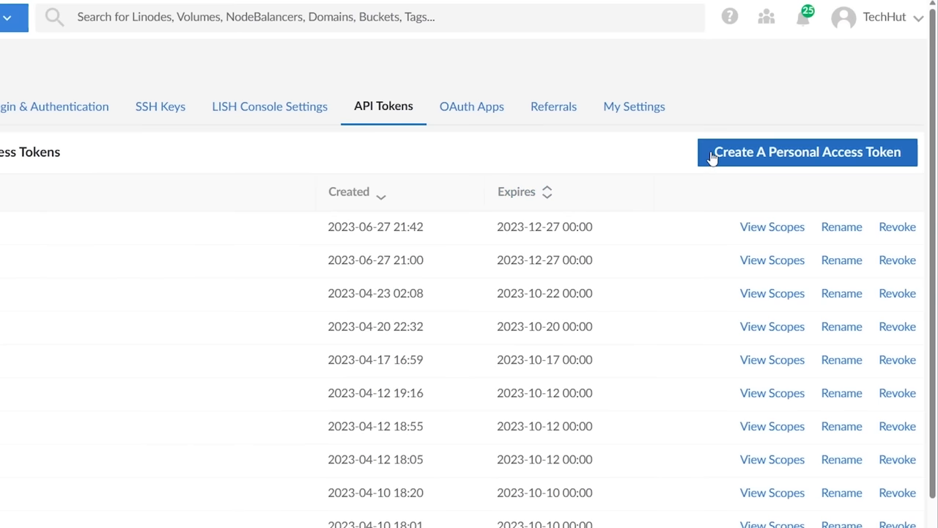
mouse_move(745, 189)
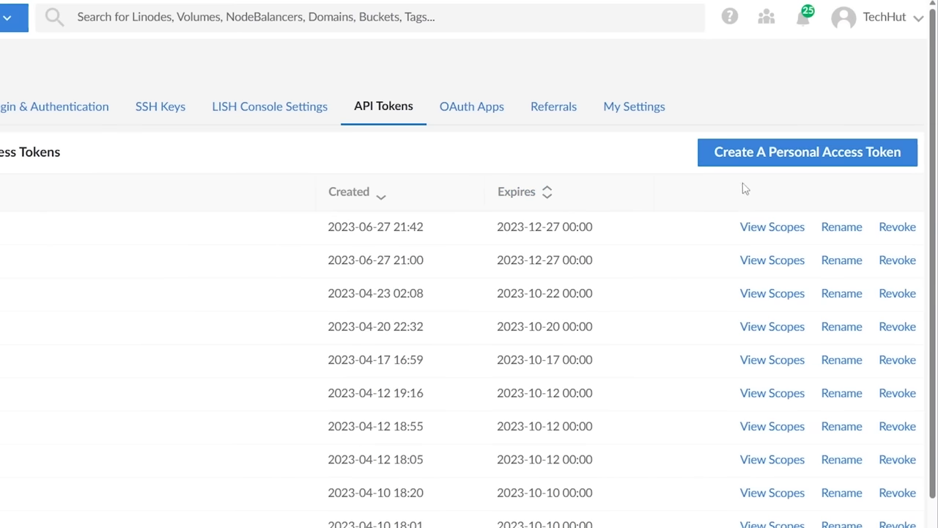
click(806, 152)
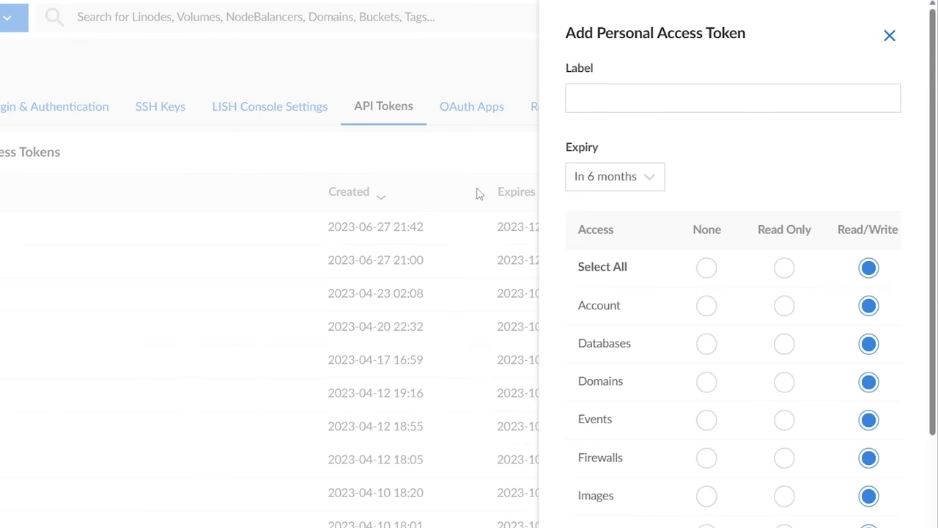
text(o)
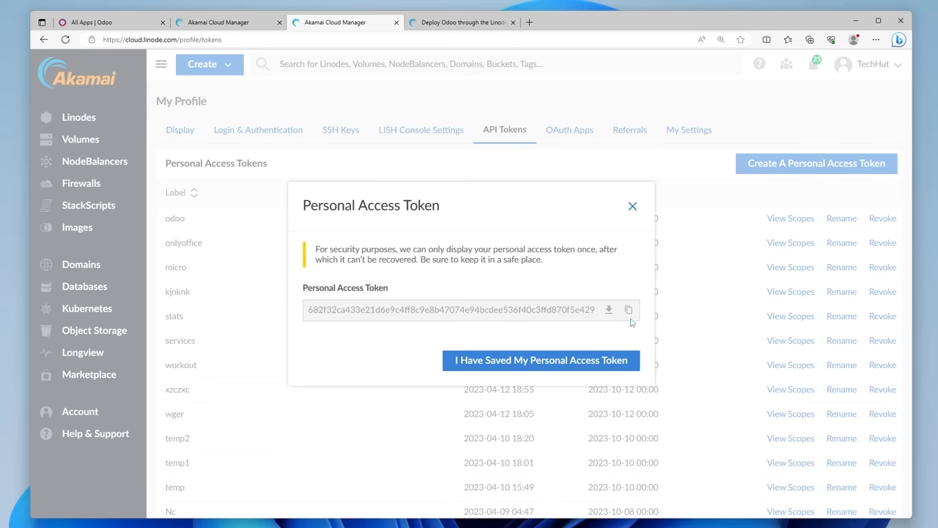
click(628, 308)
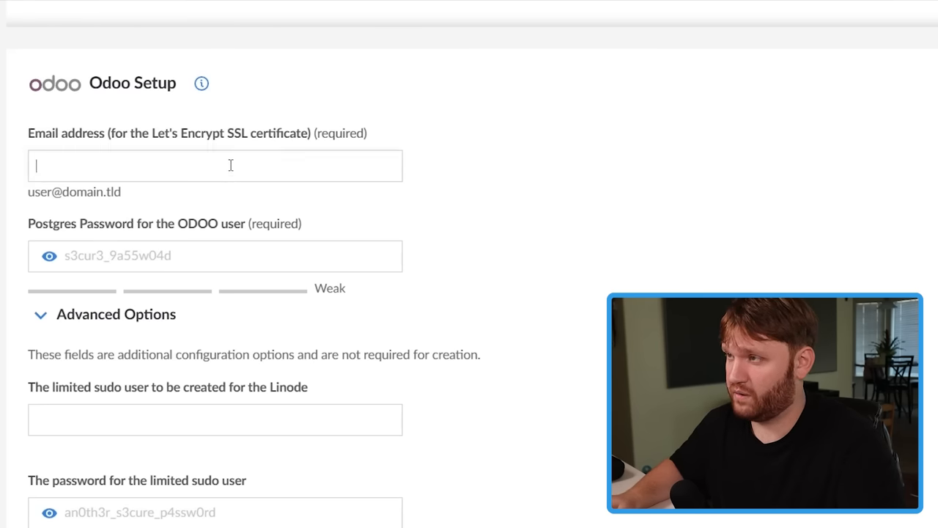
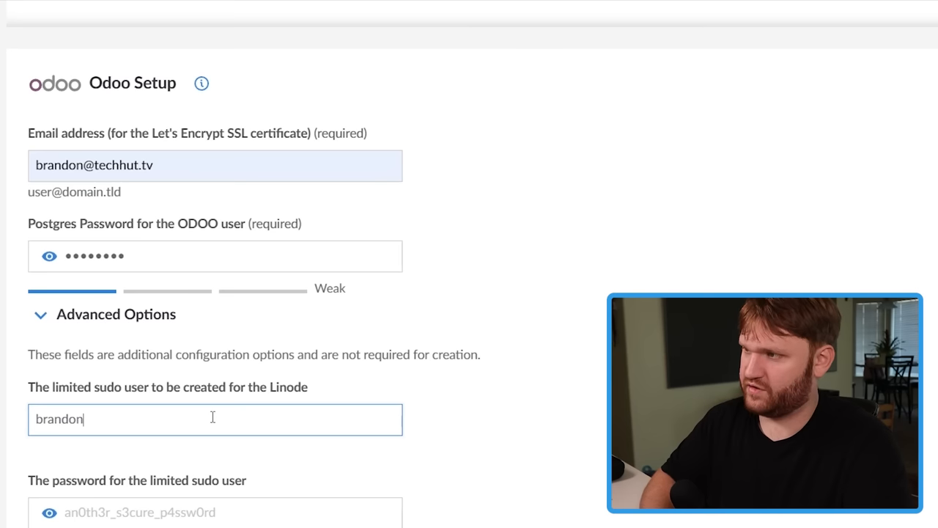
click(215, 511)
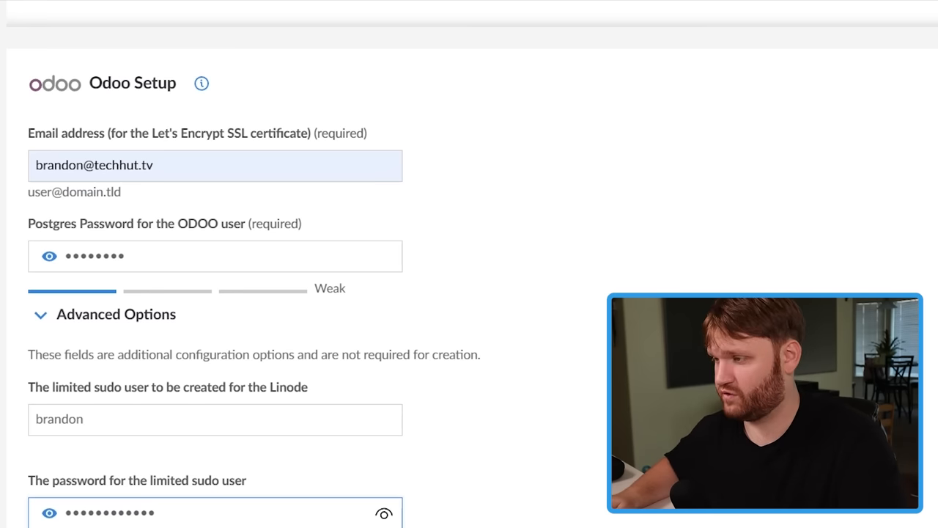
scroll(down, 3)
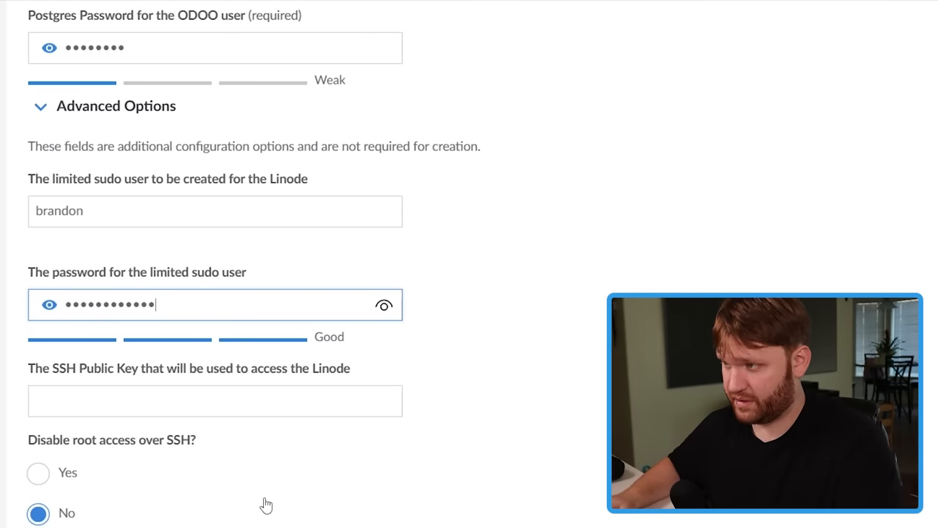
mouse_move(134, 502)
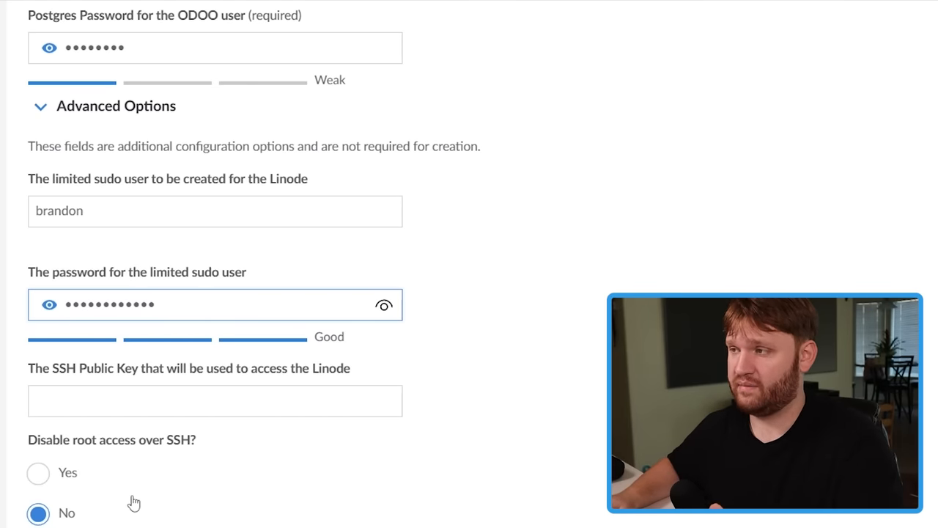
scroll(down, 3)
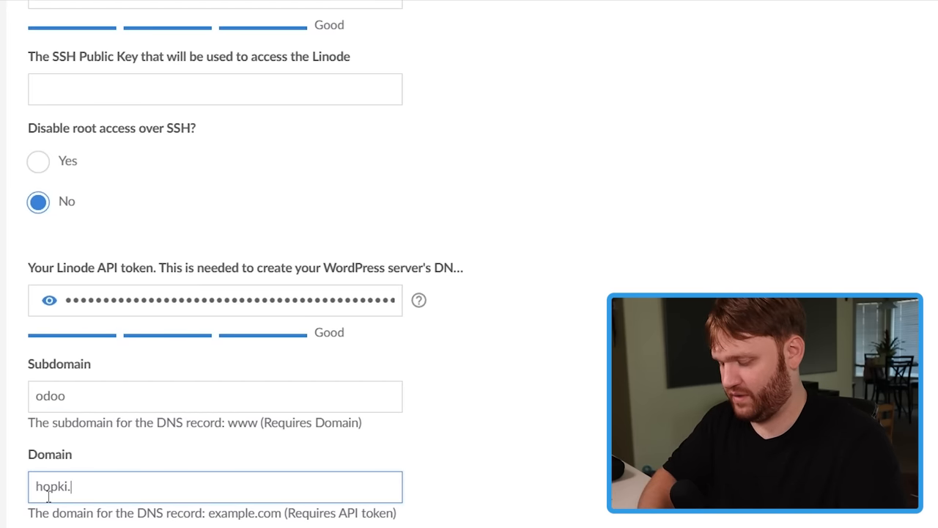
text(net)
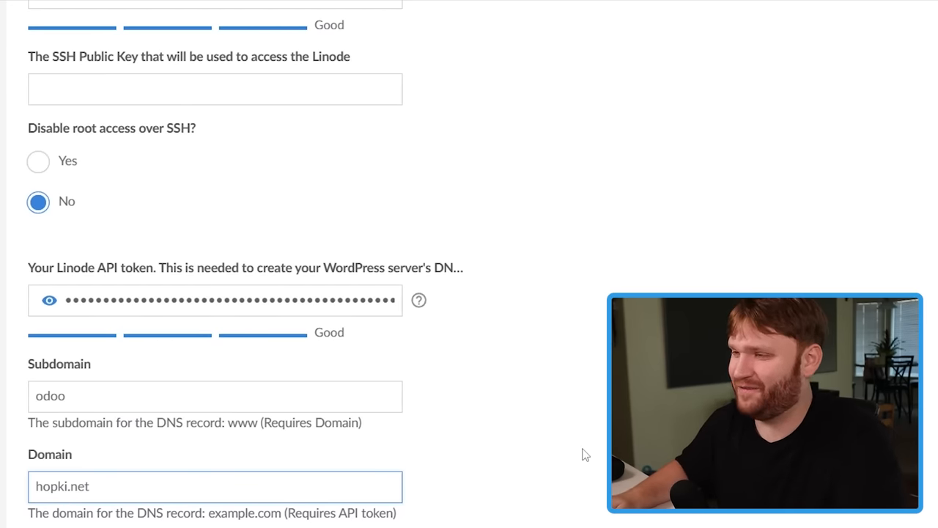
scroll(down, 3)
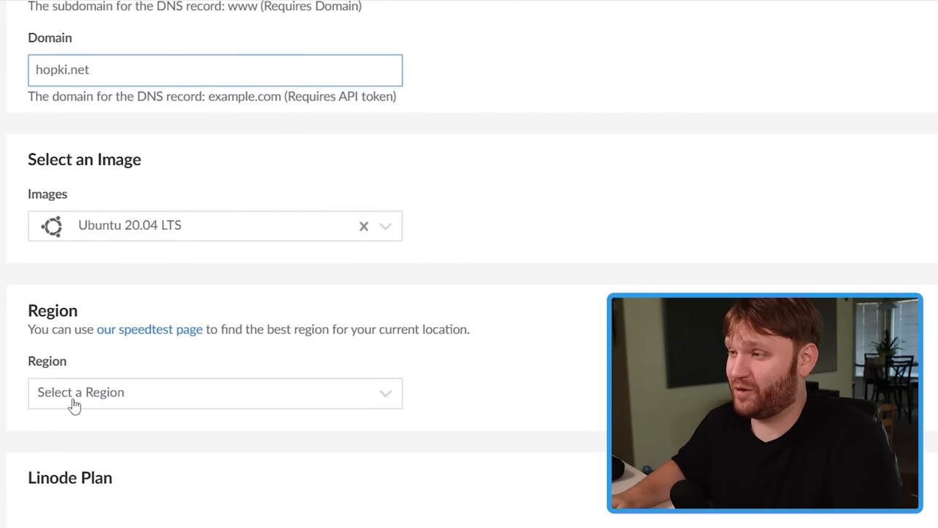
Choose the Fremont, CA (us-west) region and the Shared CPU Nanode 1 GB plan
click(215, 392)
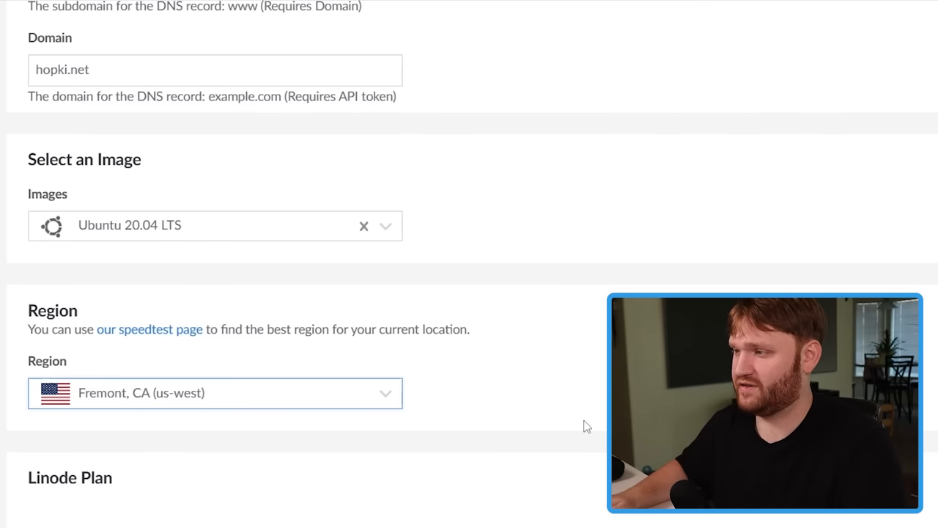
scroll(down, 3)
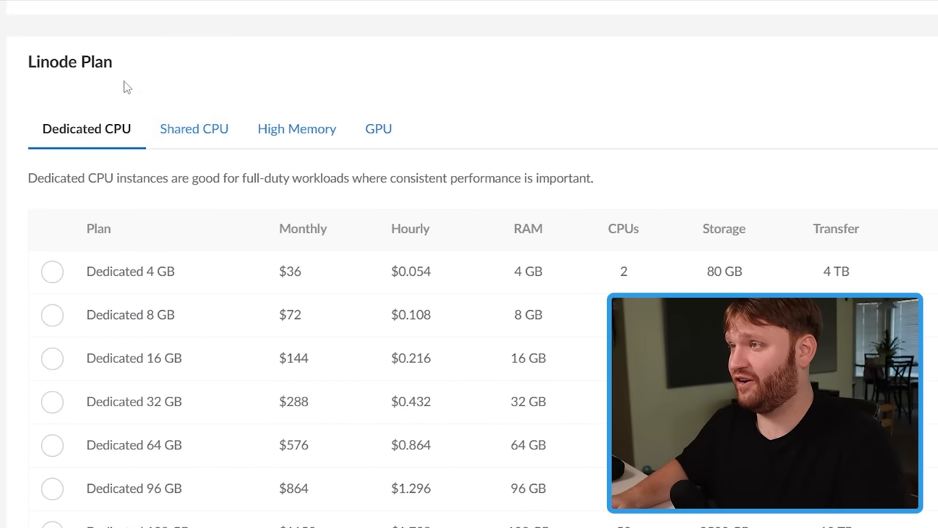
click(194, 128)
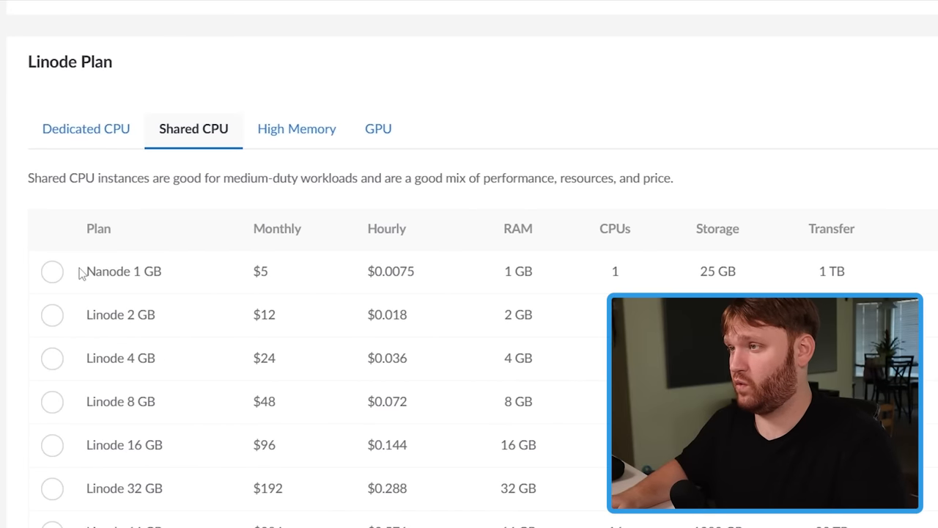
click(52, 271)
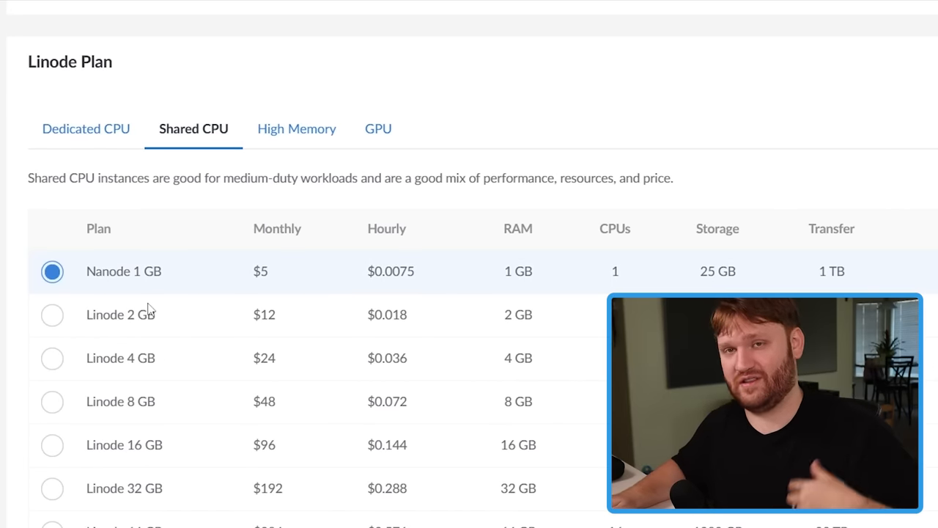
scroll(down, 3)
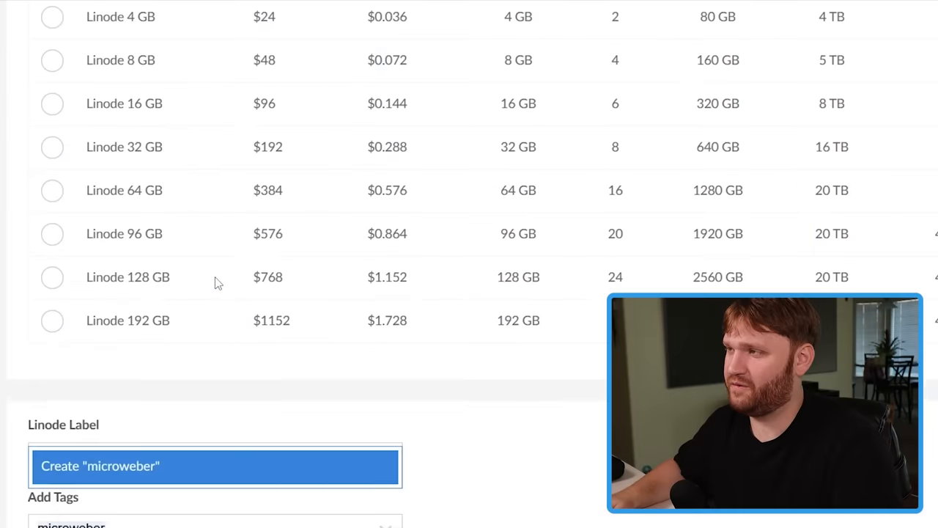
Remove the microweber tag, label the Linode odoo.hopki.net, and enter a root password
scroll(down, 3)
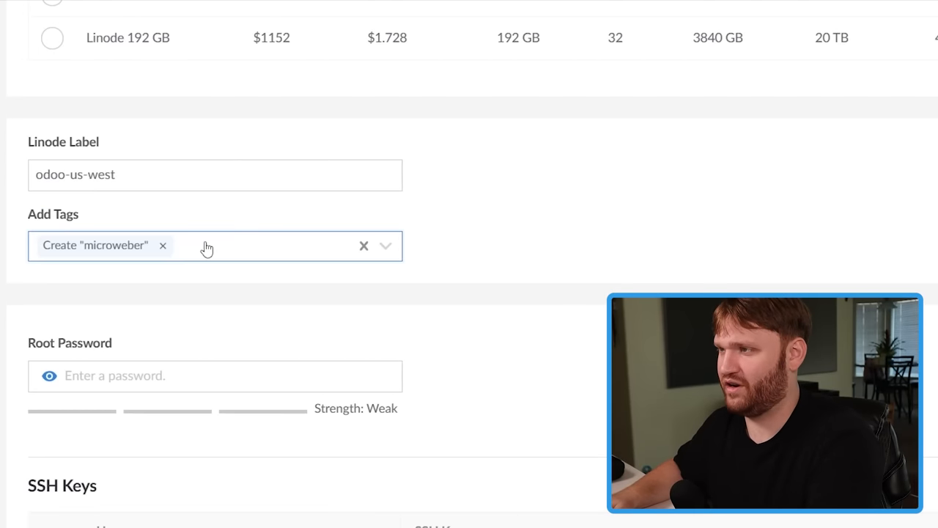
click(162, 245)
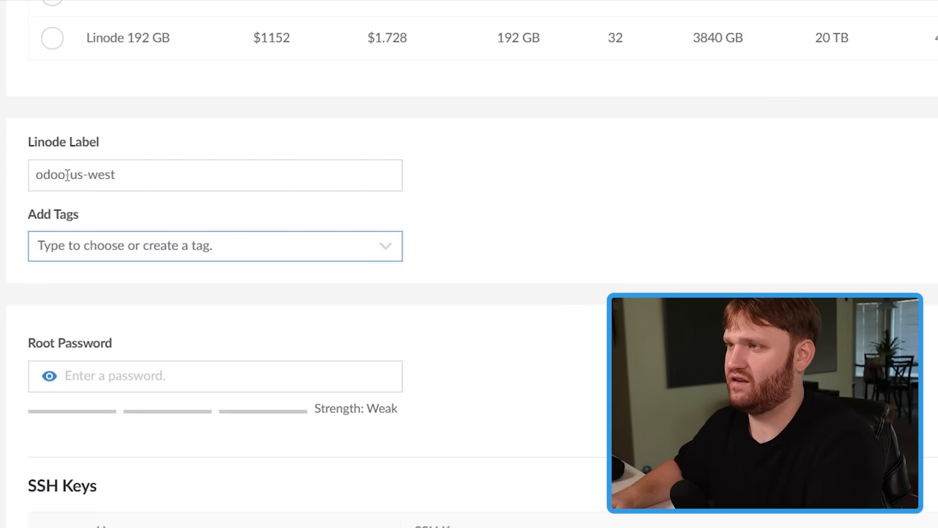
double_click(95, 175)
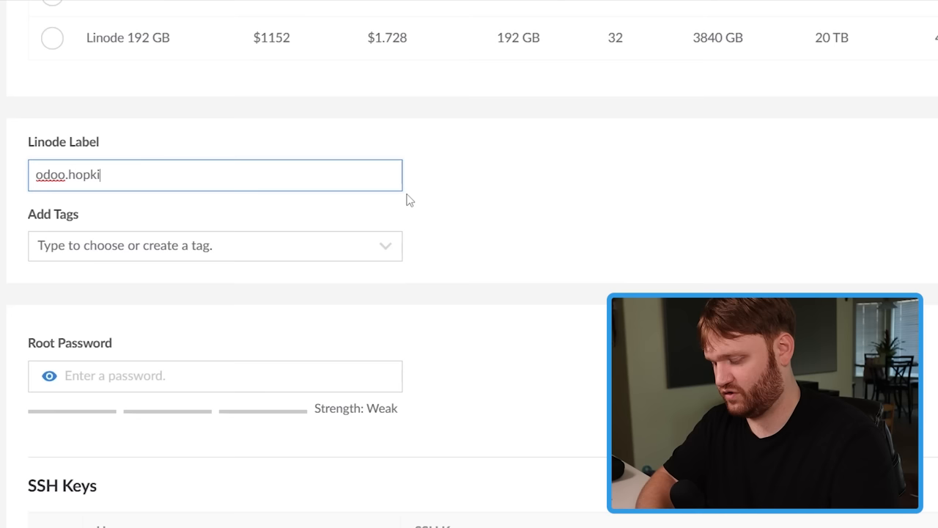
text(.net)
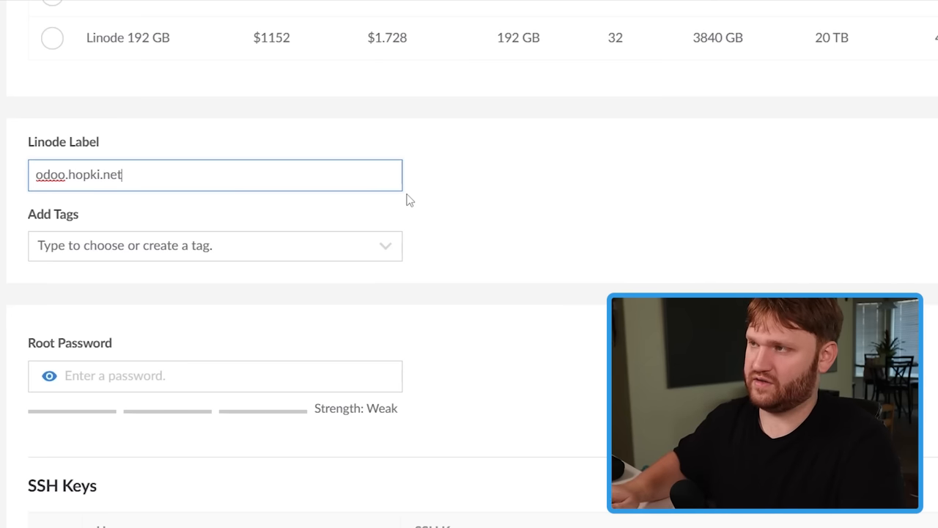
scroll(down, 3)
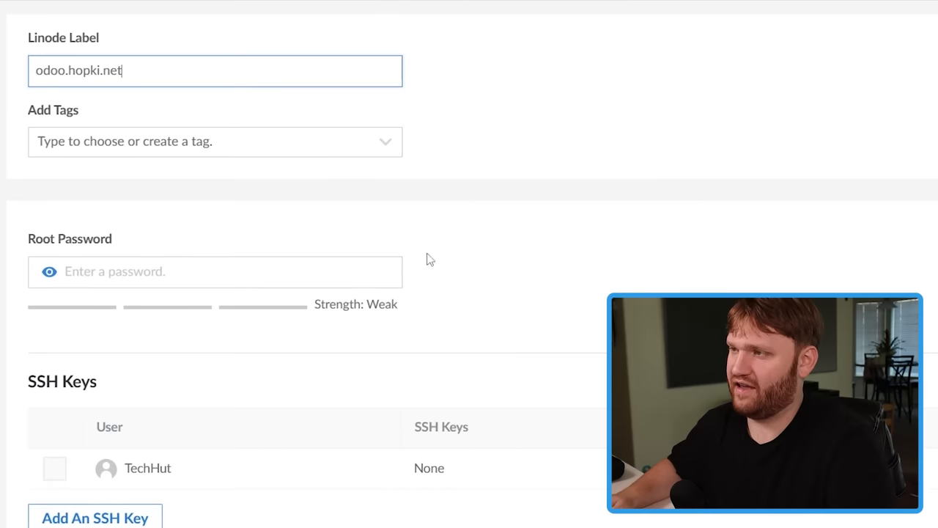
click(214, 271)
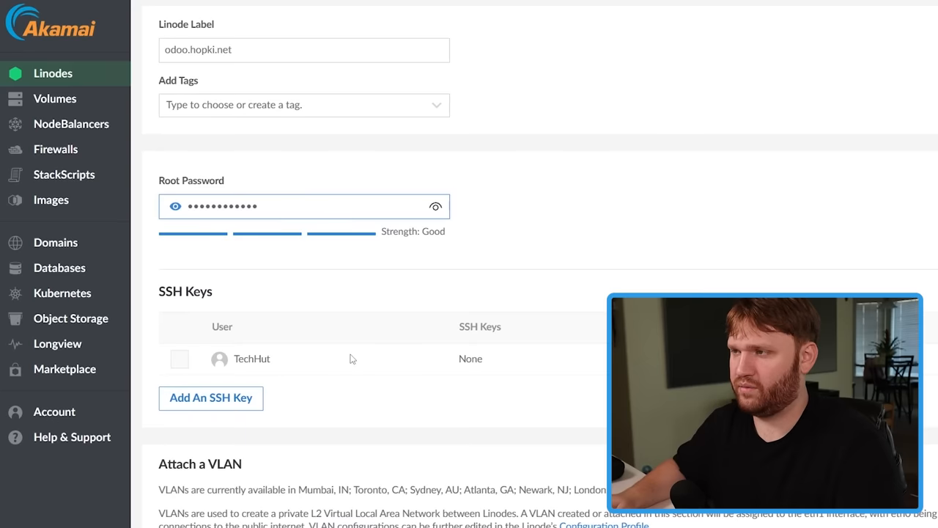
scroll(down, 3)
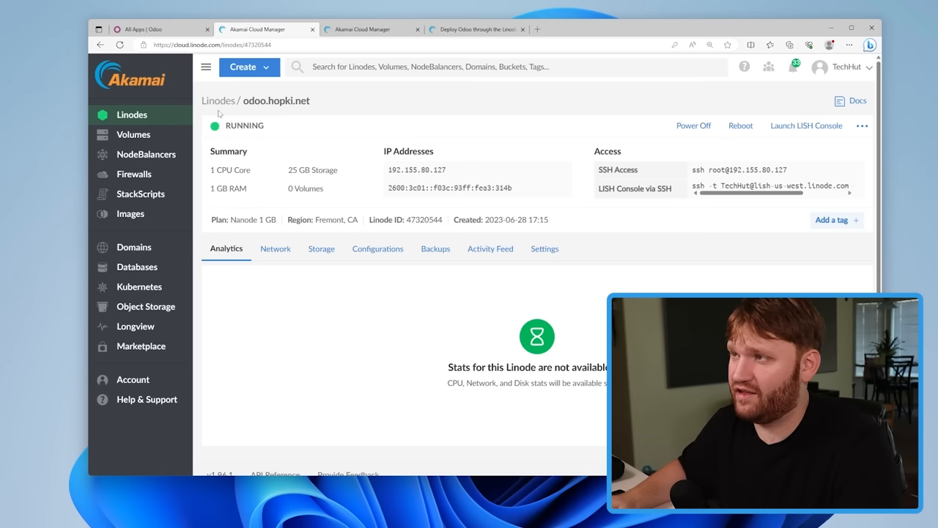
mouse_move(807, 125)
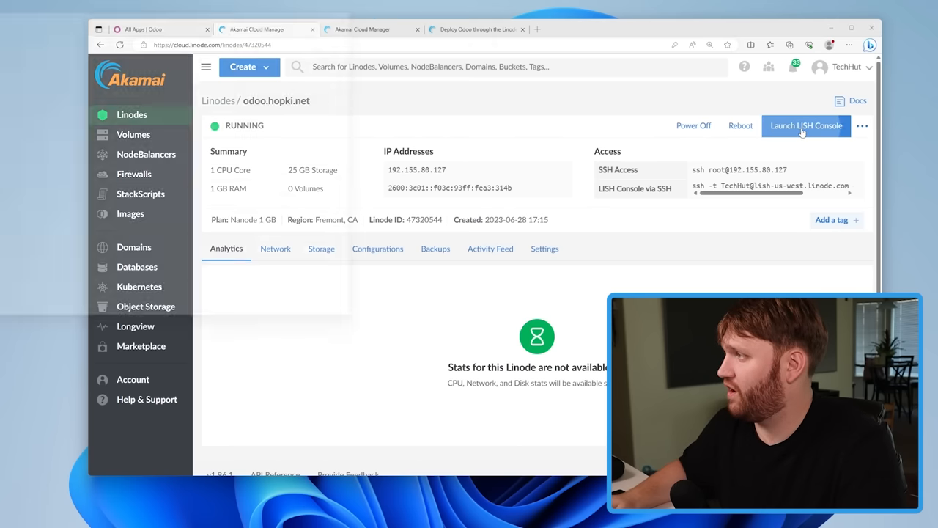
Launch the LISH console for odoo.hopki.net and scroll up through the Certbot output
click(807, 126)
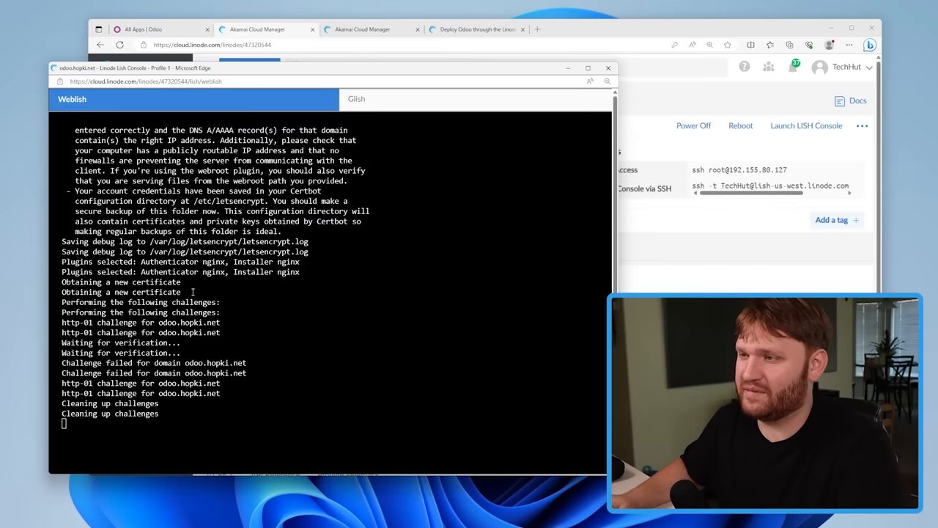
scroll(up, 3)
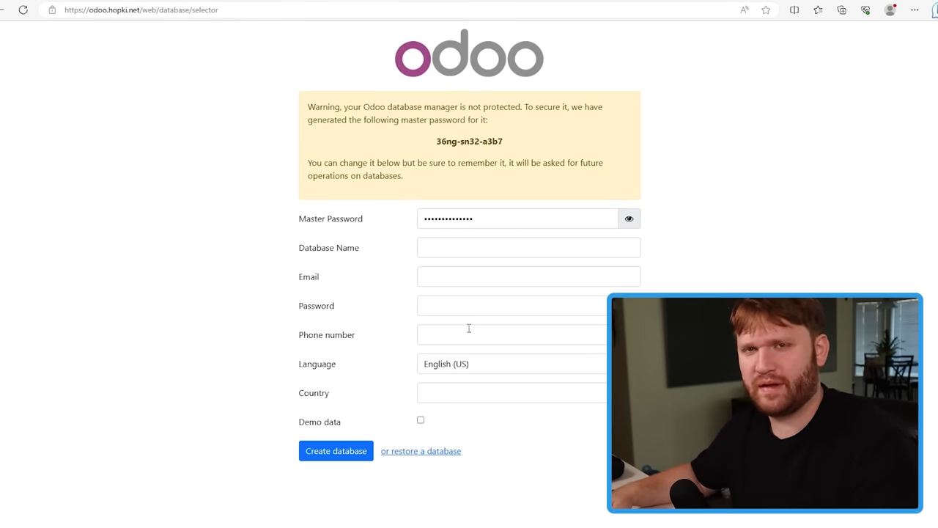
mouse_move(677, 140)
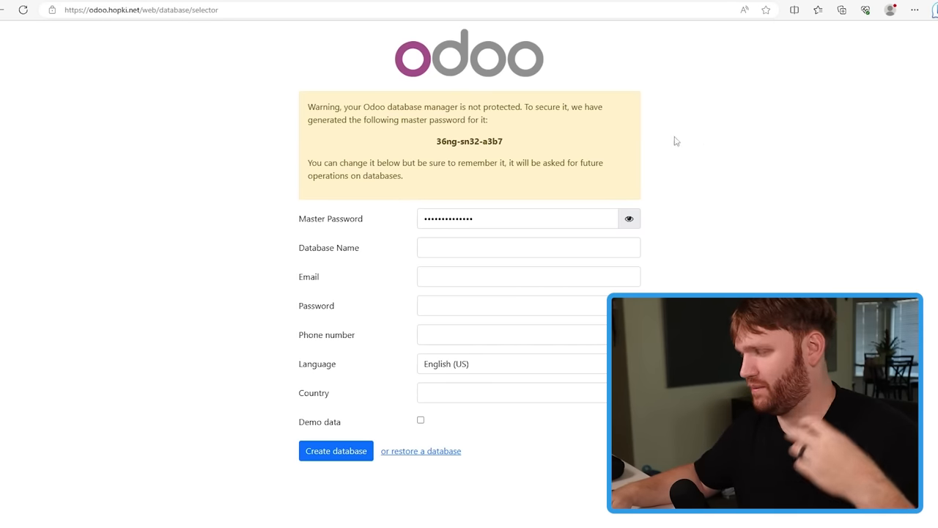
mouse_move(708, 100)
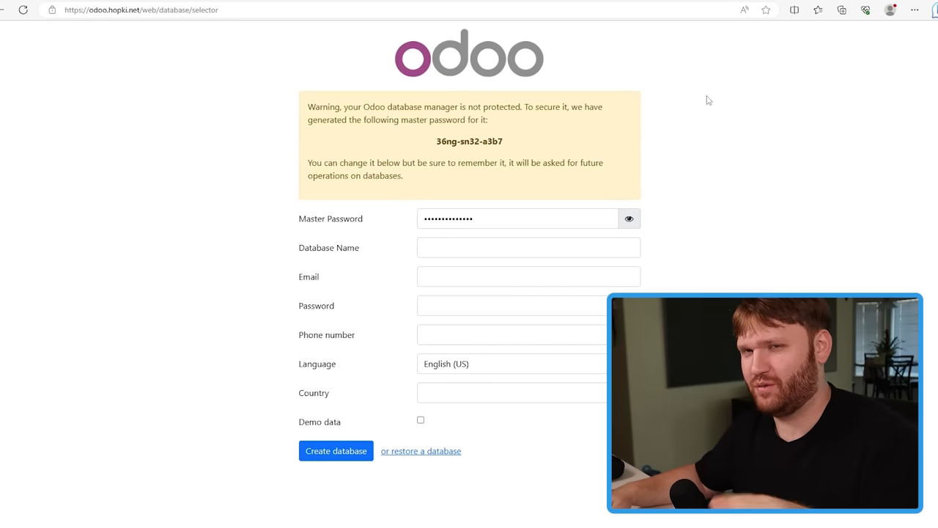
mouse_move(702, 84)
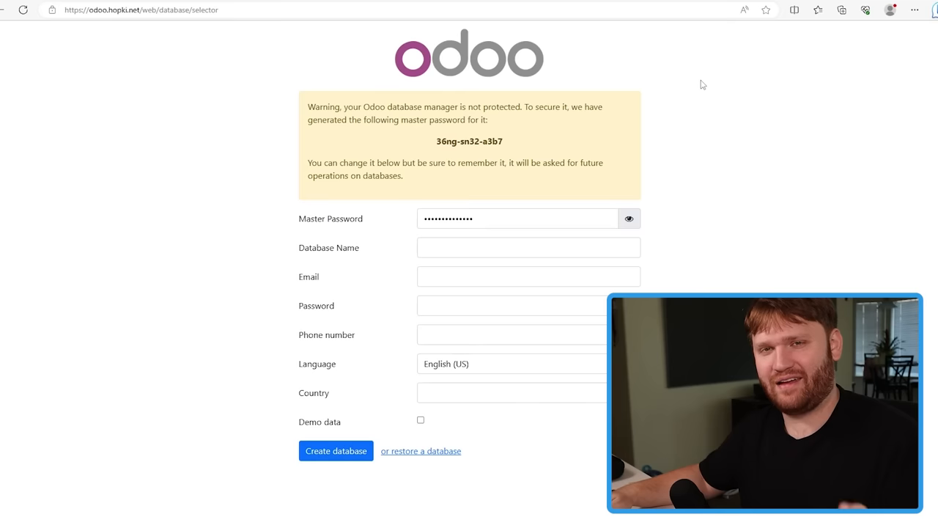
mouse_move(484, 265)
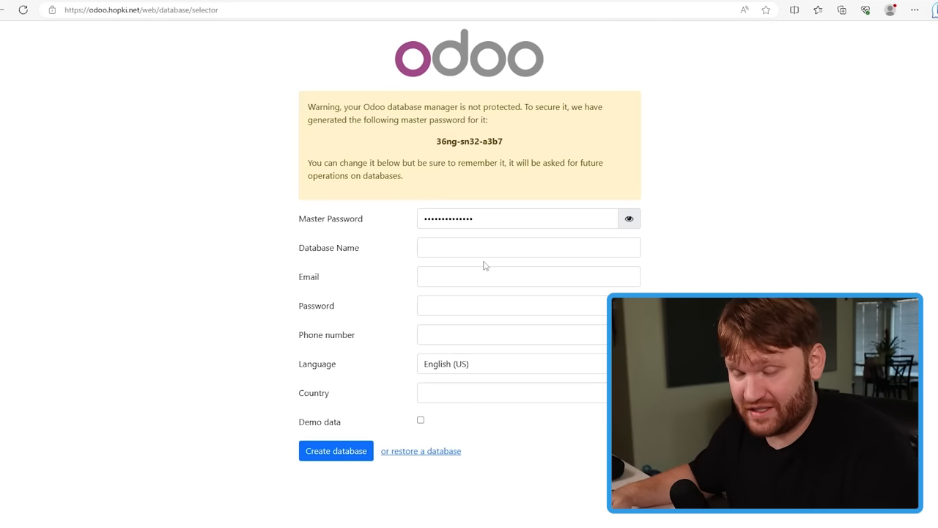
click(528, 247)
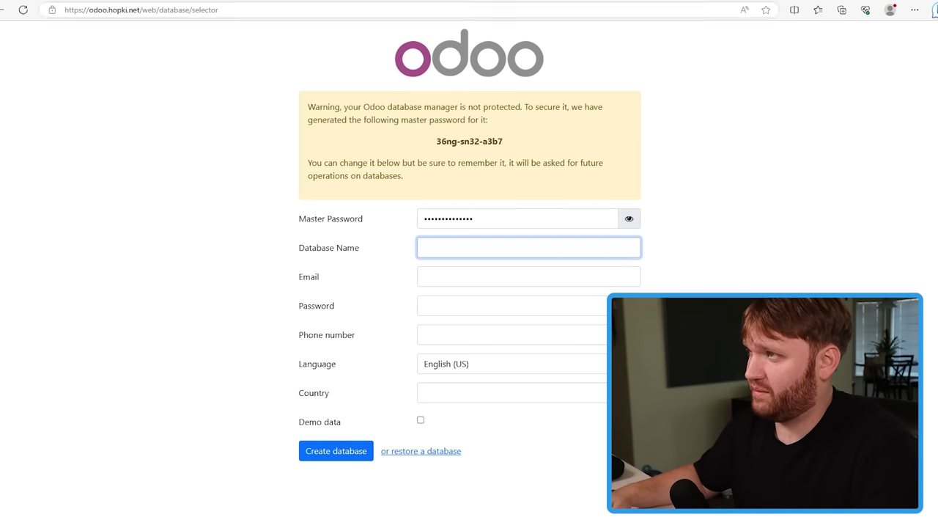
click(528, 247)
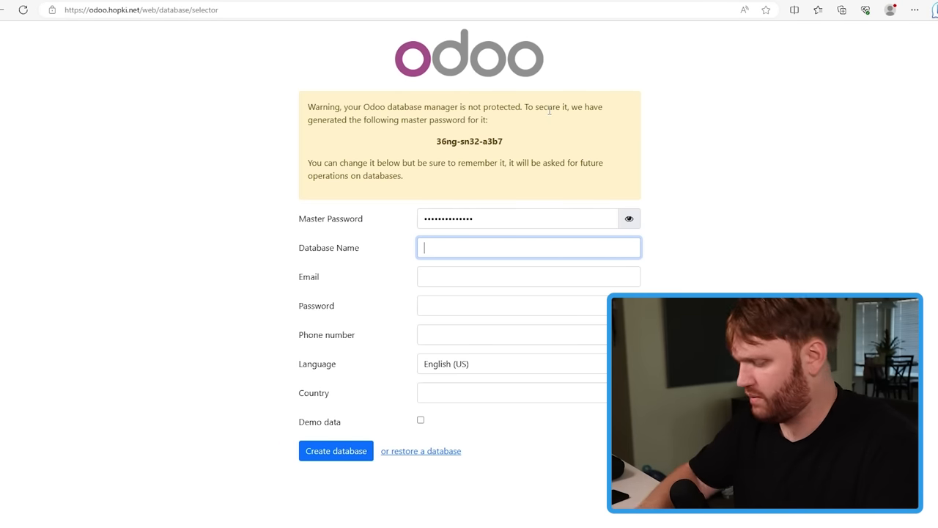
click(629, 218)
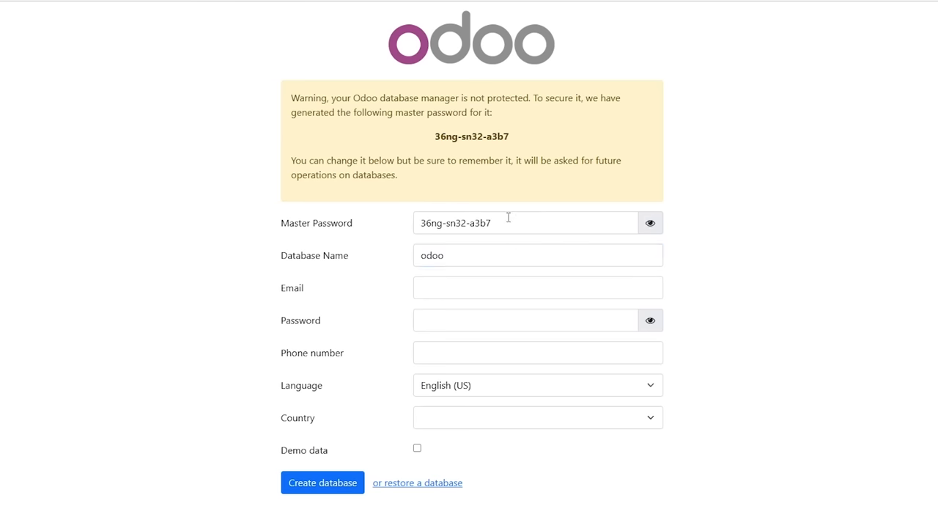
triple_click(526, 222)
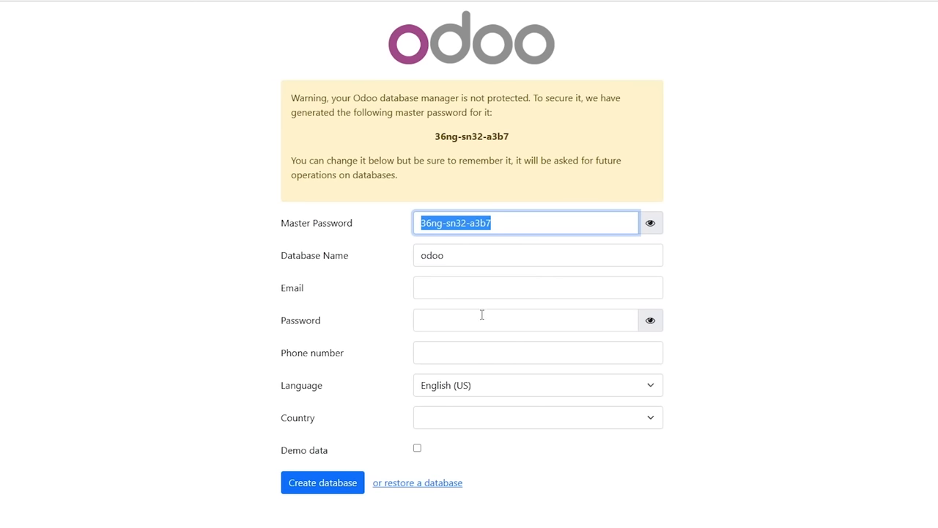
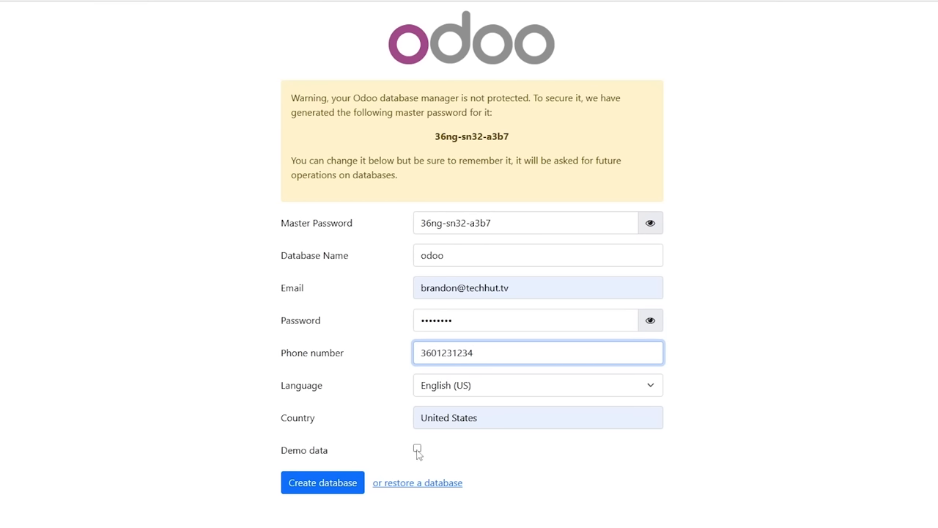
click(417, 447)
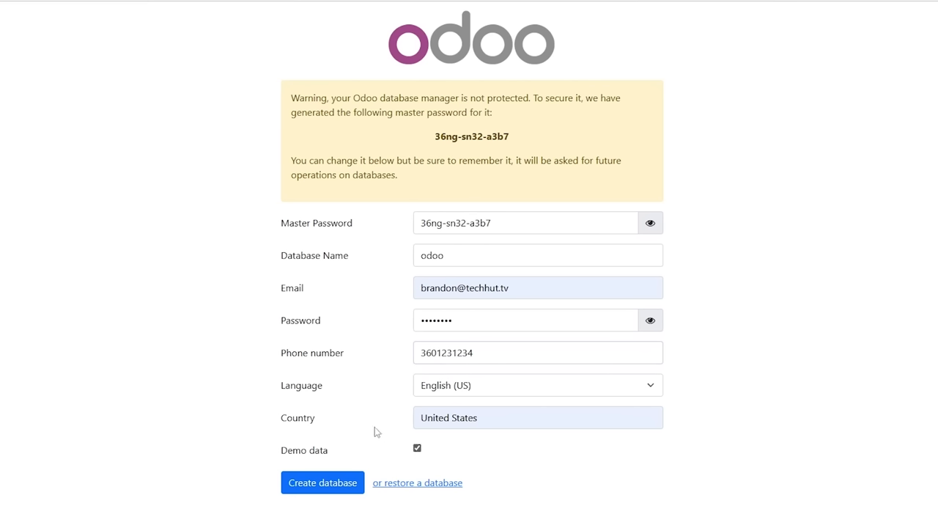
mouse_move(370, 413)
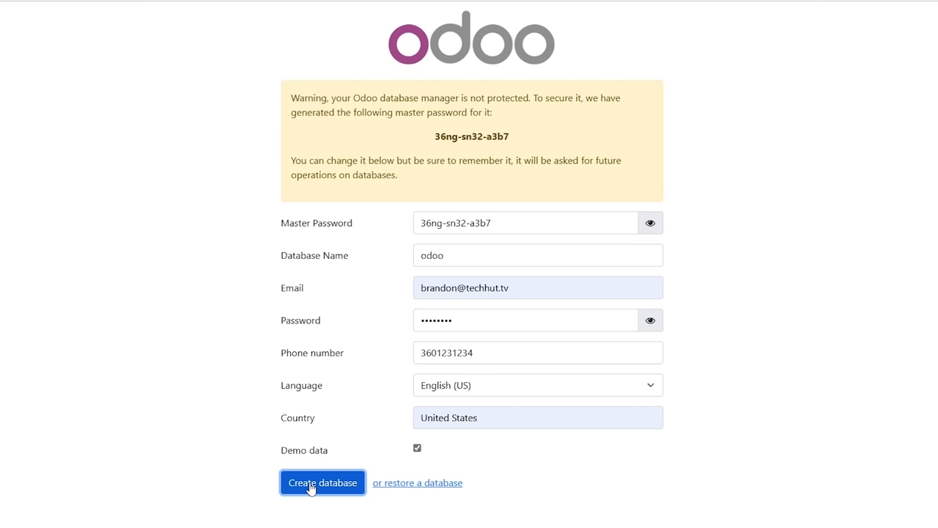
click(322, 482)
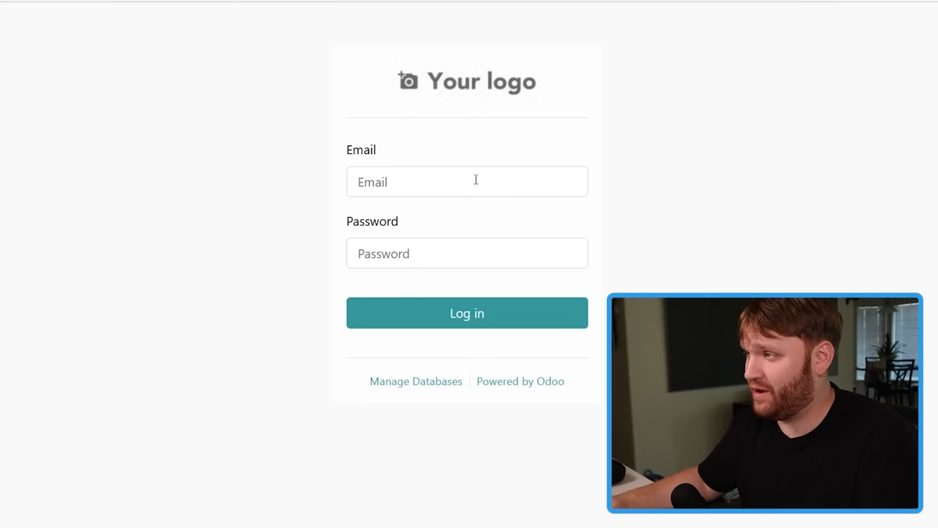
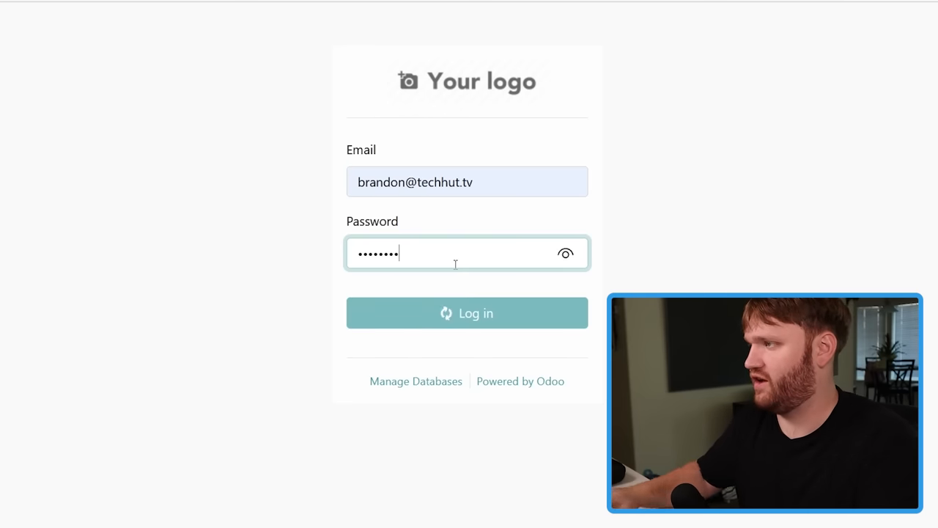
click(467, 313)
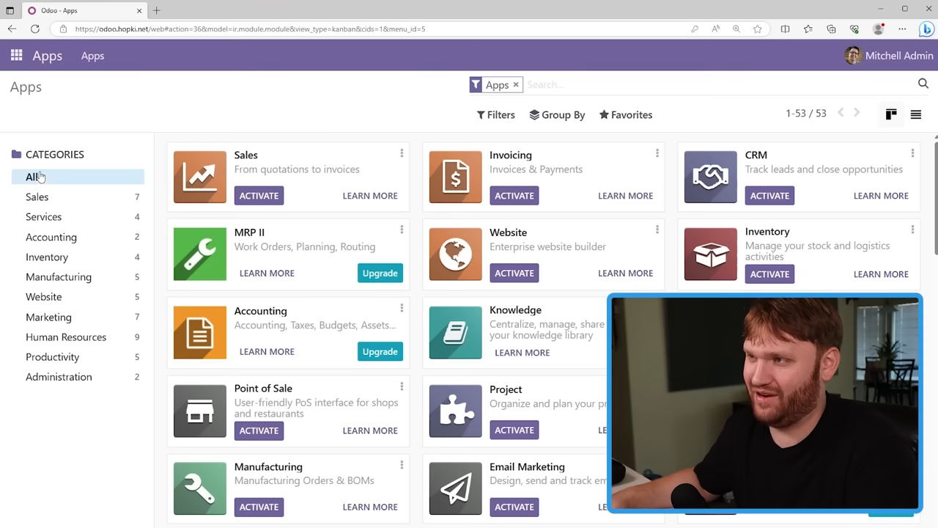
scroll(down, 3)
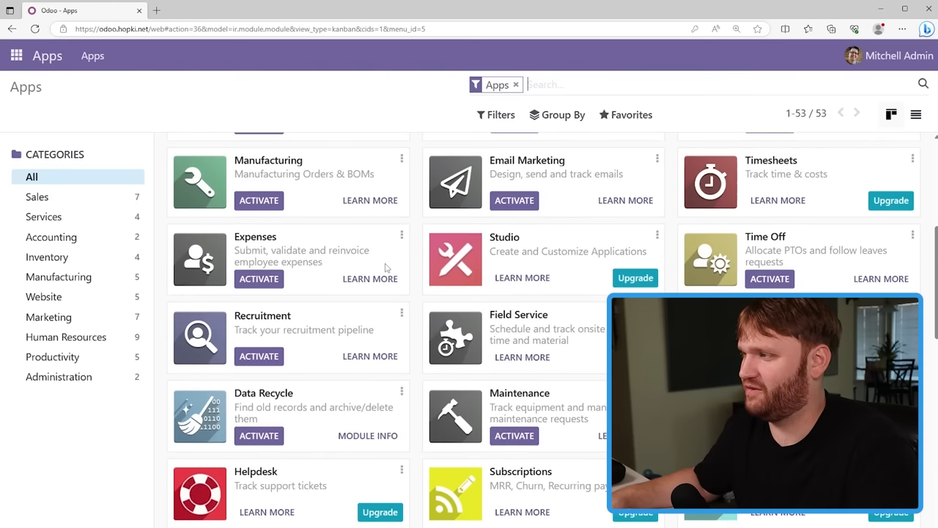
scroll(up, 3)
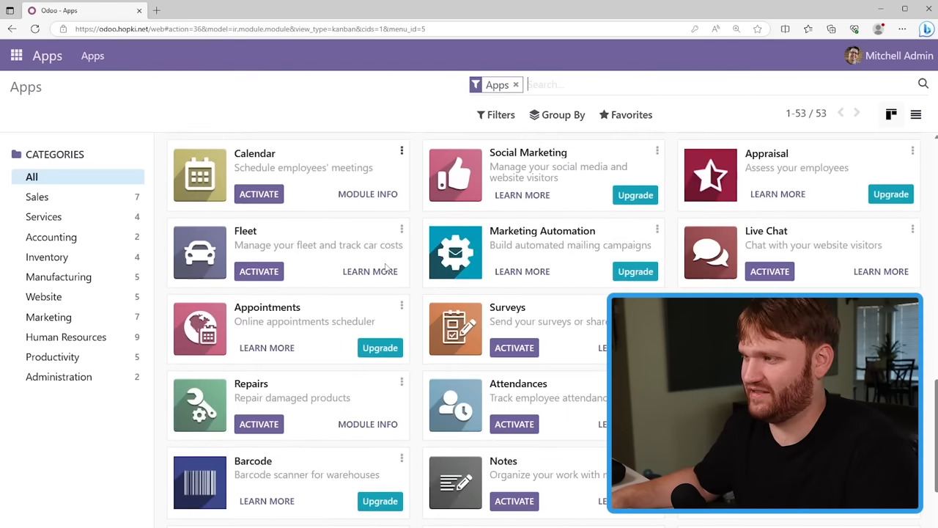
scroll(down, 3)
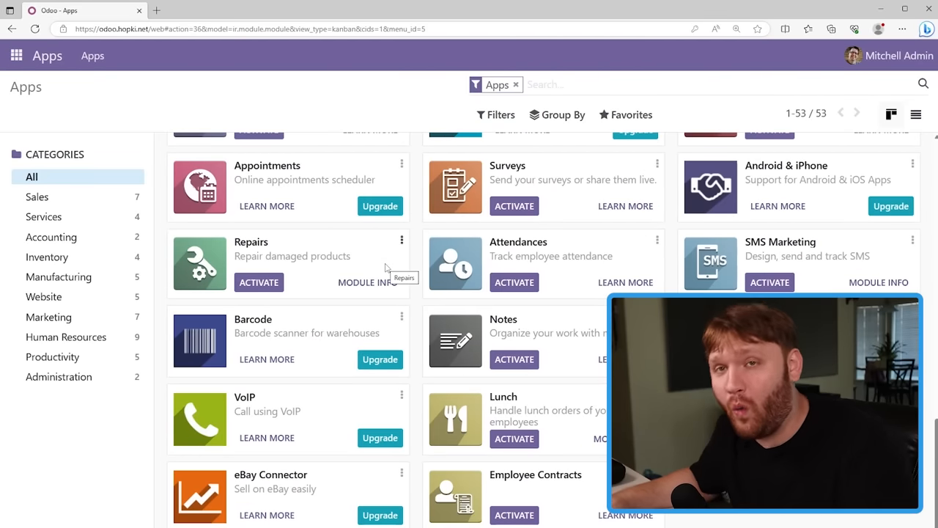
mouse_move(548, 251)
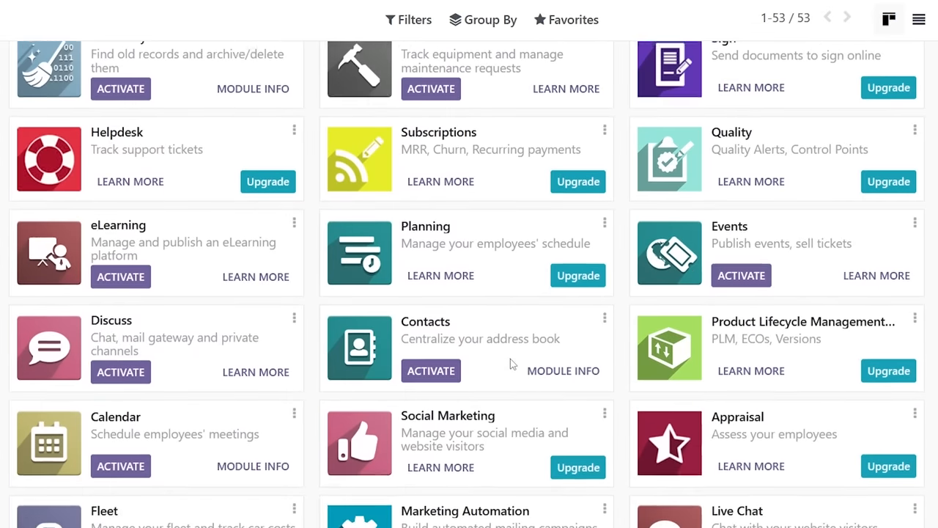
Browse the Apps catalogue and clear its filter to list all 548 modules
scroll(up, 3)
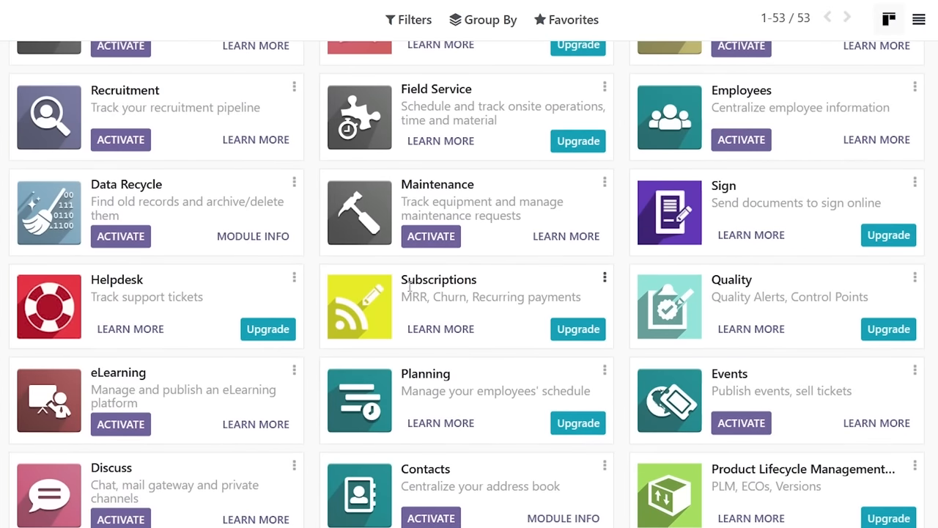
scroll(up, 3)
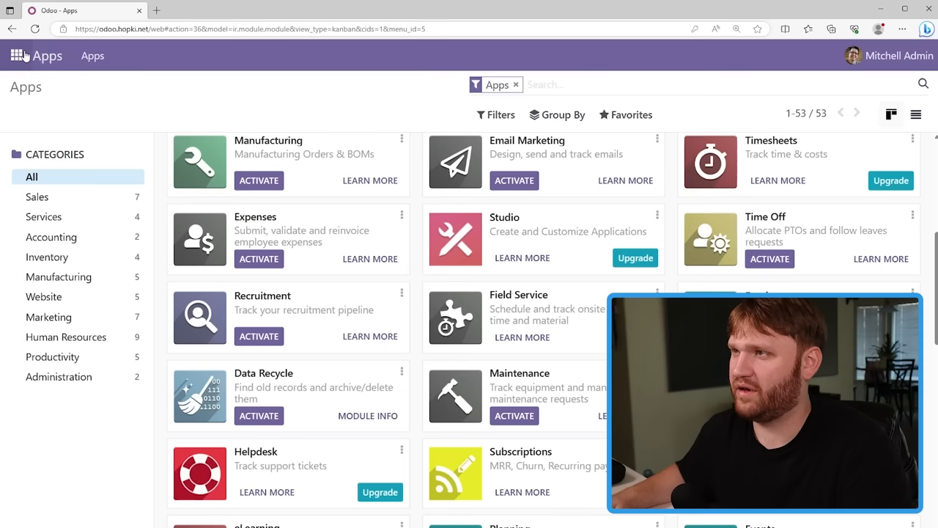
scroll(up, 3)
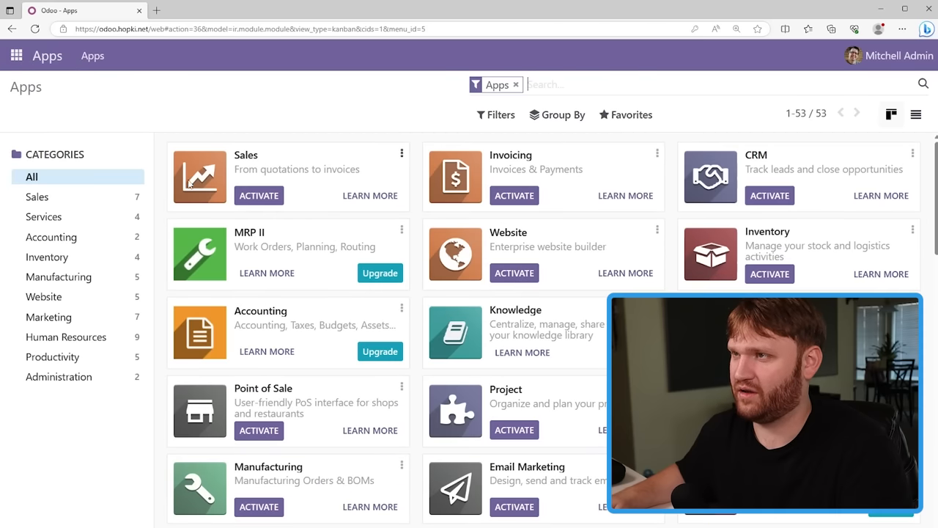
scroll(down, 3)
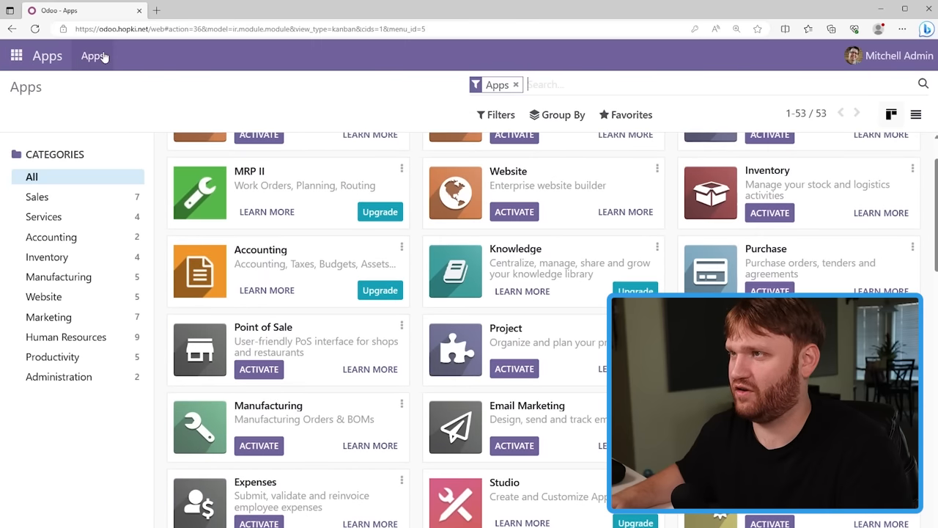
scroll(up, 3)
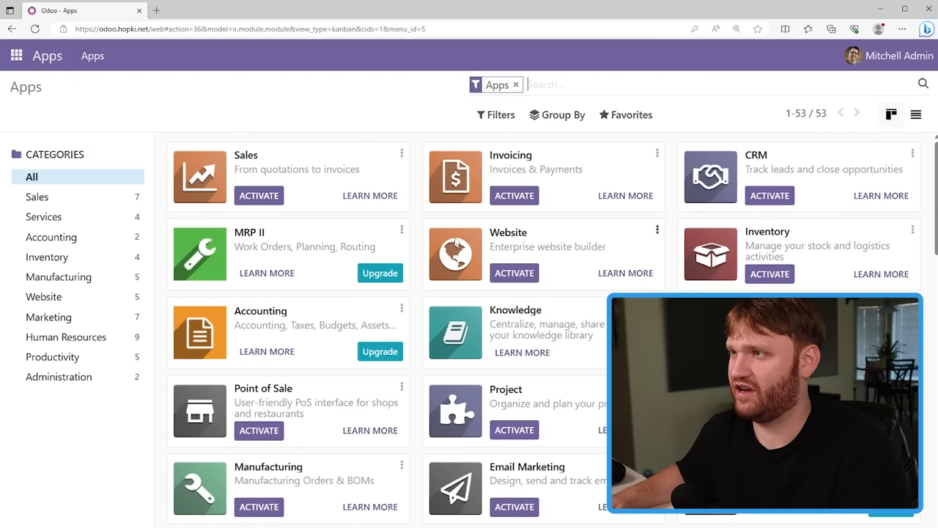
click(515, 84)
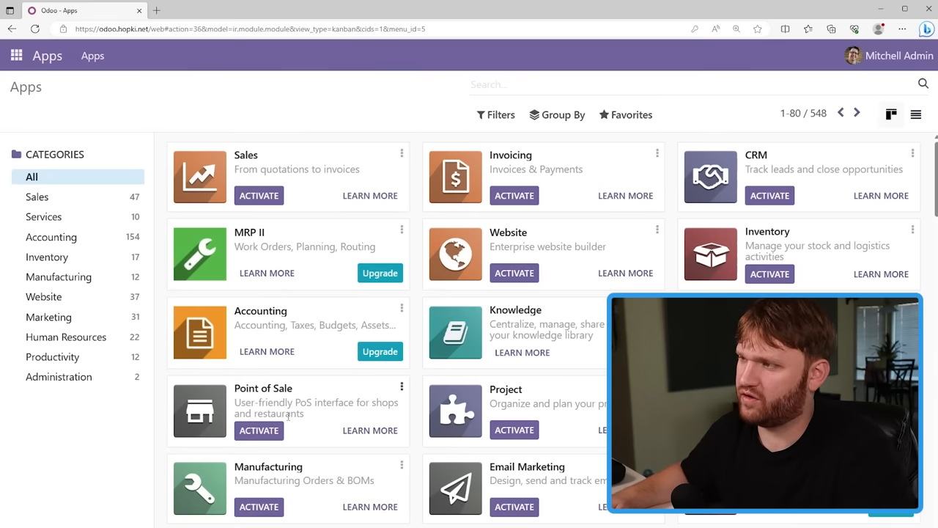
scroll(down, 3)
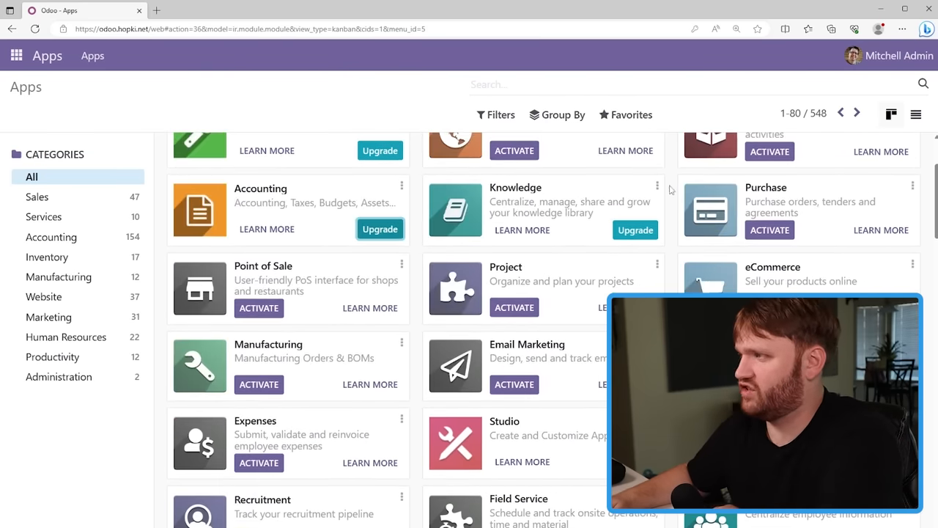
click(157, 11)
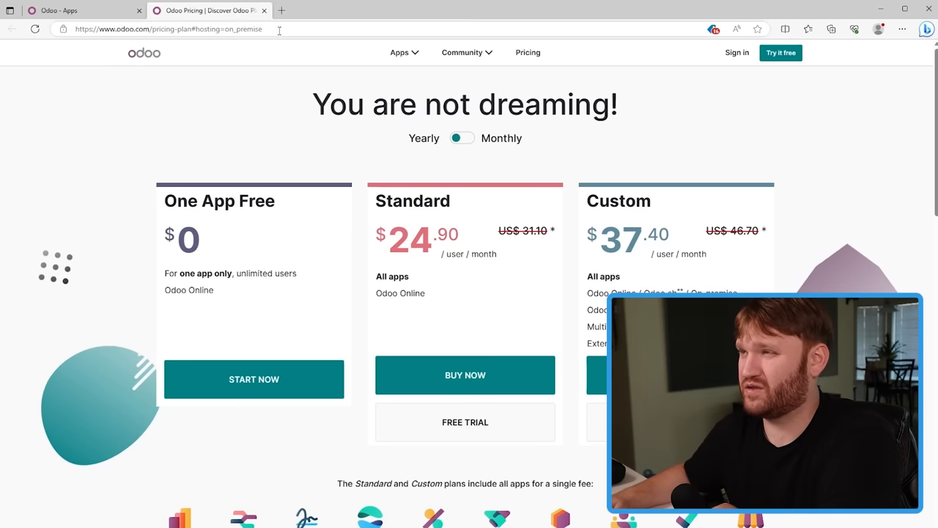
mouse_move(265, 11)
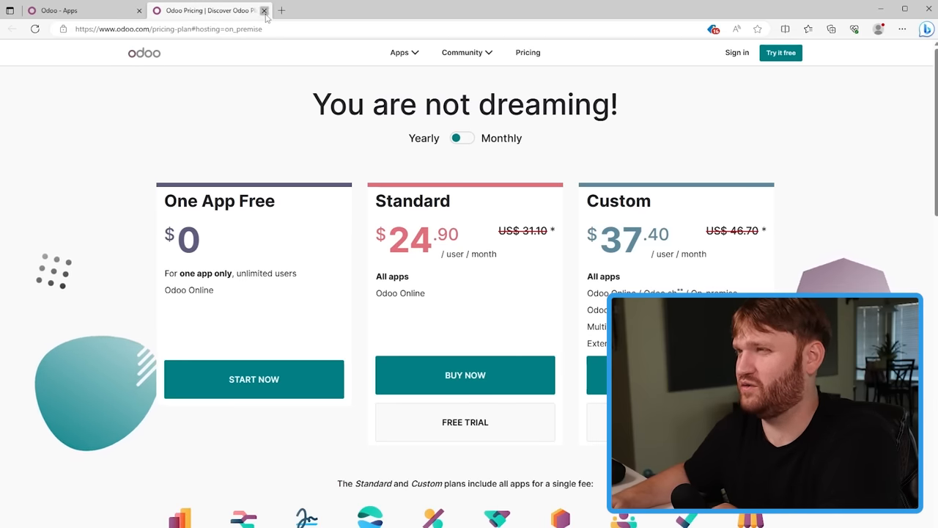
click(264, 10)
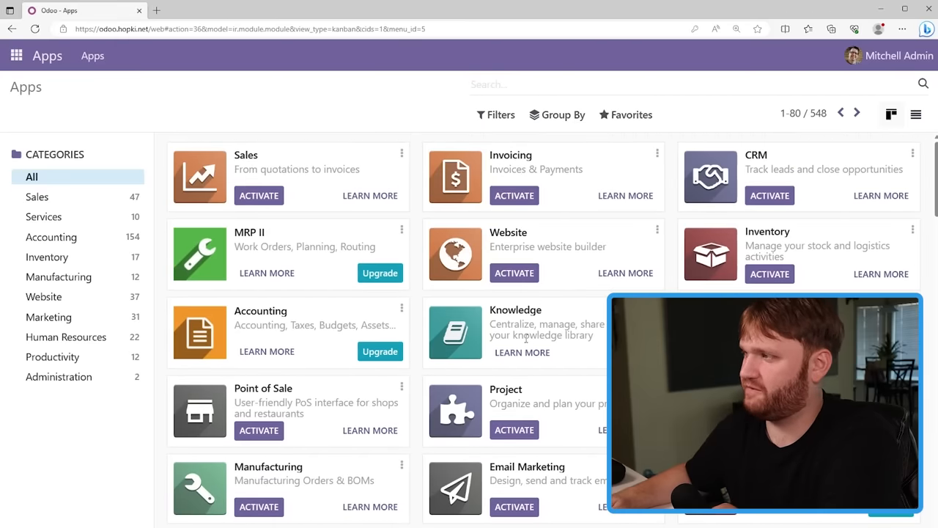
Scroll the Apps list, then open the app switcher listing Discuss and Project
scroll(down, 3)
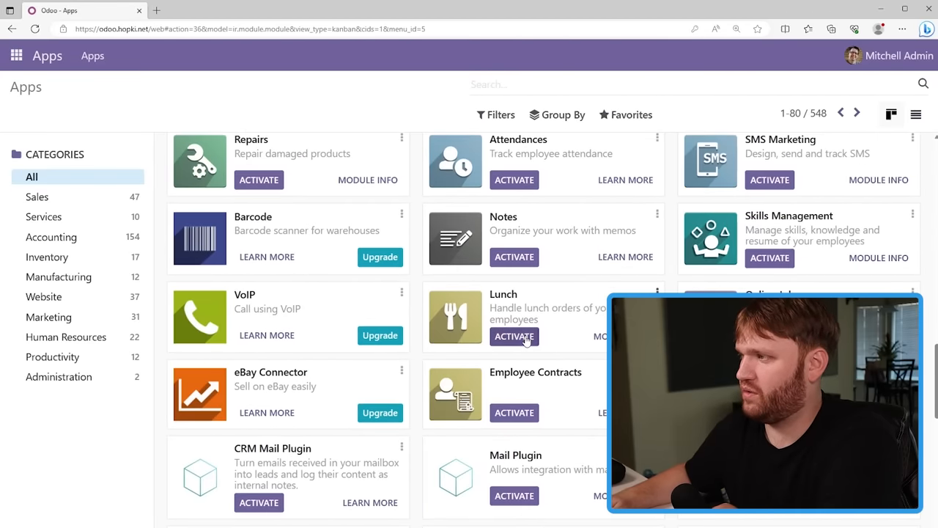
scroll(up, 3)
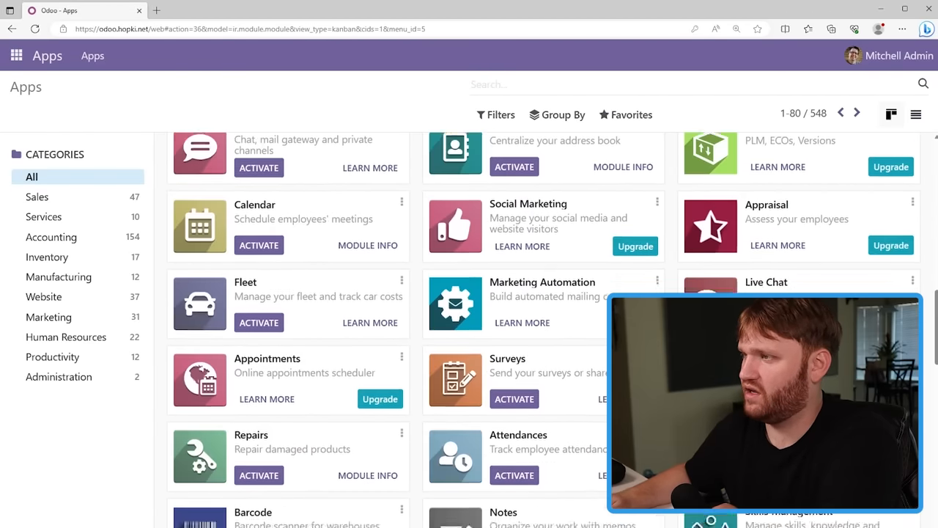
scroll(up, 3)
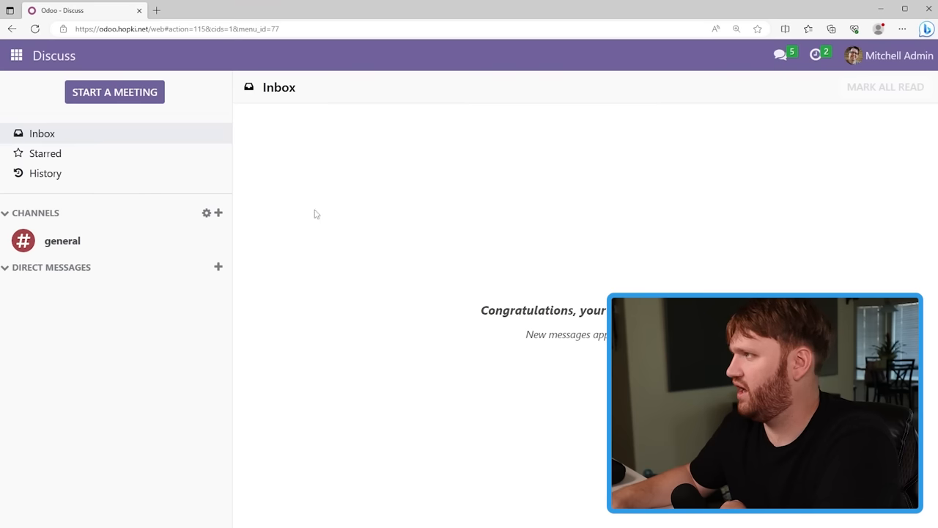
click(17, 55)
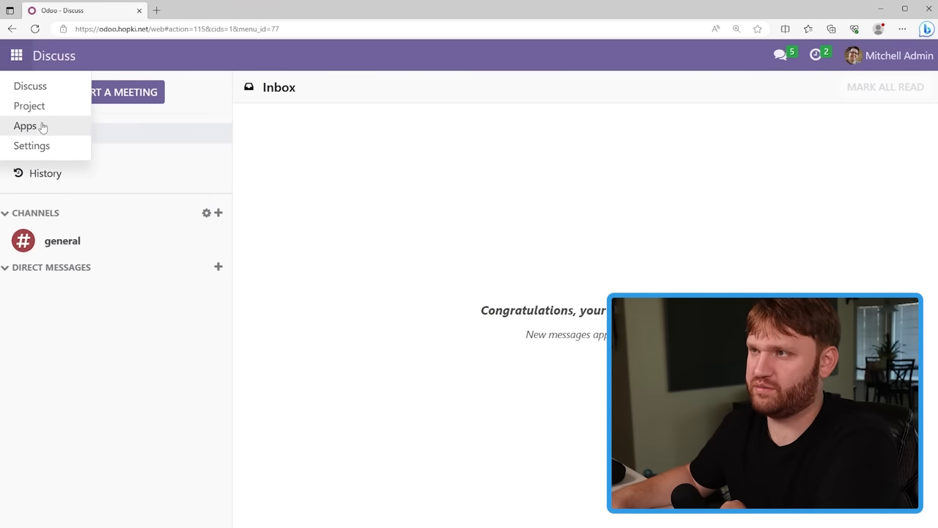
mouse_move(30, 106)
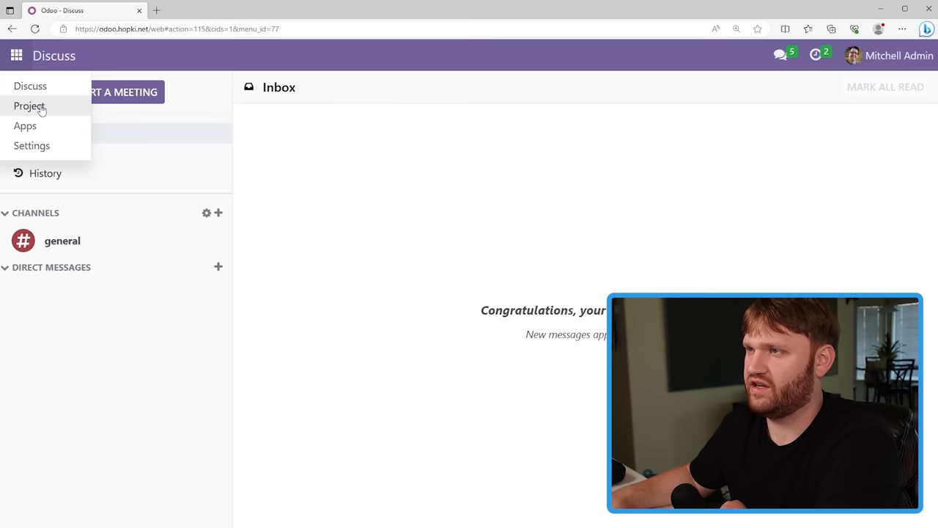
mouse_move(30, 86)
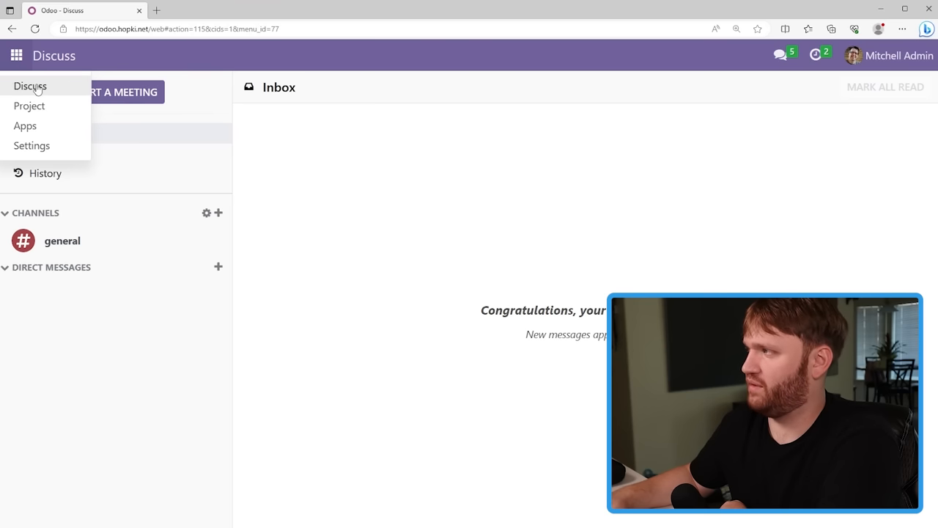
mouse_move(29, 105)
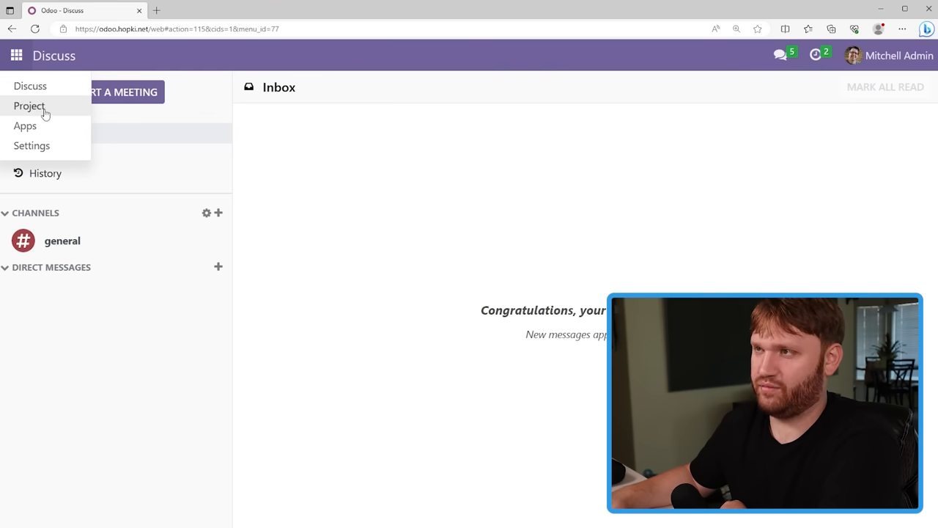
Open the Office Design project, review its updates, and return to its task board
click(29, 106)
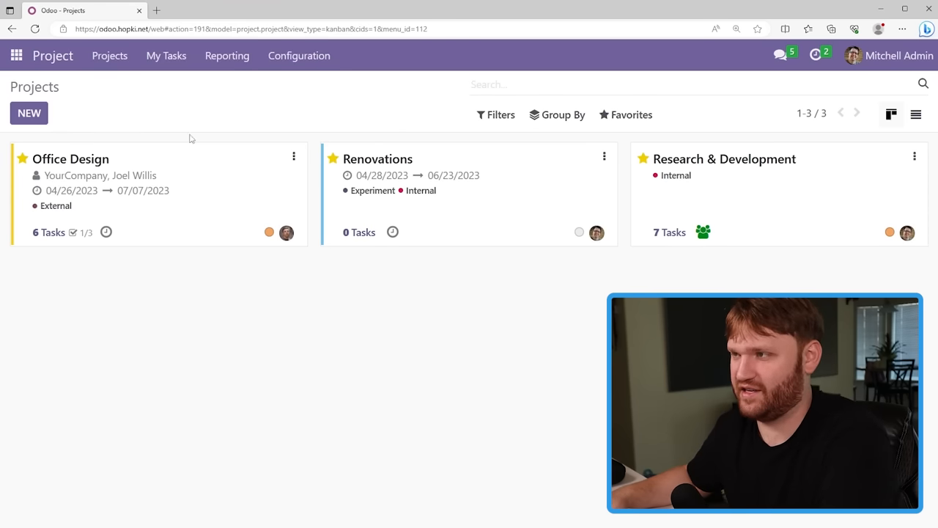
mouse_move(126, 179)
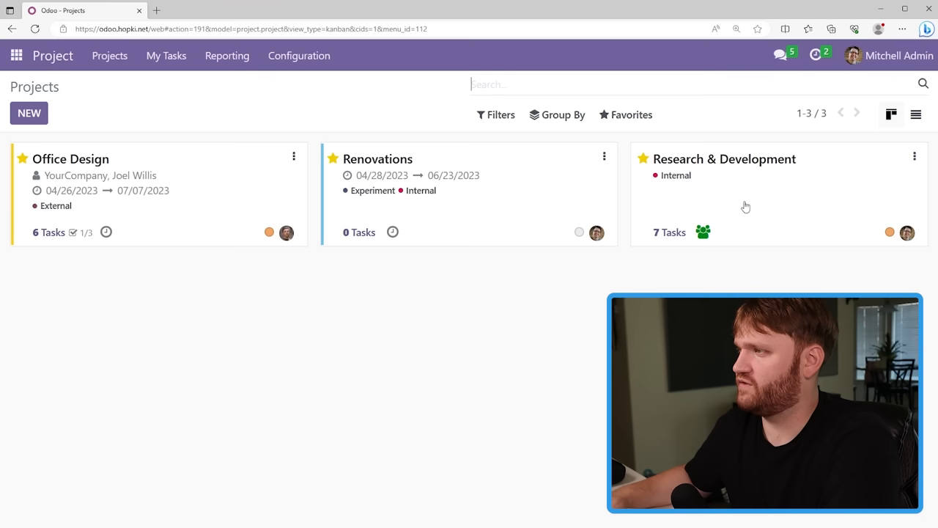
mouse_move(214, 241)
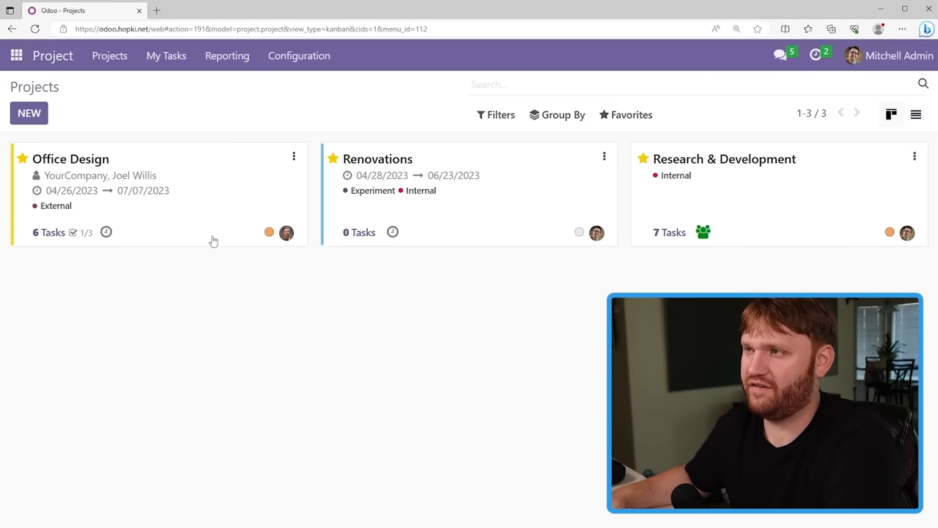
click(70, 159)
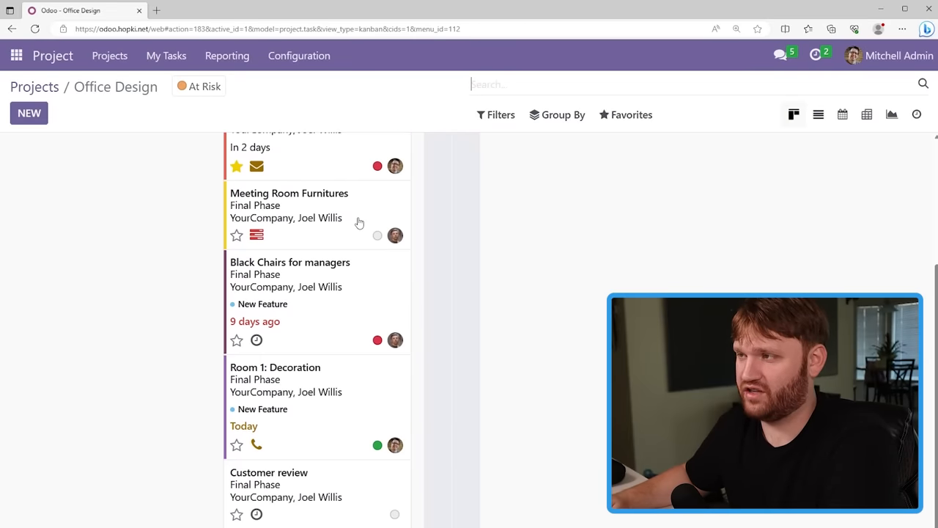
scroll(up, 3)
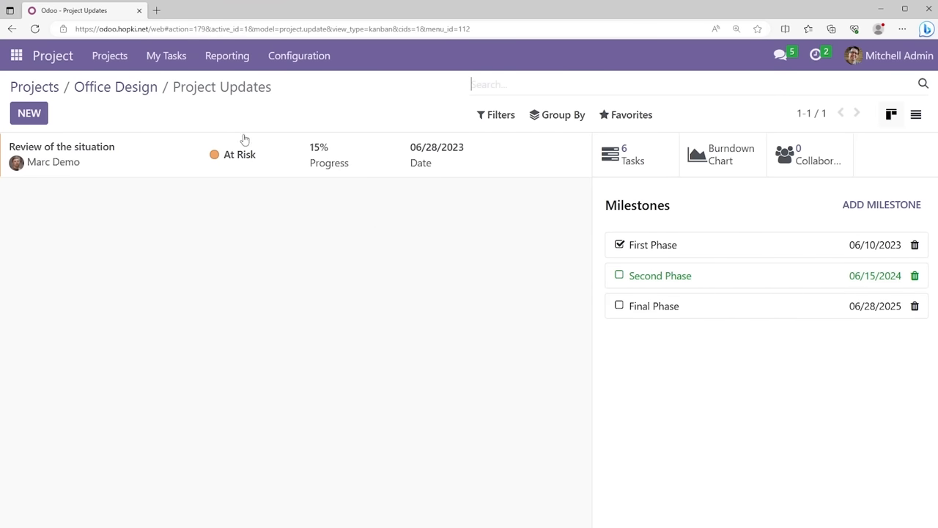
click(632, 155)
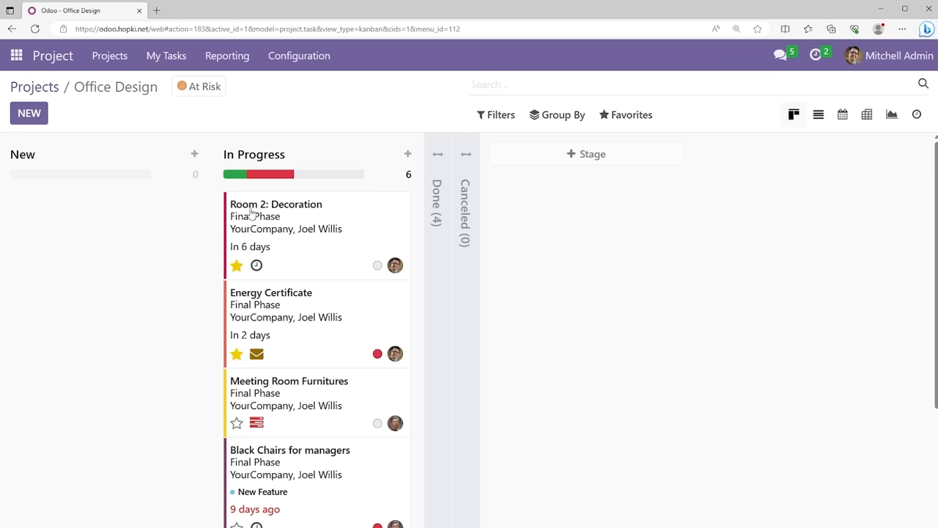
scroll(down, 3)
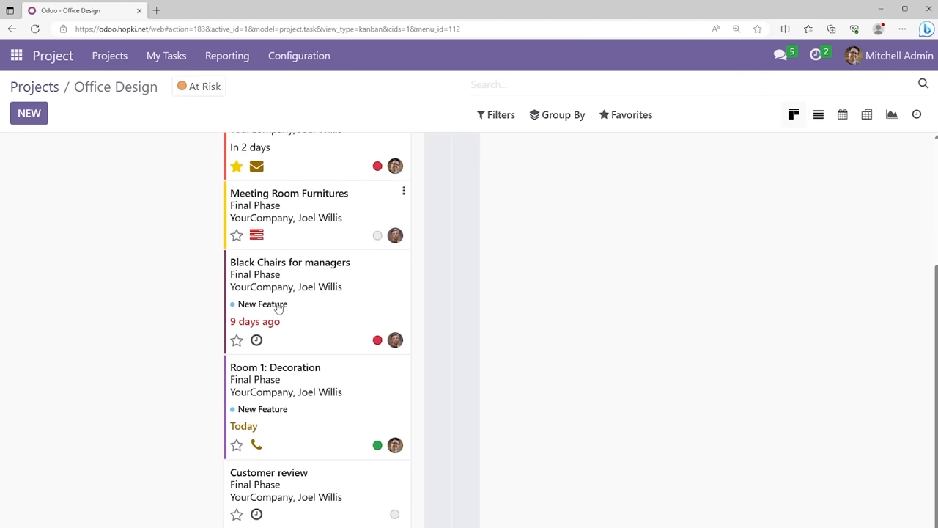
scroll(up, 3)
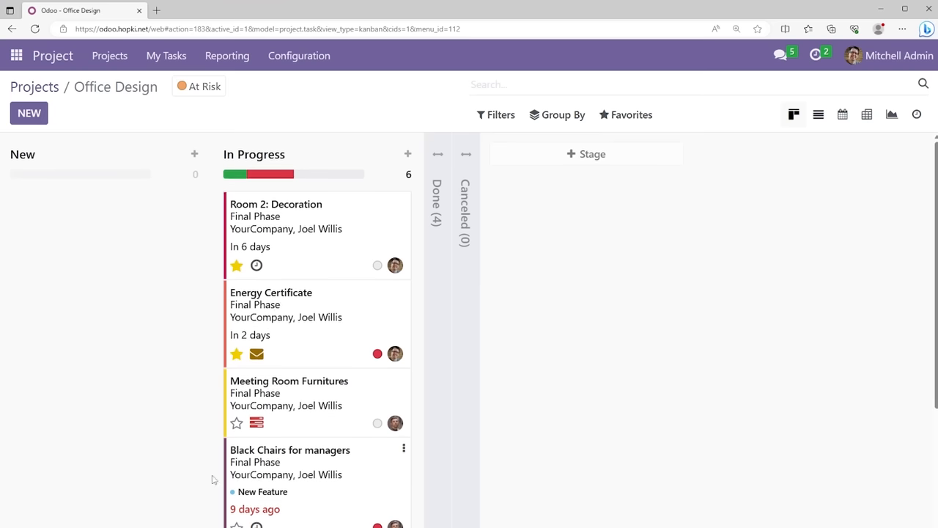
Drag a task into Done and add a new 'Move chairs' task
drag(315, 235, 477, 264)
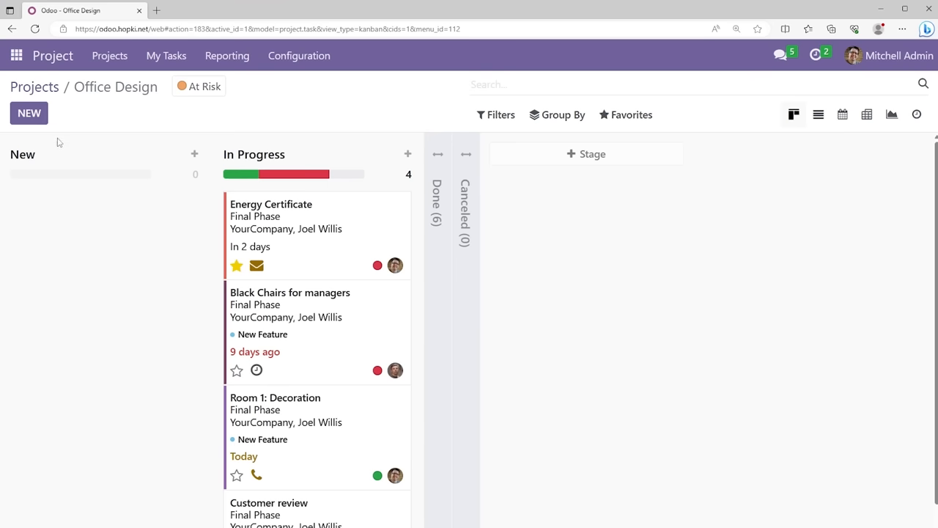
click(194, 154)
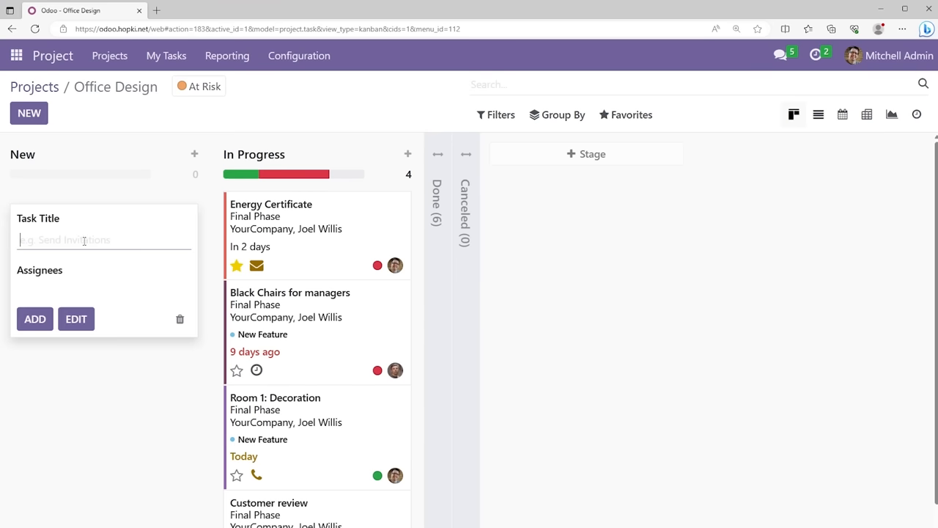
text(Move chair)
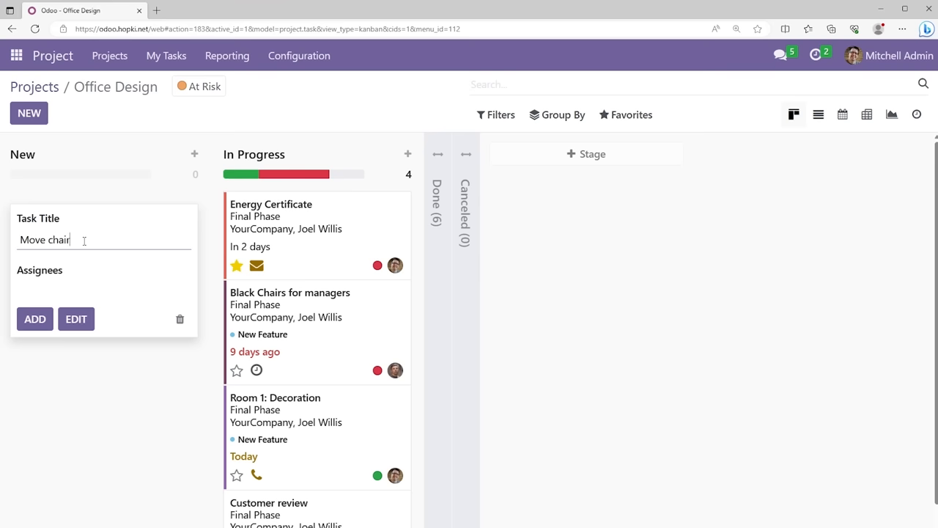
click(102, 292)
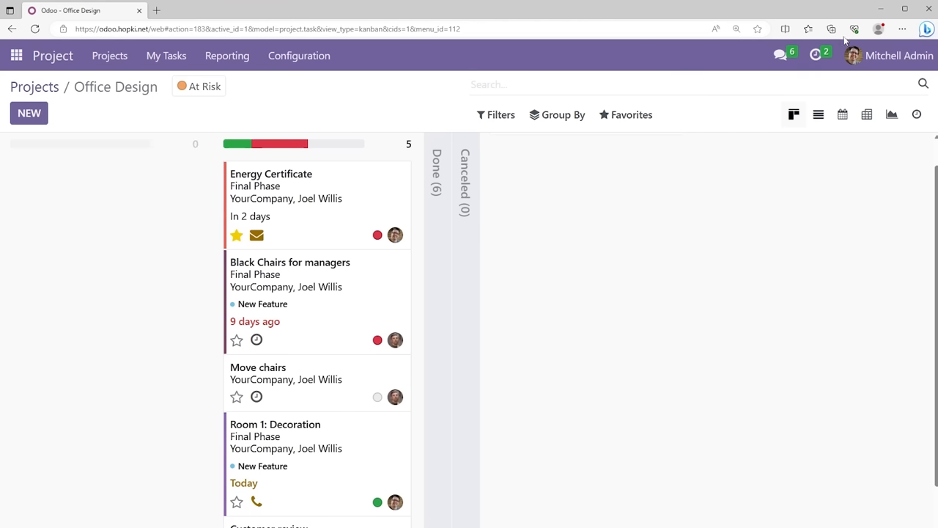
View tasks as list and calendar, check My Tasks, analysis and settings, then open Apps
click(818, 115)
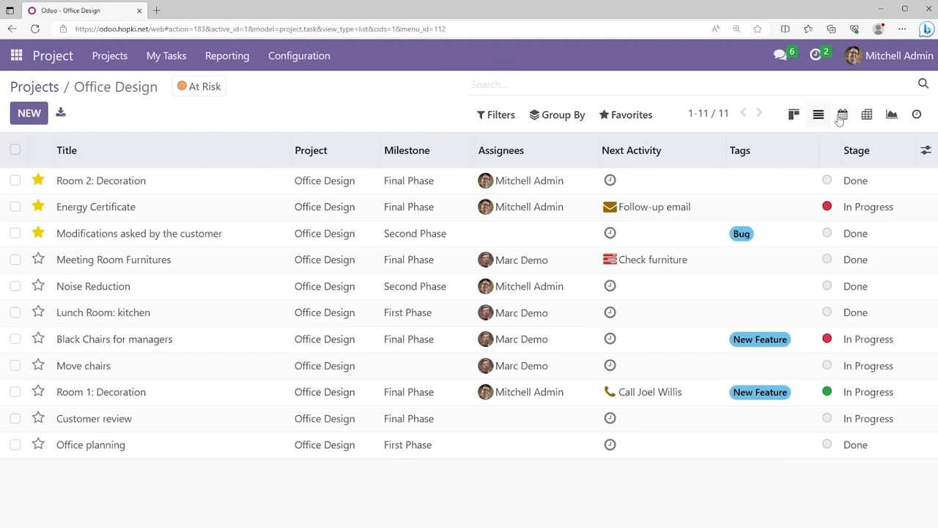
click(841, 115)
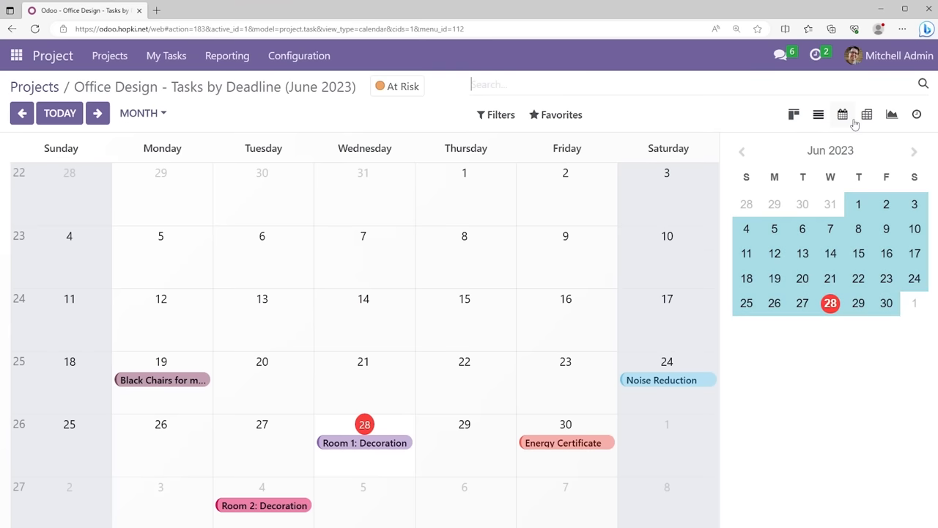
click(166, 55)
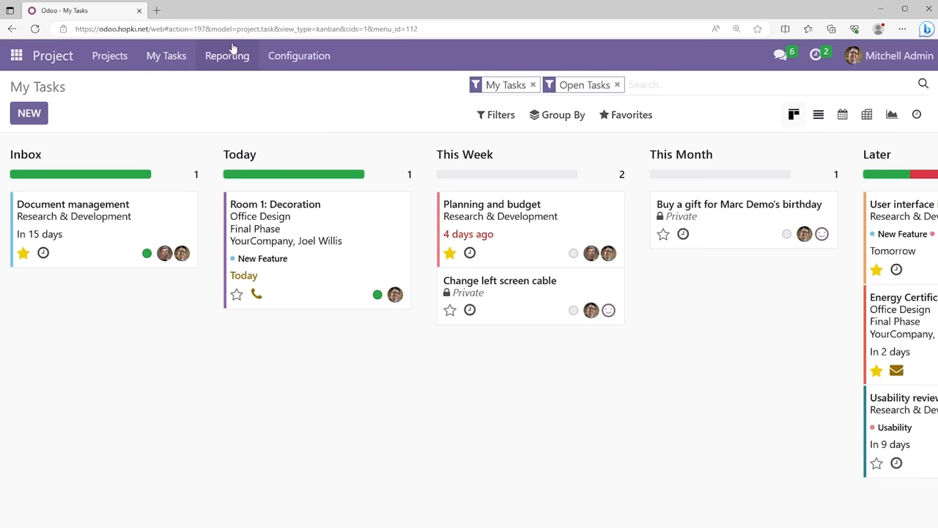
click(227, 55)
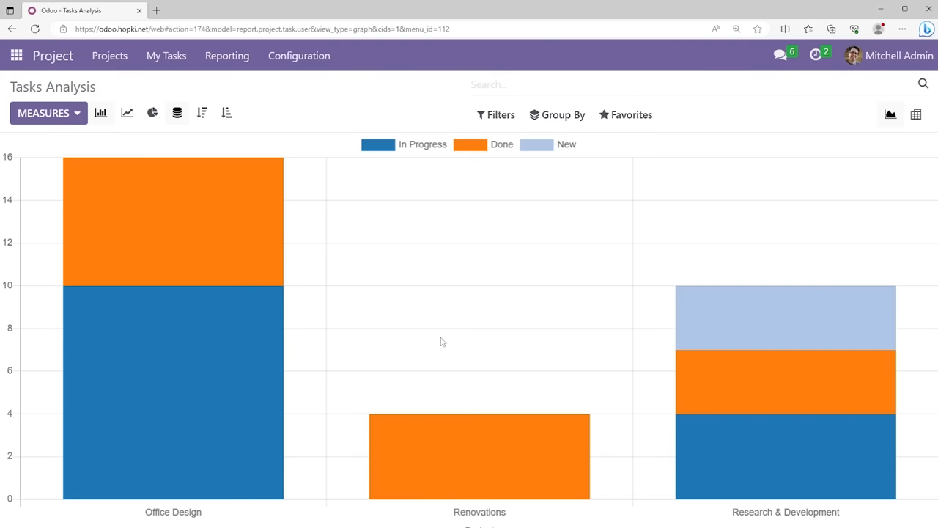
mouse_move(299, 55)
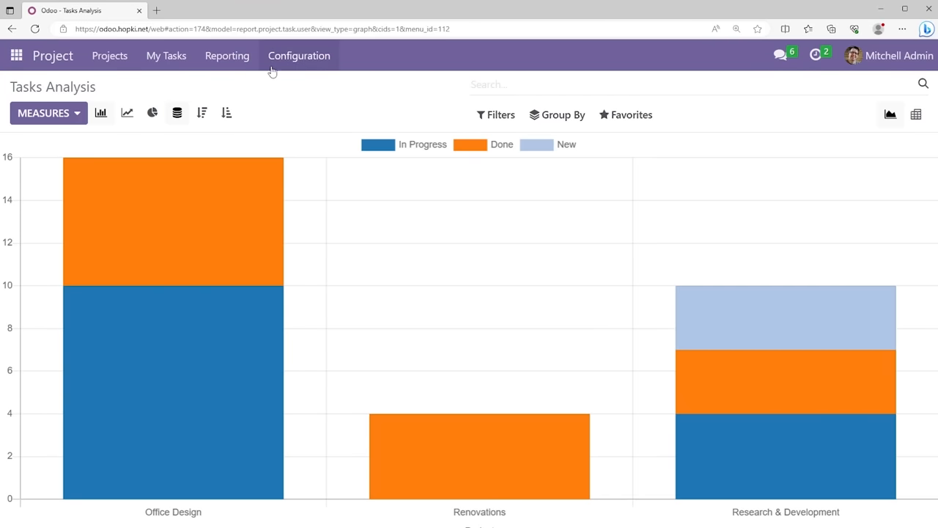
click(299, 55)
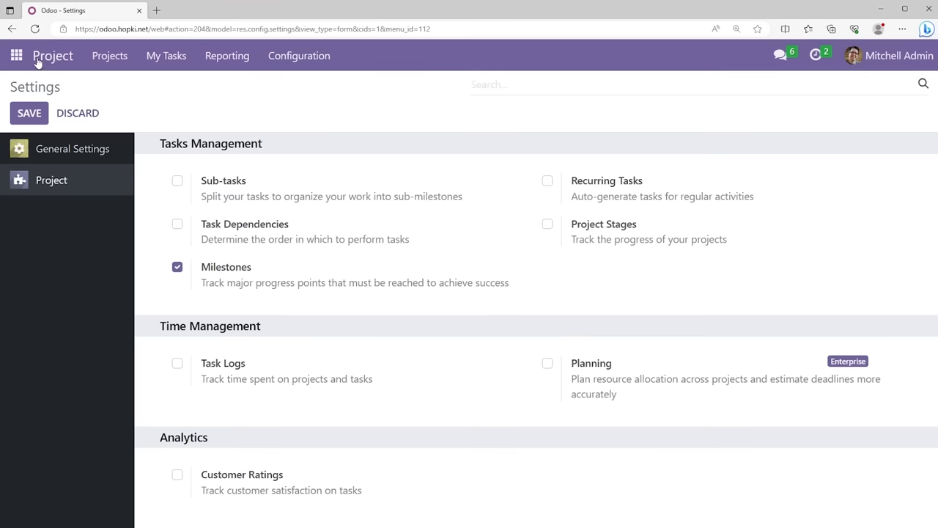
click(16, 55)
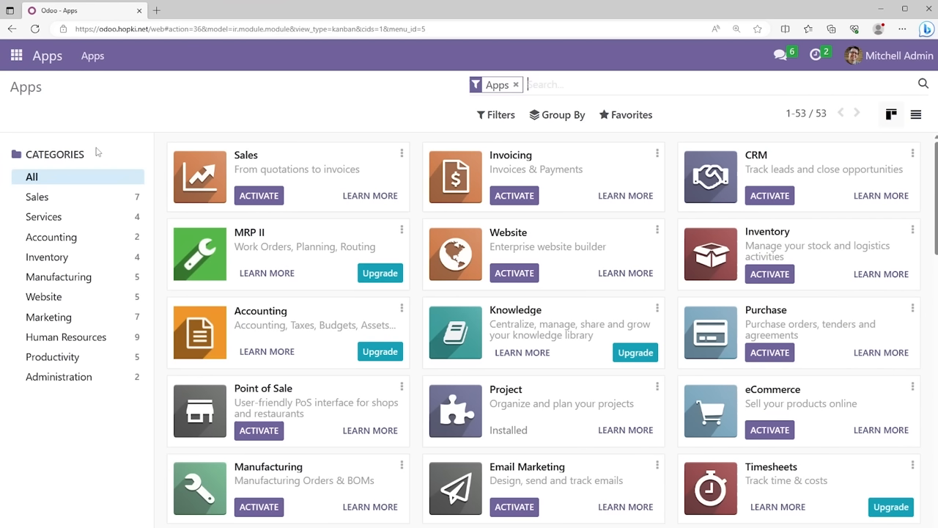
mouse_move(827, 287)
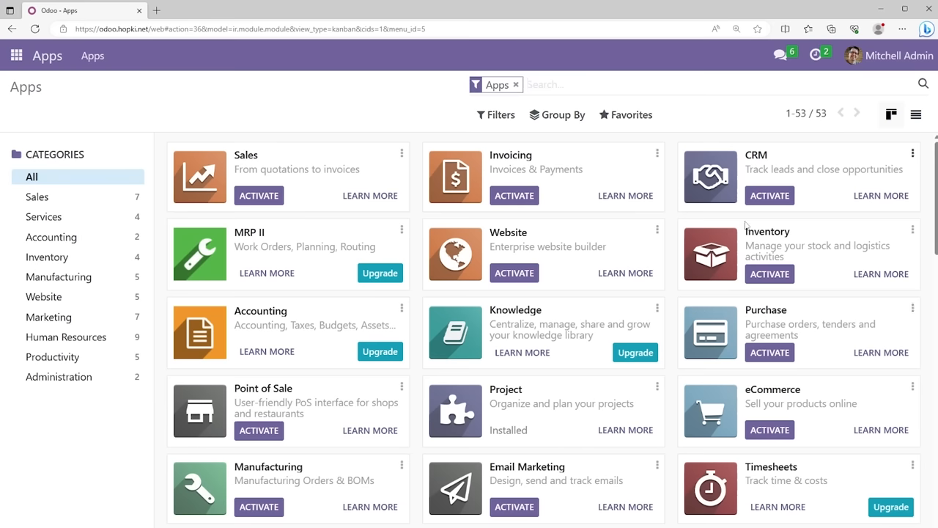
mouse_move(768, 274)
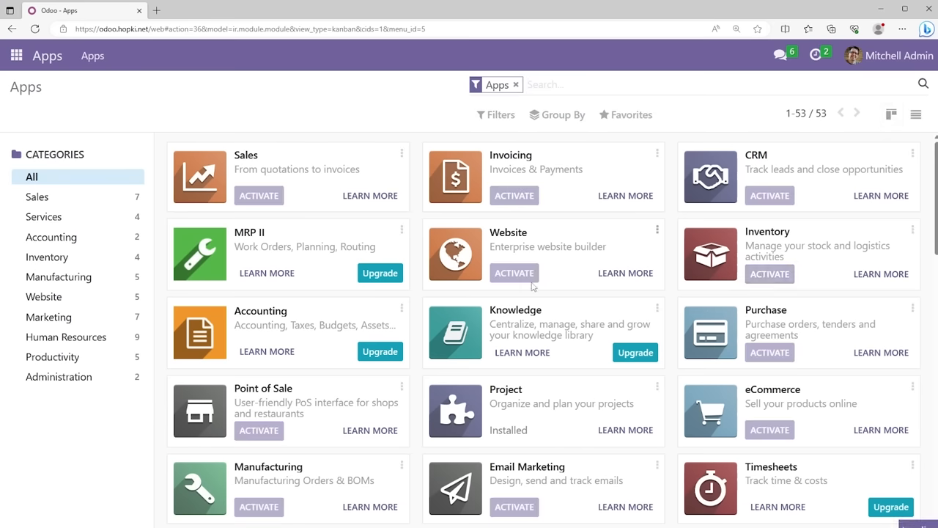
Activate the Inventory app from its card in the catalogue
click(514, 273)
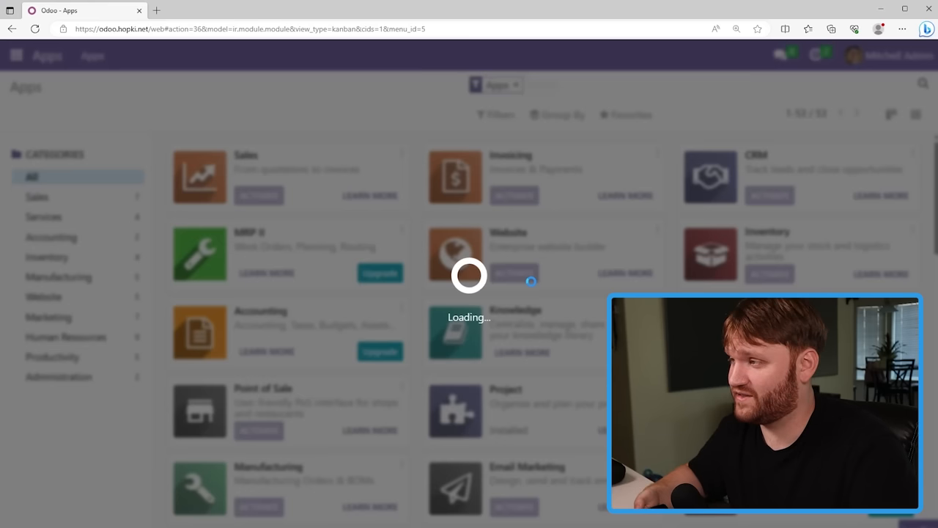
Open receipt WH/IN/00002 from the Inventory Receipts list
click(710, 253)
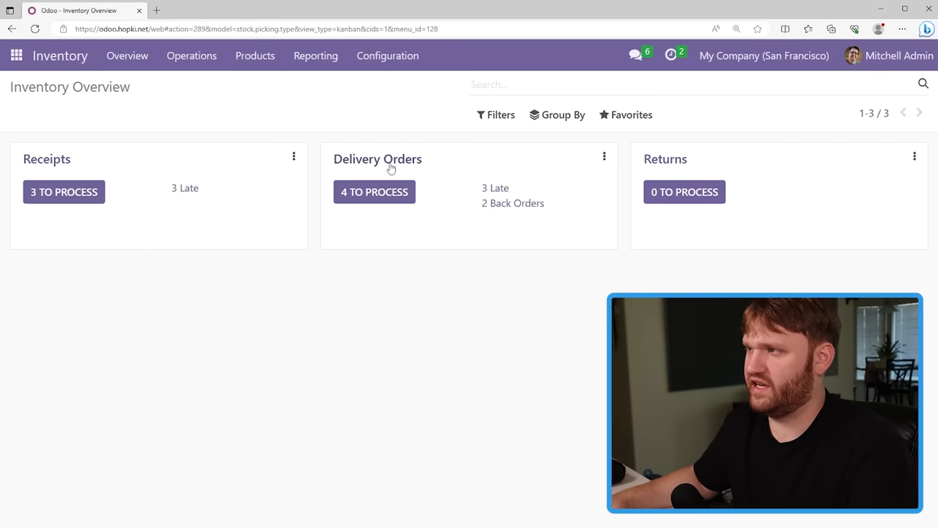
mouse_move(45, 174)
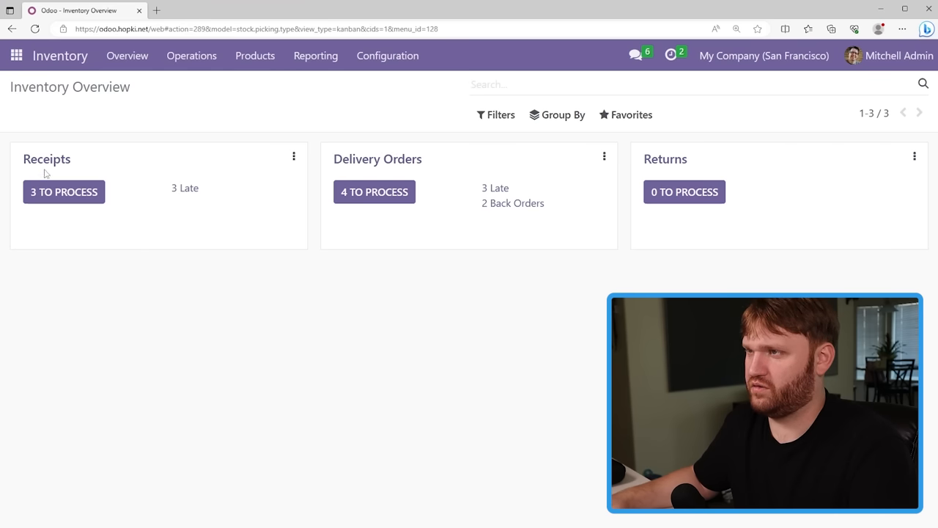
click(63, 191)
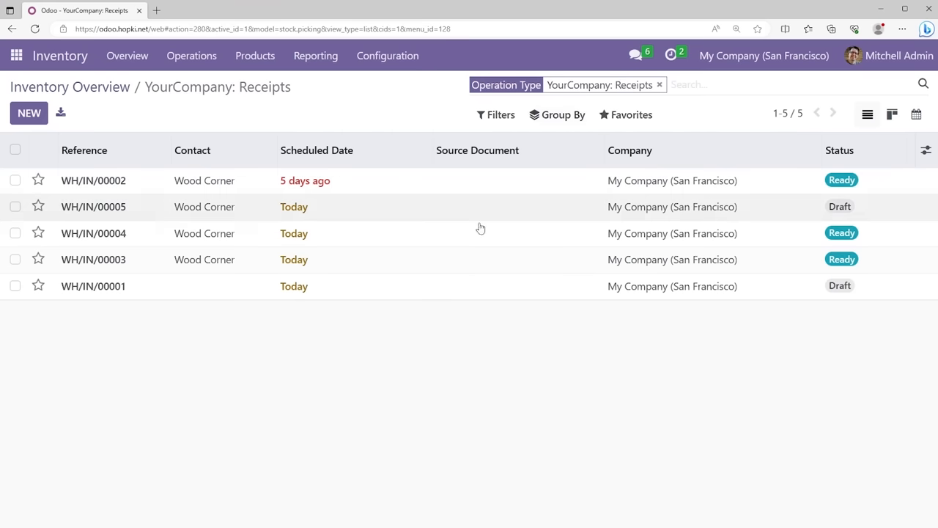
mouse_move(178, 215)
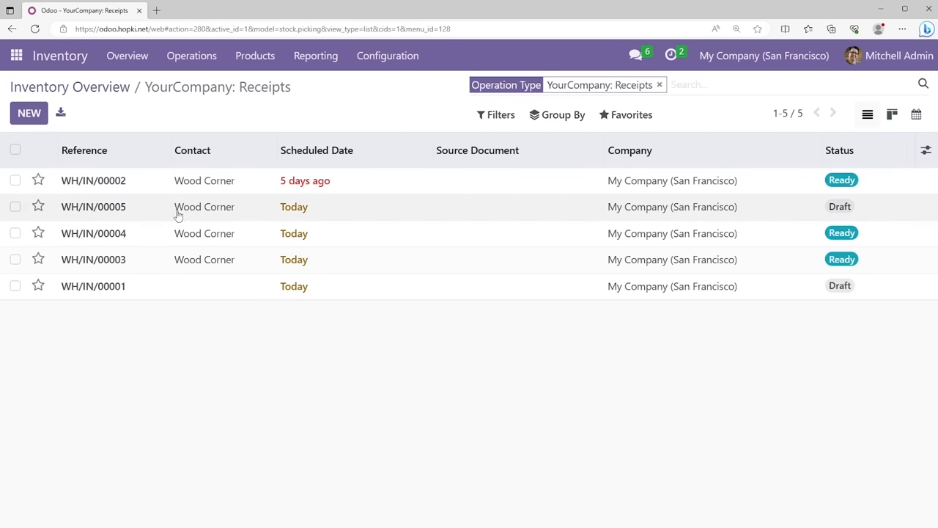
click(92, 181)
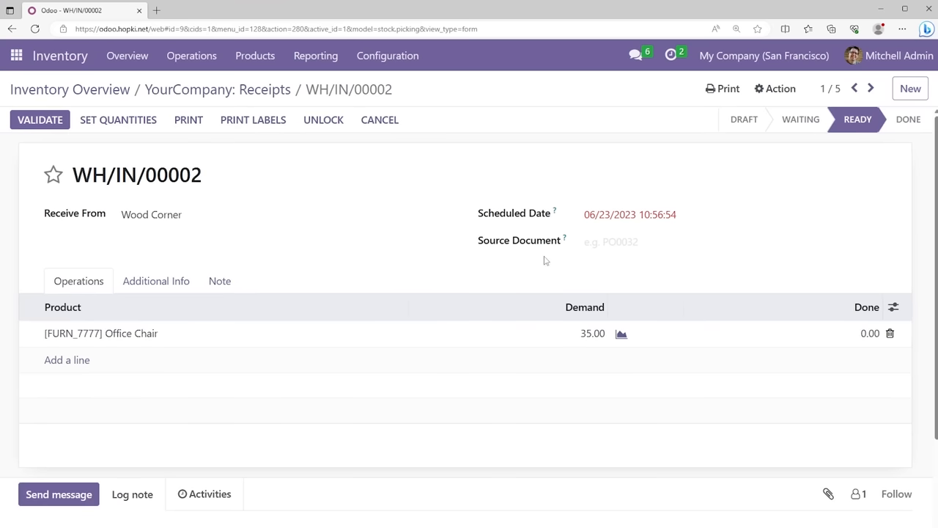
scroll(down, 3)
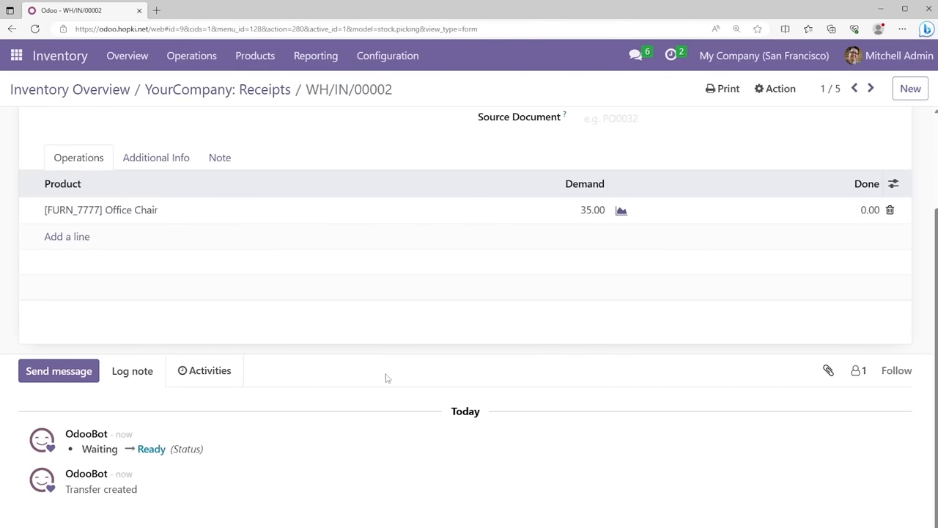
scroll(up, 3)
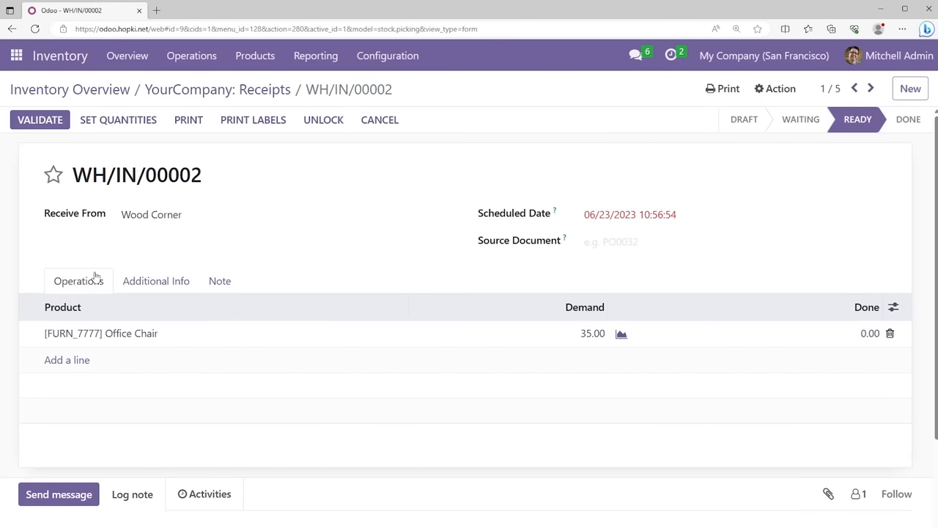
mouse_move(252, 119)
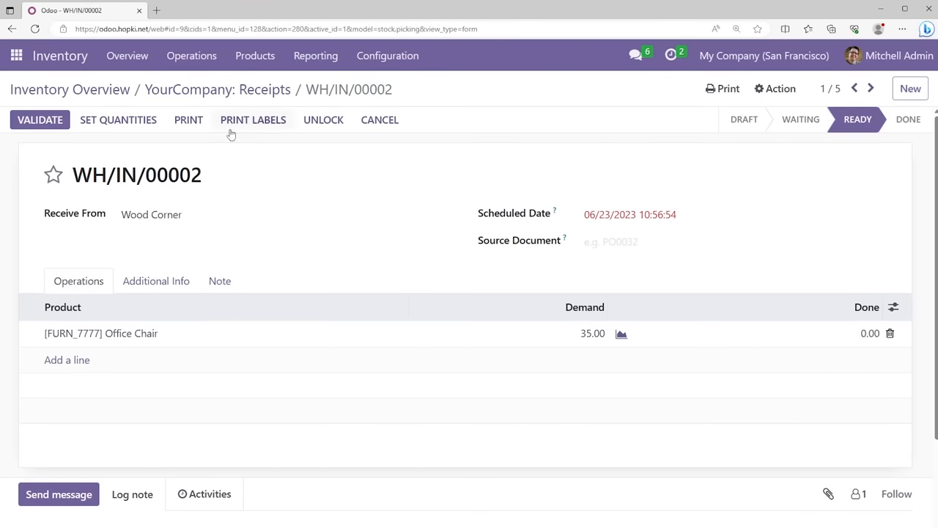
Print '2 x 7 with price' labels, dismiss the layout dialog, and return to Overview
click(252, 120)
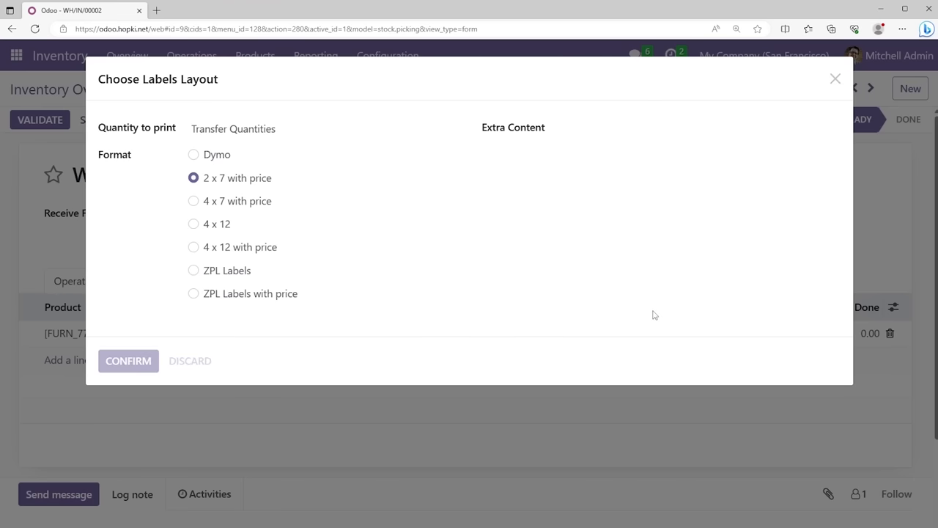
click(128, 360)
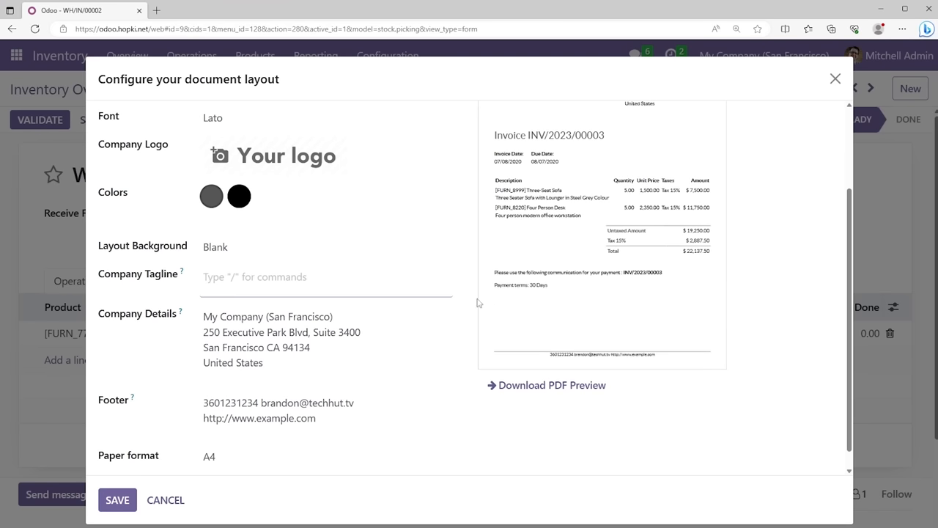
mouse_move(835, 79)
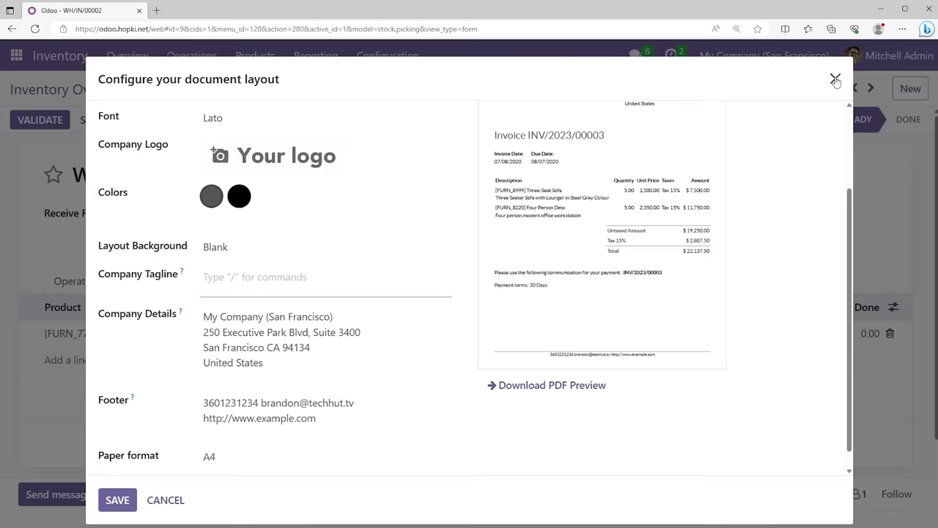
click(835, 80)
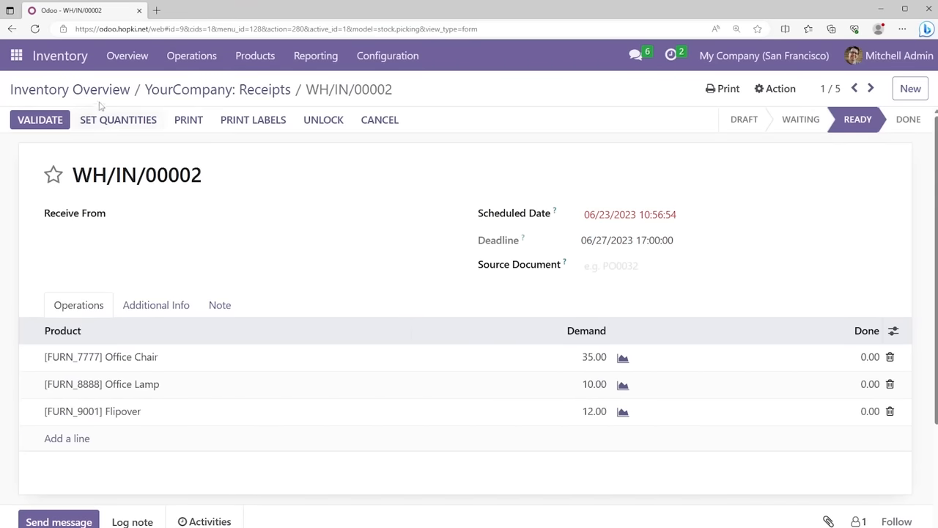
click(69, 89)
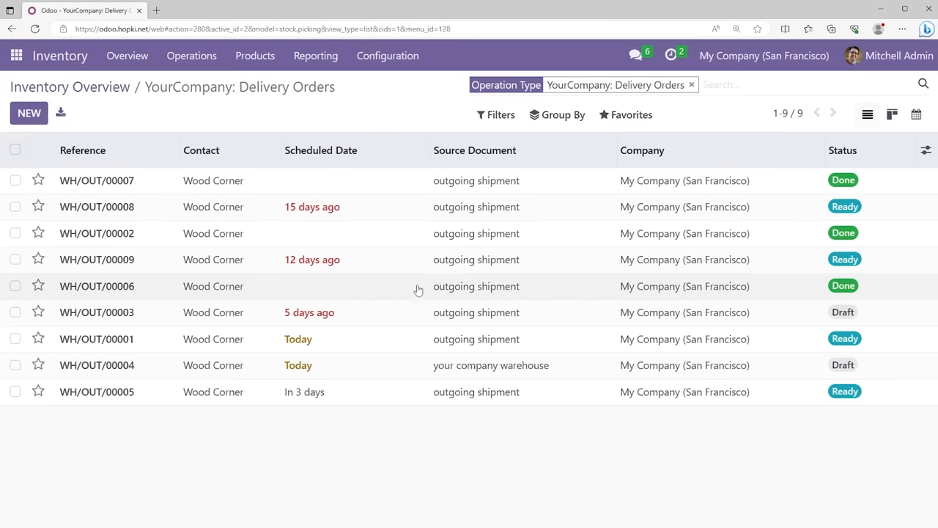
mouse_move(217, 338)
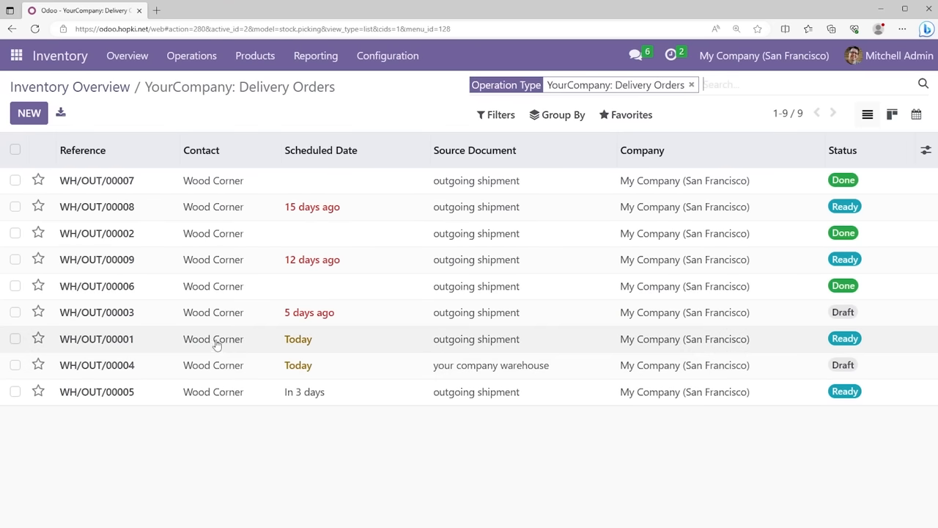
mouse_move(508, 365)
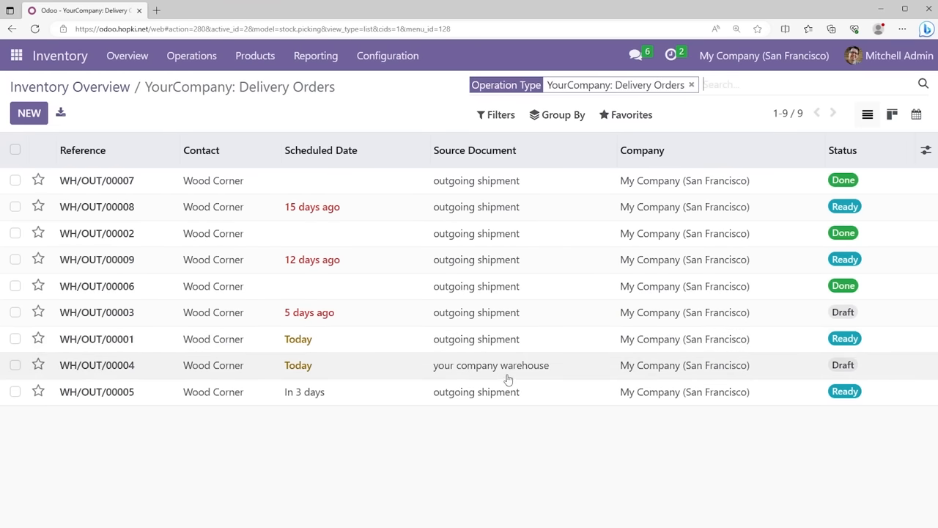
Review delivery order WH/OUT/00004, then open the Inventory Products catalogue
click(96, 365)
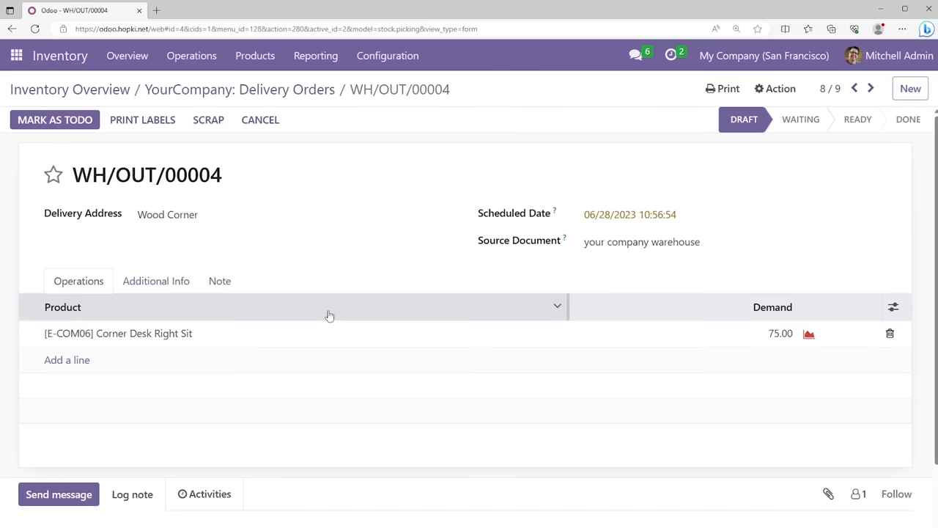
mouse_move(225, 301)
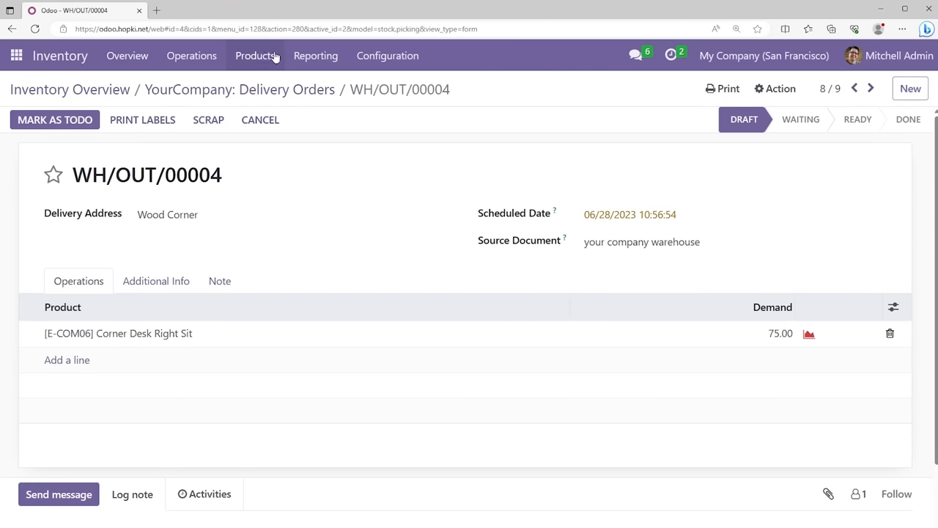
click(254, 56)
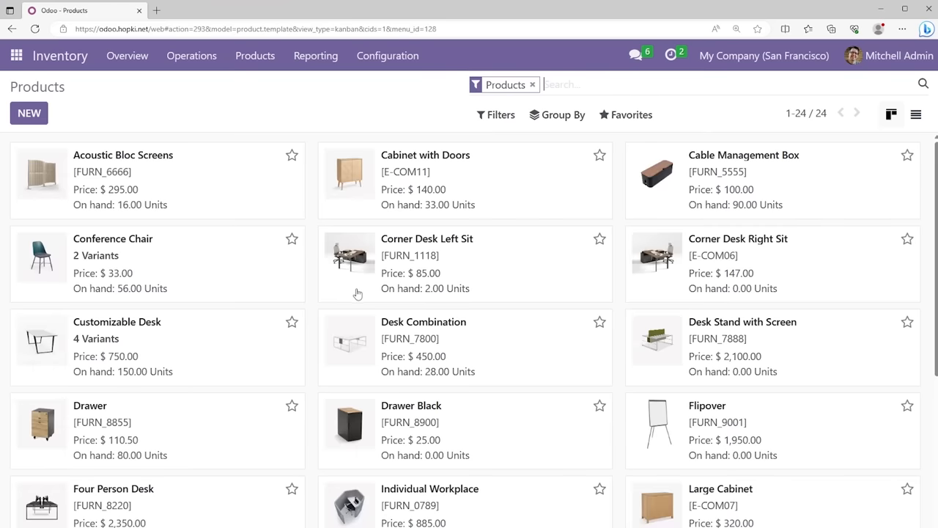
Set Cabinet with Doors to track by unique serial number, acknowledge the warning, and open Apps
scroll(down, 3)
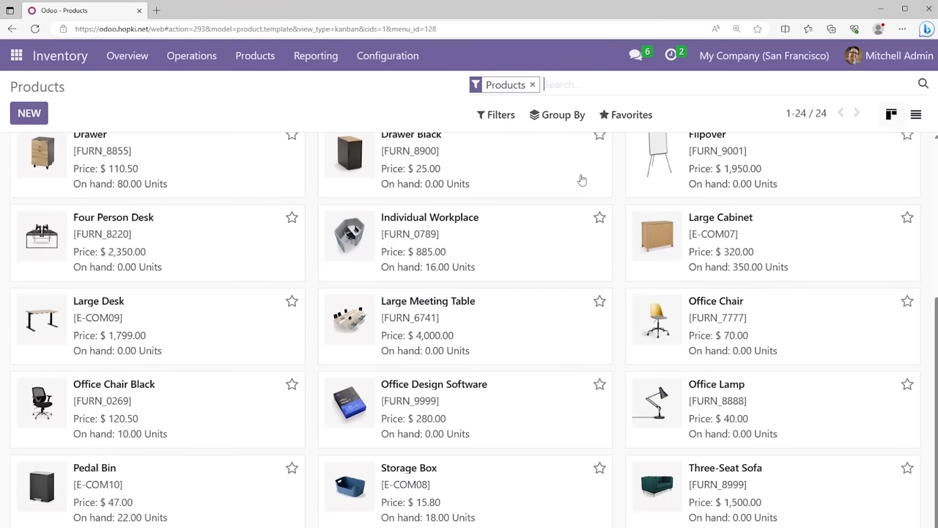
scroll(up, 3)
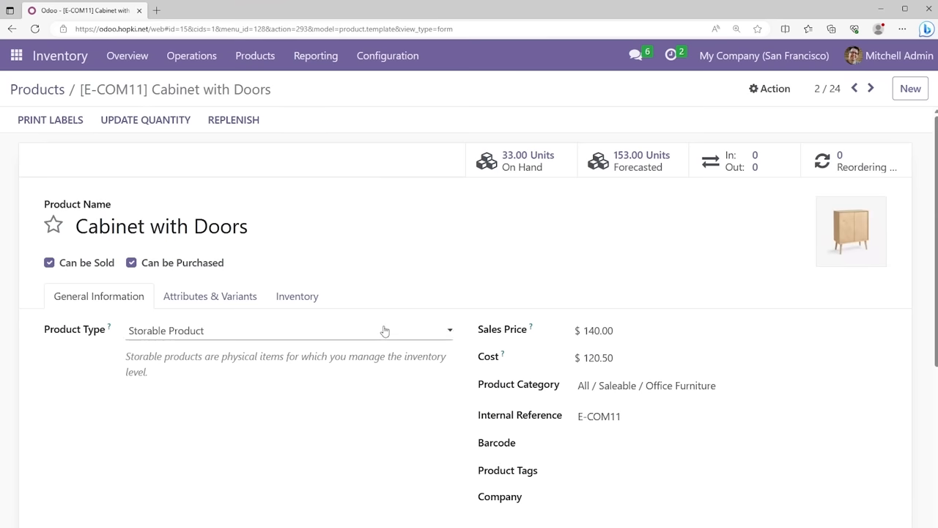
scroll(down, 3)
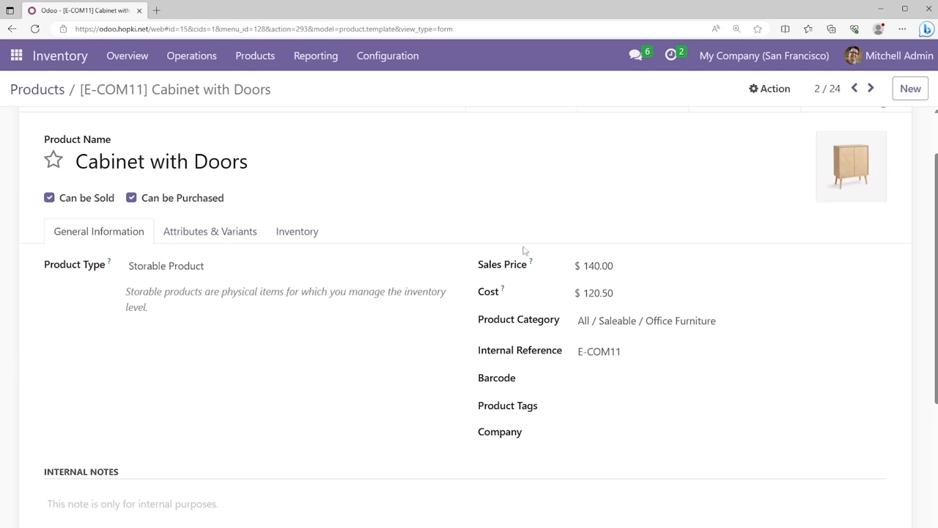
mouse_move(534, 372)
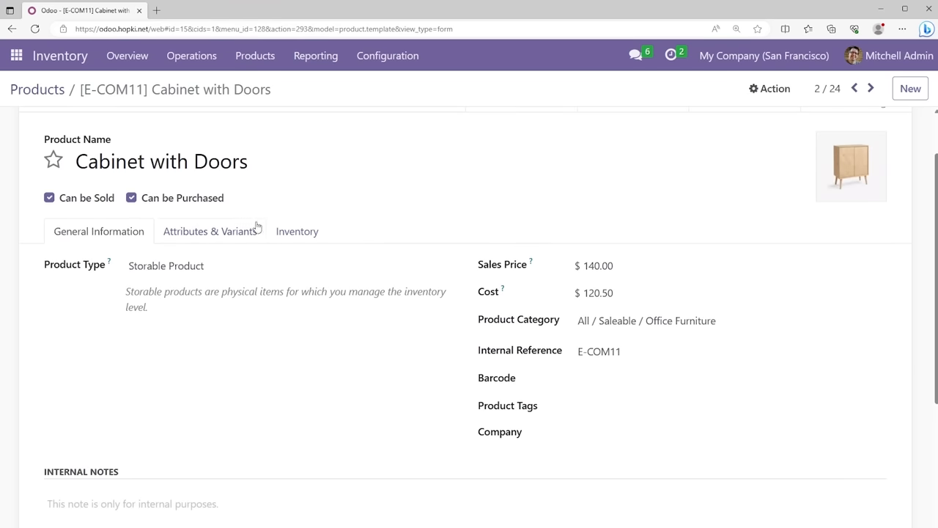
scroll(down, 3)
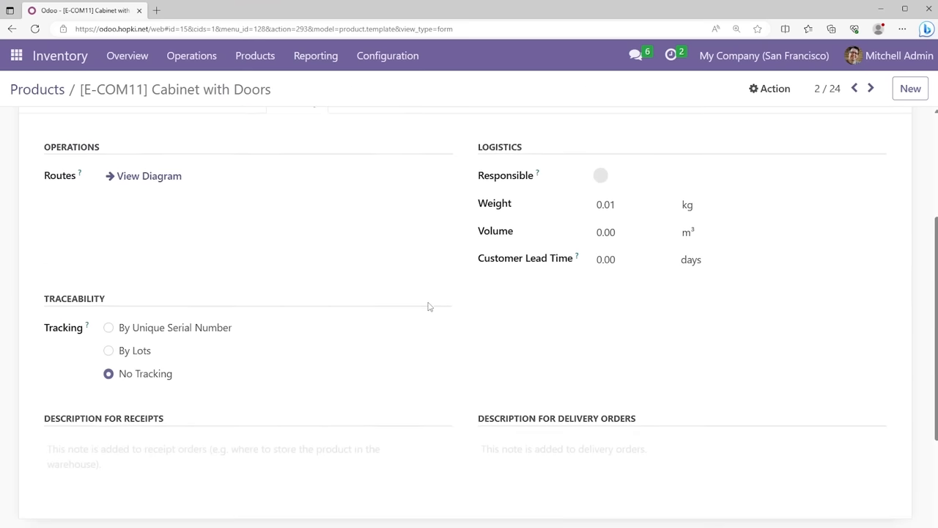
click(109, 326)
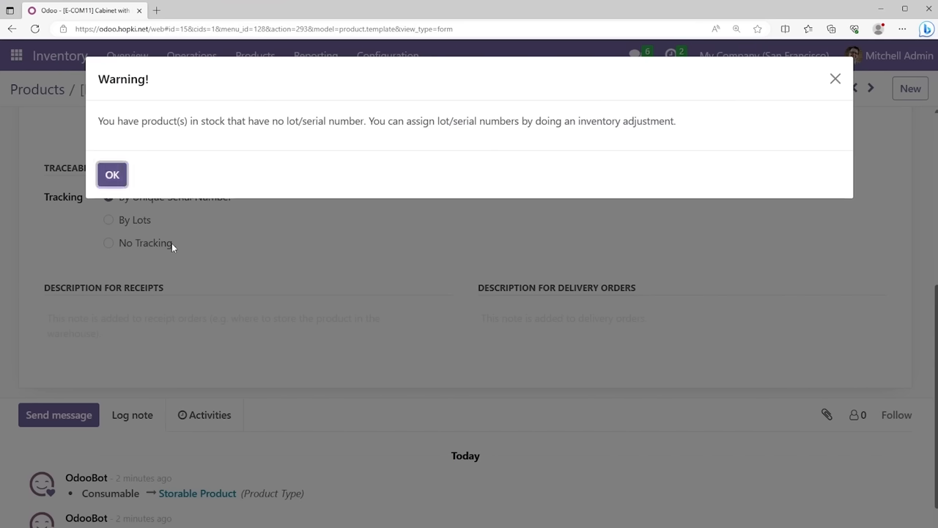
click(112, 175)
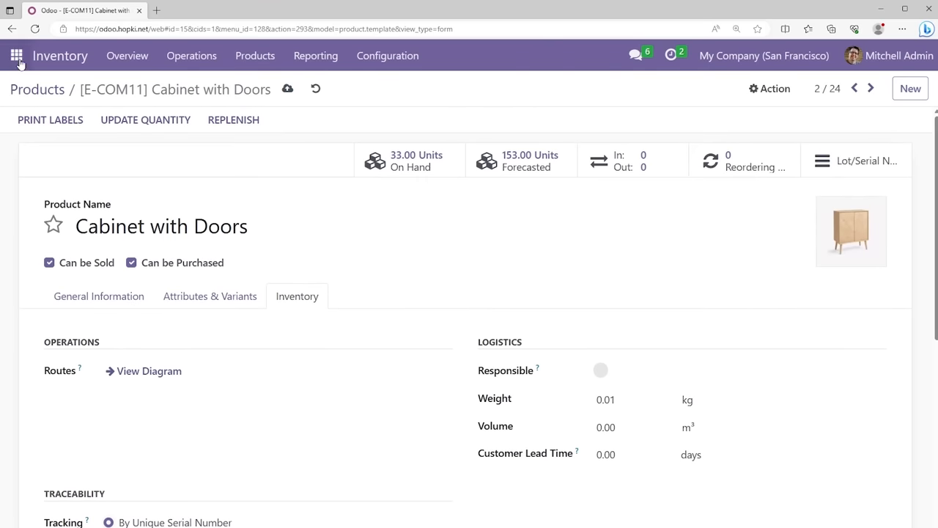
click(16, 55)
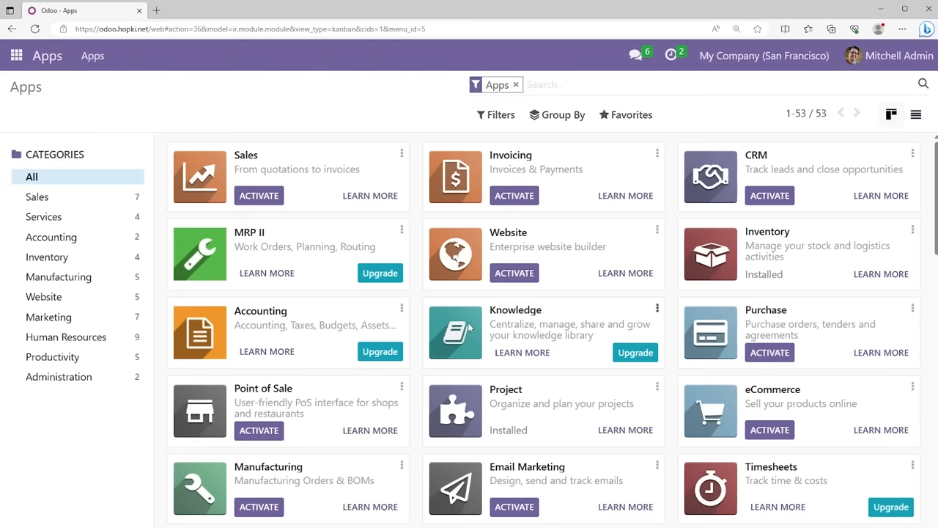
Browse the Odoo Apps catalogue and activate the Website app
scroll(down, 3)
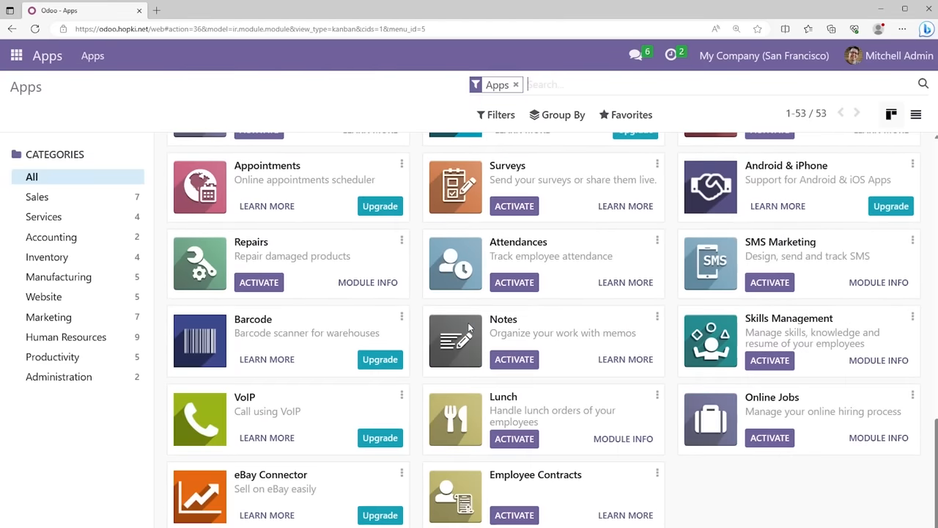
mouse_move(255, 314)
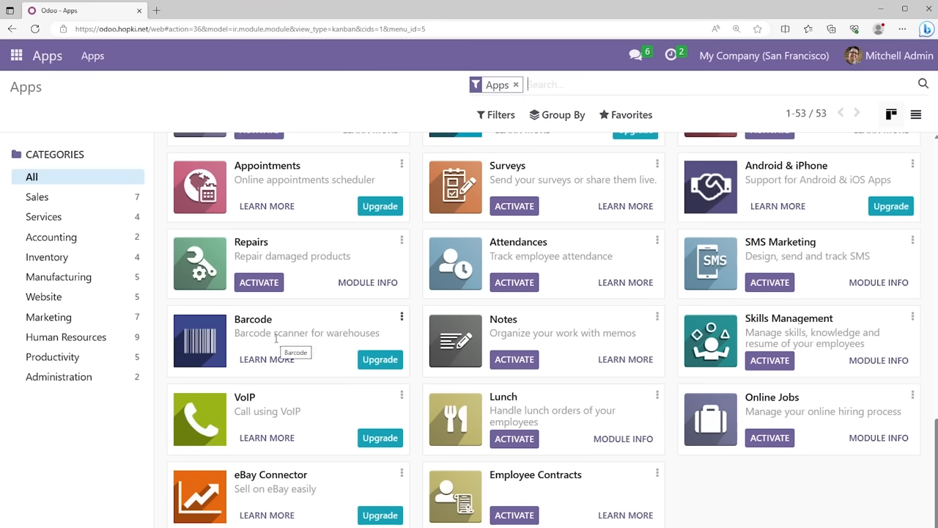
mouse_move(513, 225)
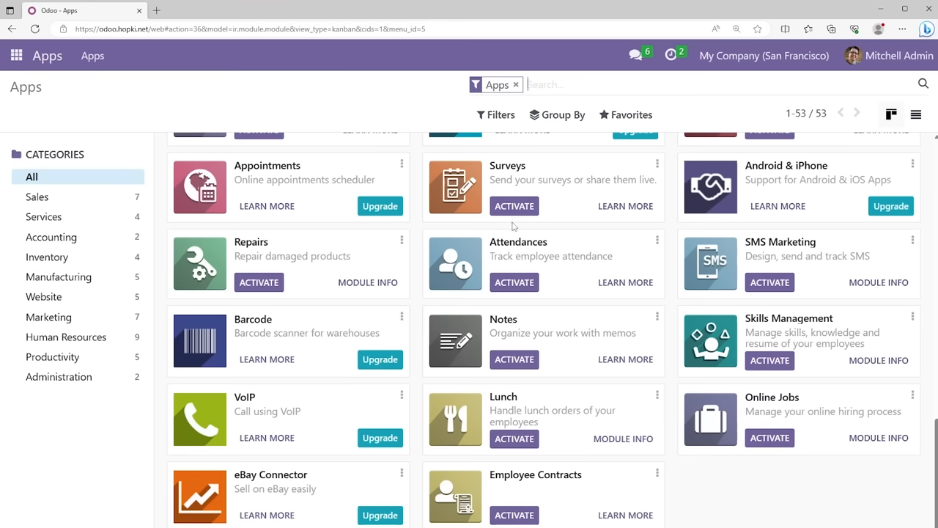
scroll(up, 3)
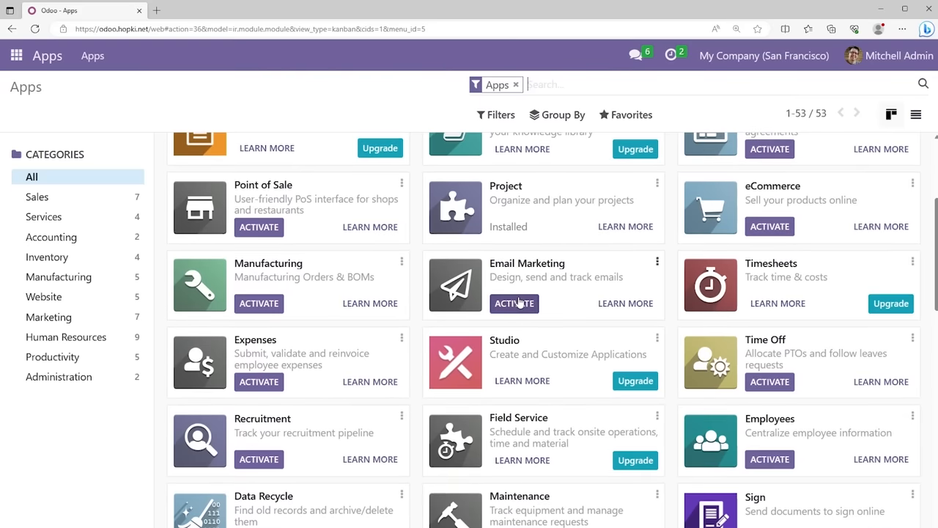
scroll(up, 3)
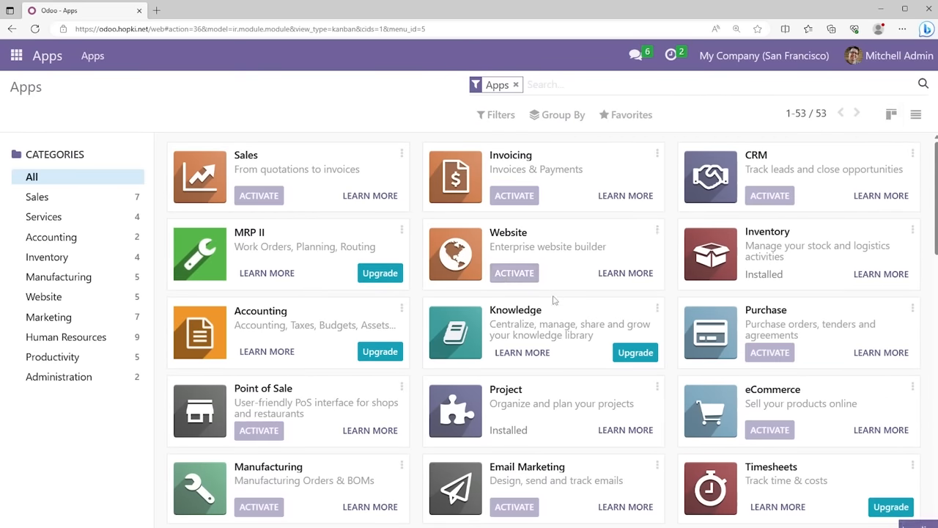
click(514, 272)
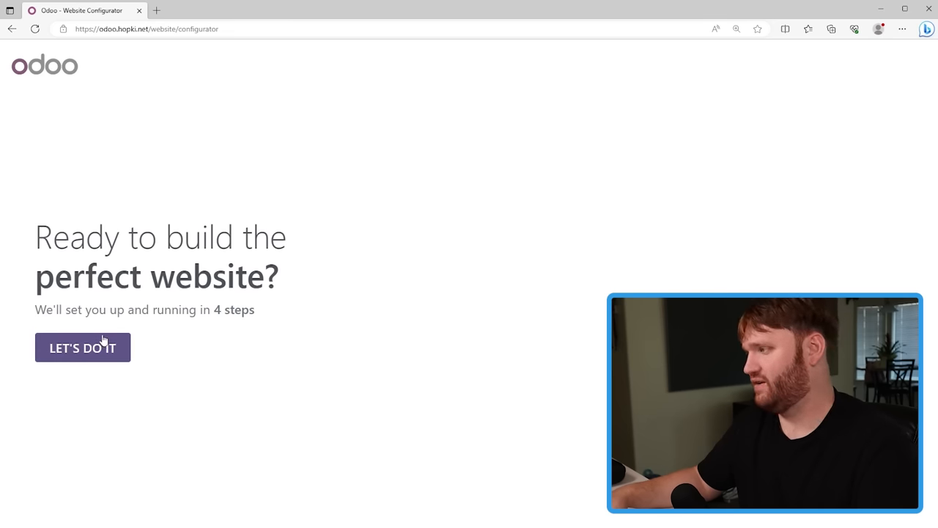
Start the website configurator as a business website for a video production service
click(82, 347)
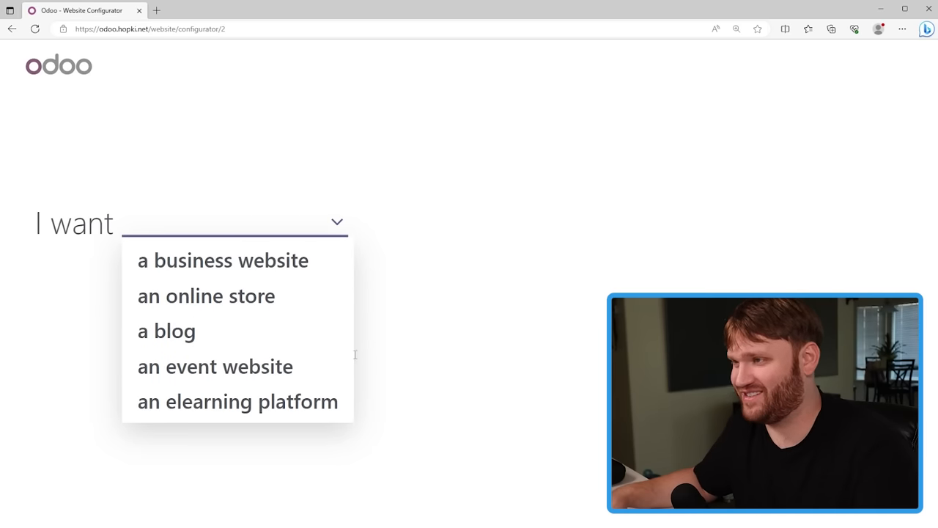
mouse_move(420, 365)
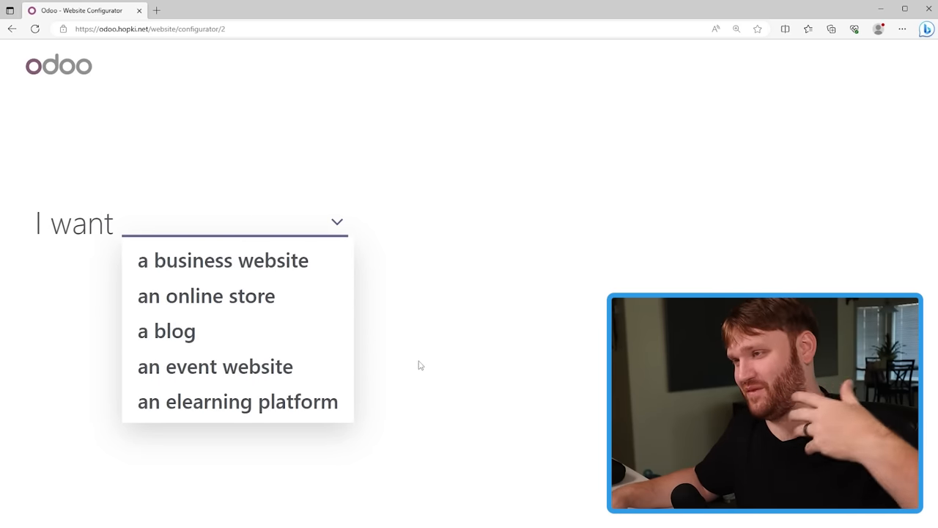
mouse_move(300, 344)
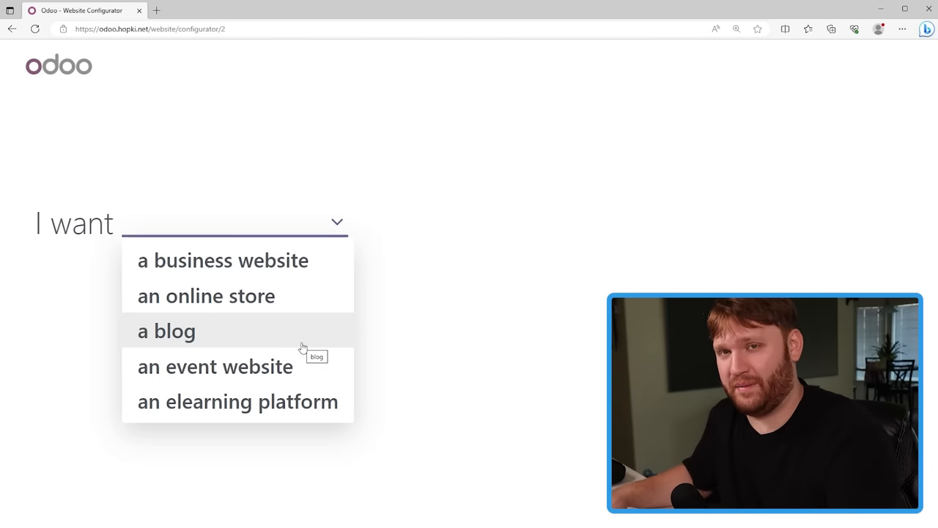
mouse_move(228, 295)
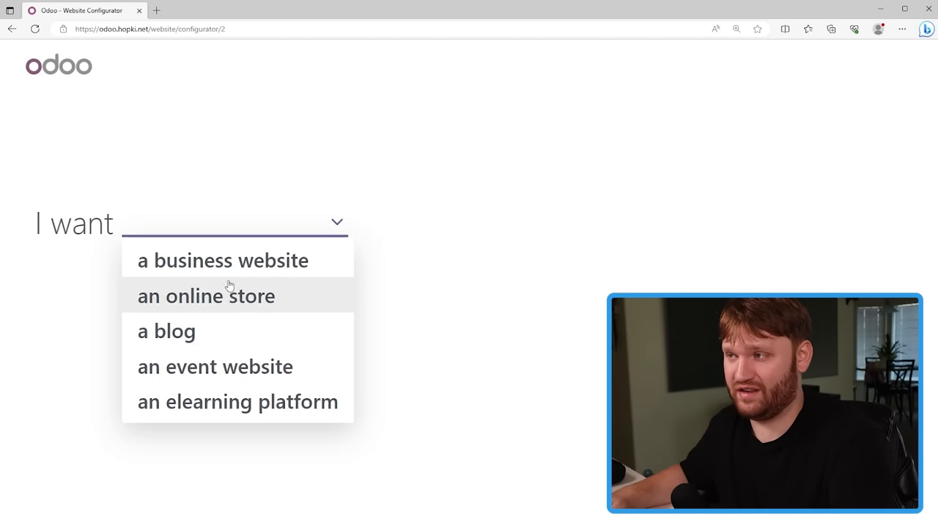
mouse_move(246, 277)
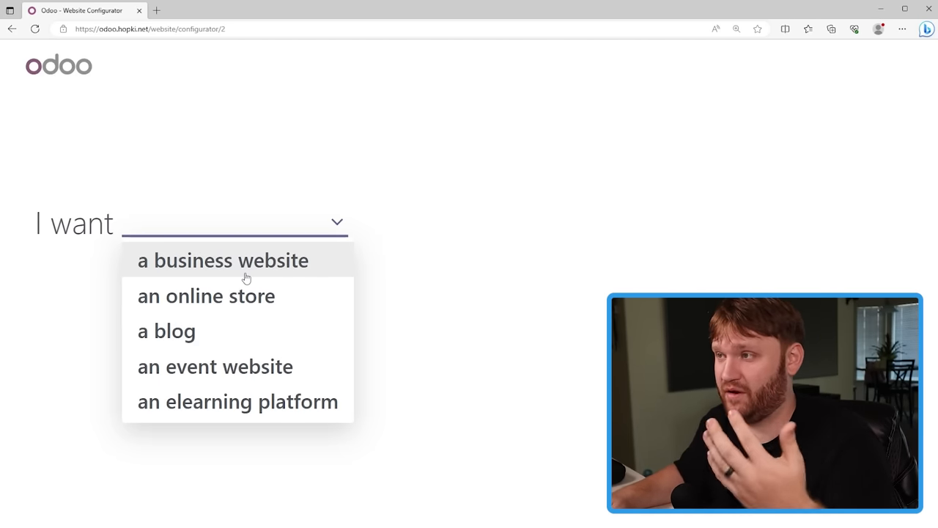
click(222, 261)
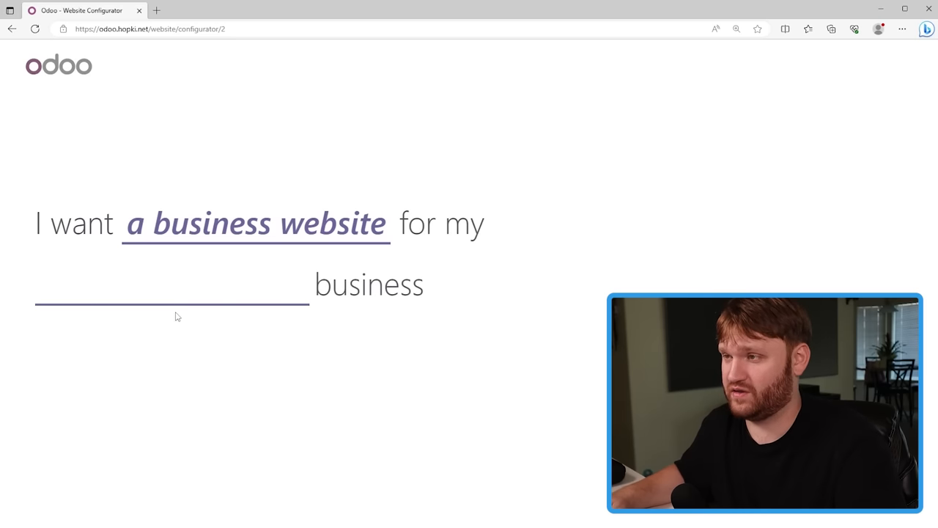
text(vid)
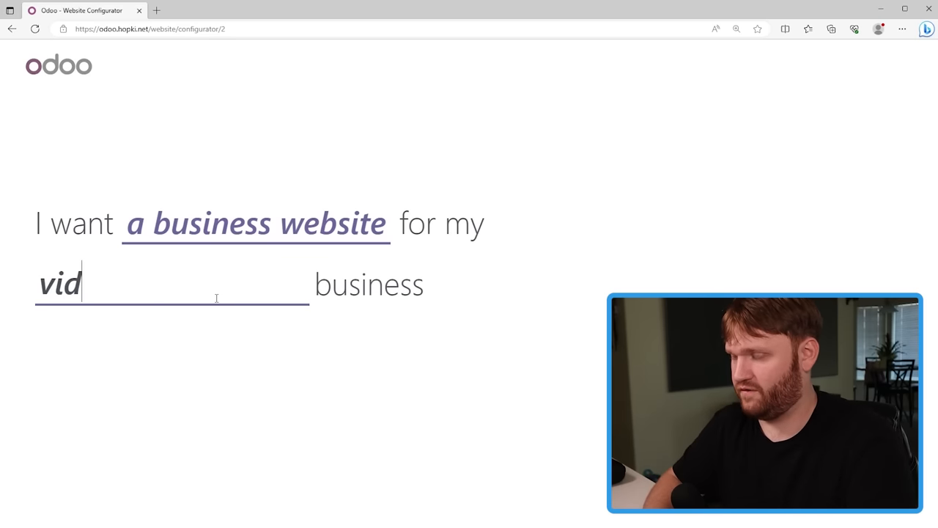
text(eo production)
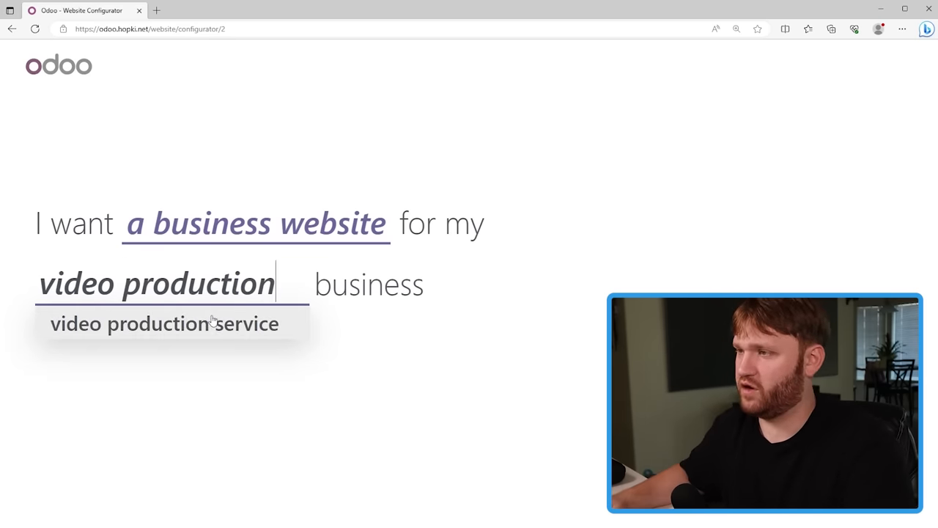
click(164, 323)
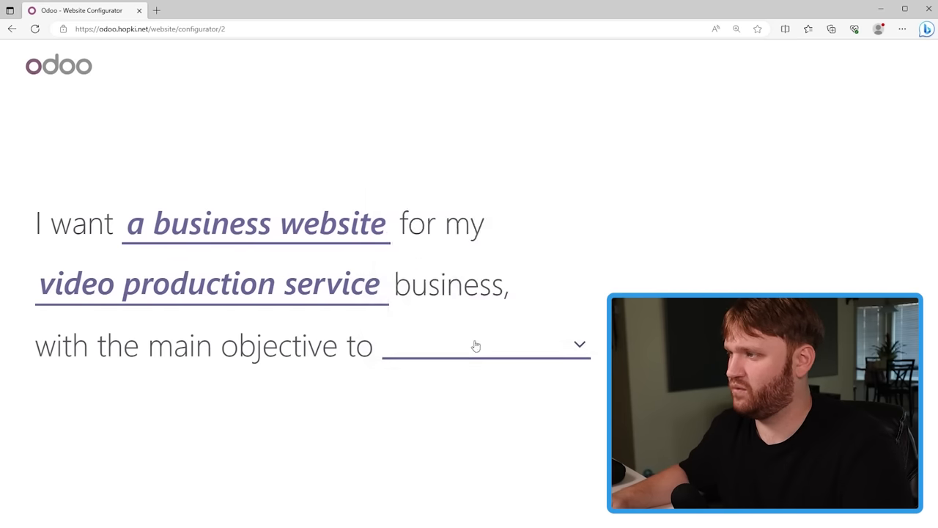
Choose the main objective, add a Success Stories page, and build the website
click(485, 345)
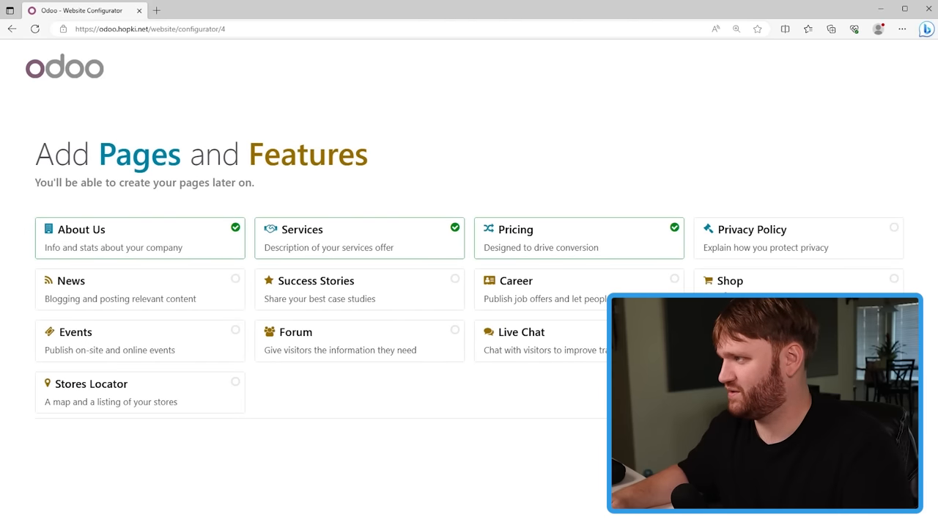
click(360, 289)
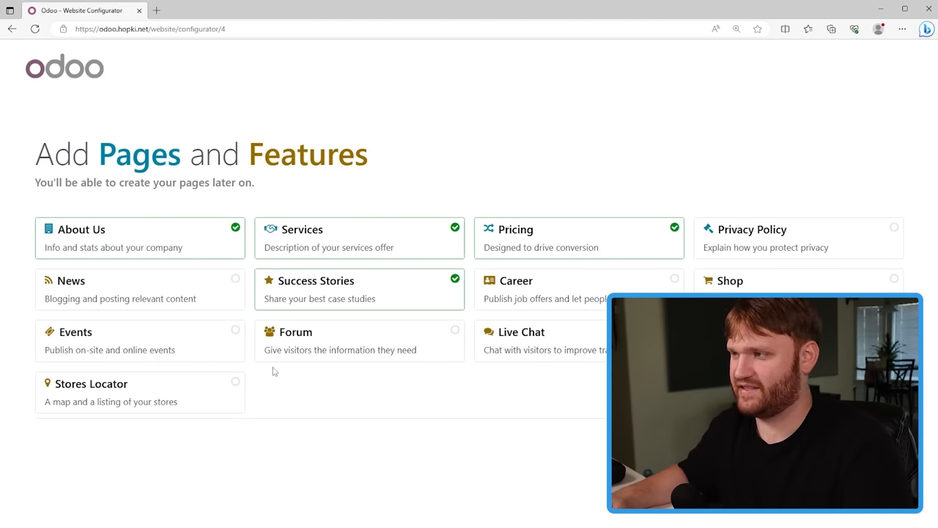
click(359, 341)
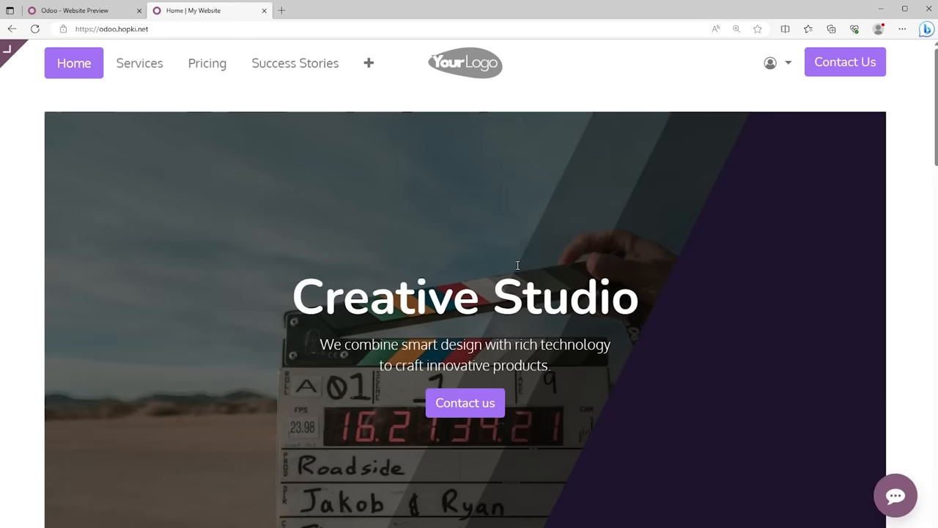
Scroll through the generated homepage and open the Contact Us page
scroll(down, 3)
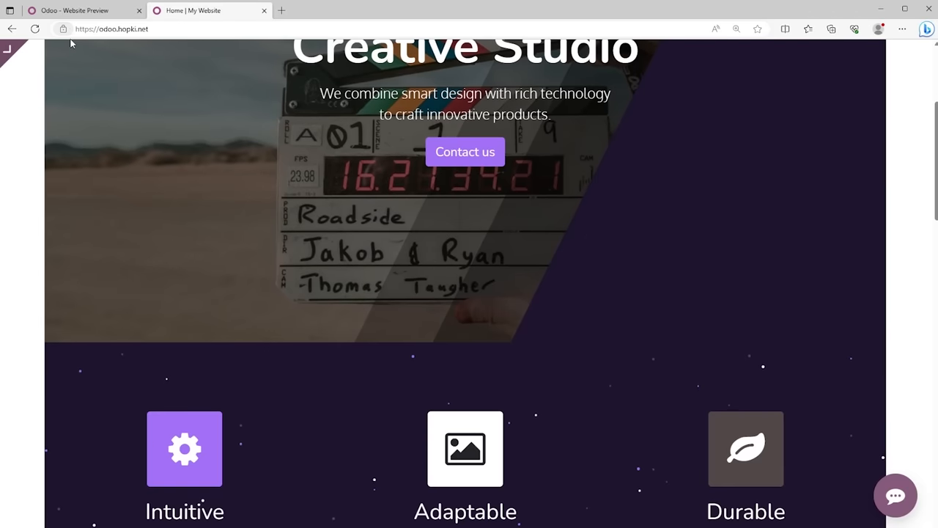
mouse_move(299, 484)
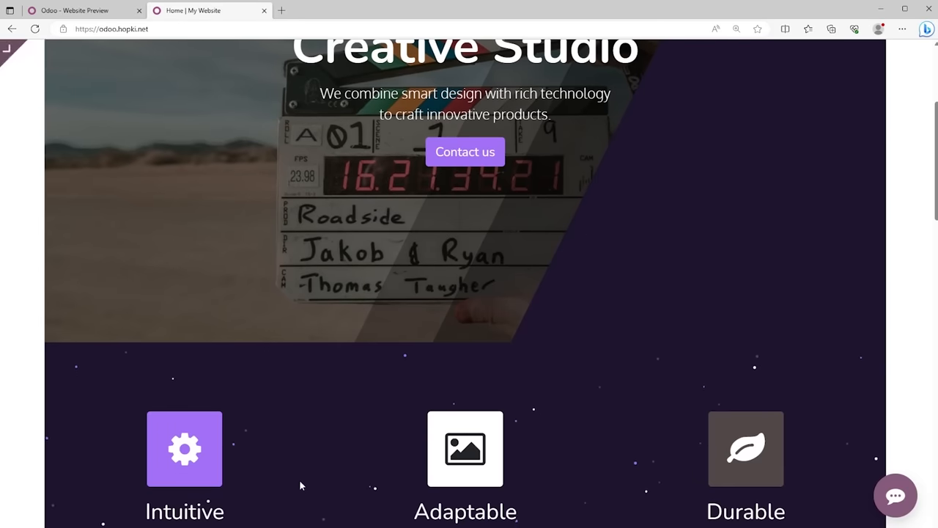
scroll(down, 3)
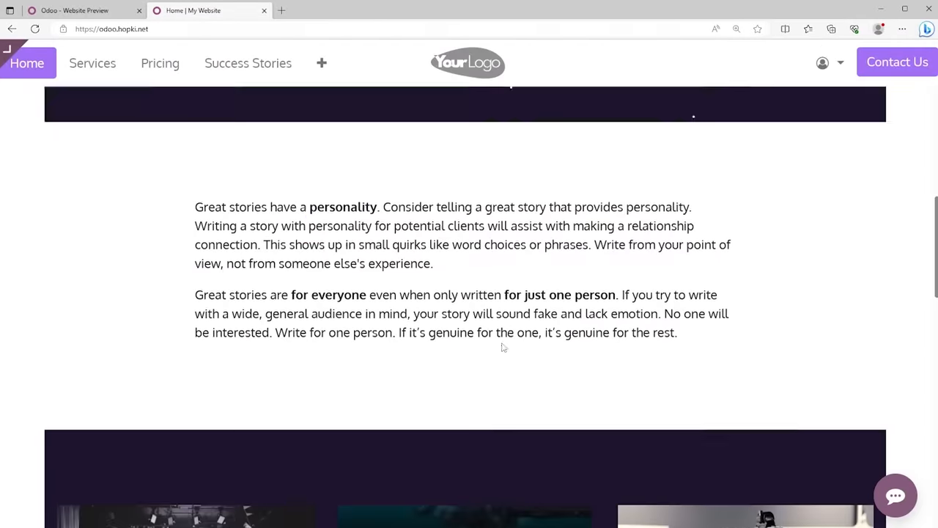
scroll(up, 3)
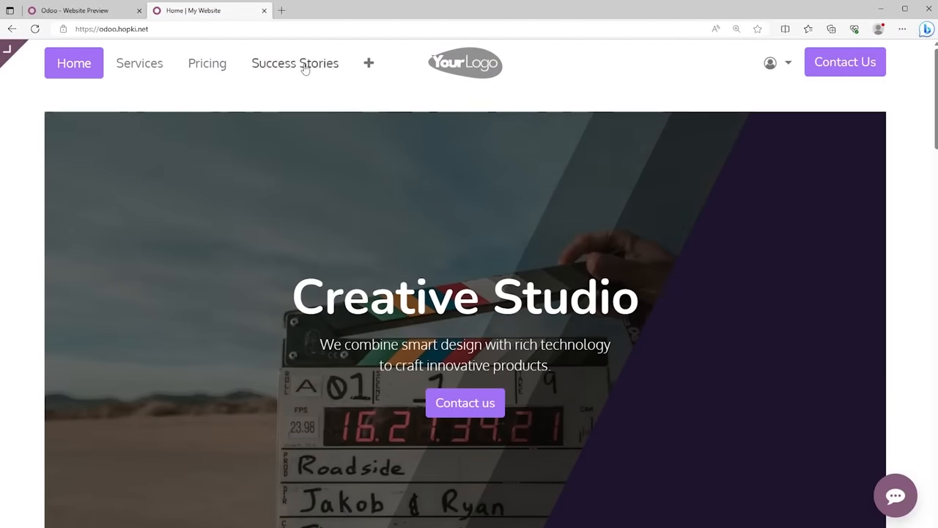
mouse_move(772, 62)
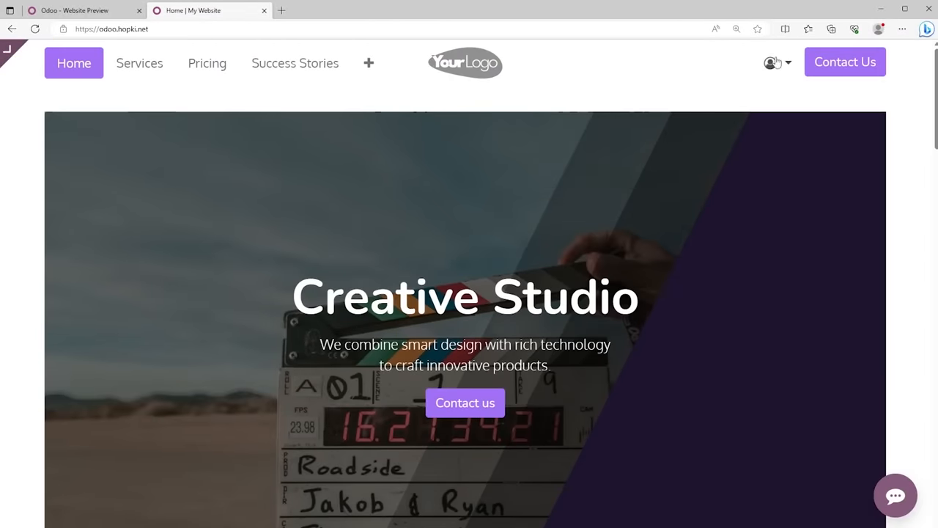
click(464, 402)
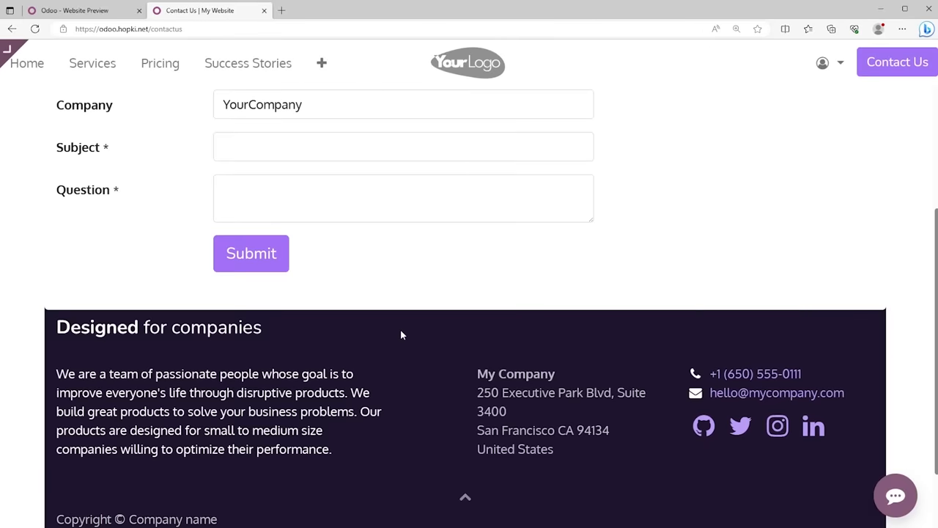
Preview and close the welcome chat, then open the Pricing page
click(895, 495)
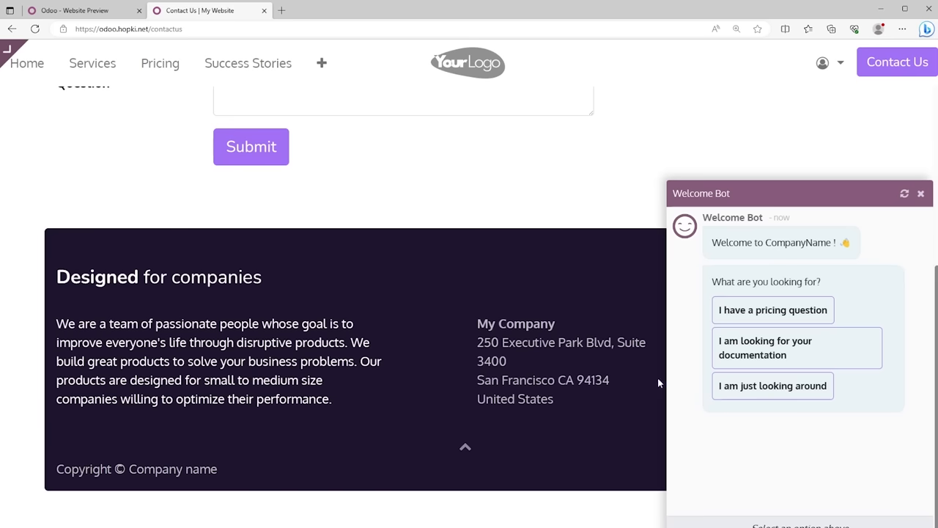
click(920, 193)
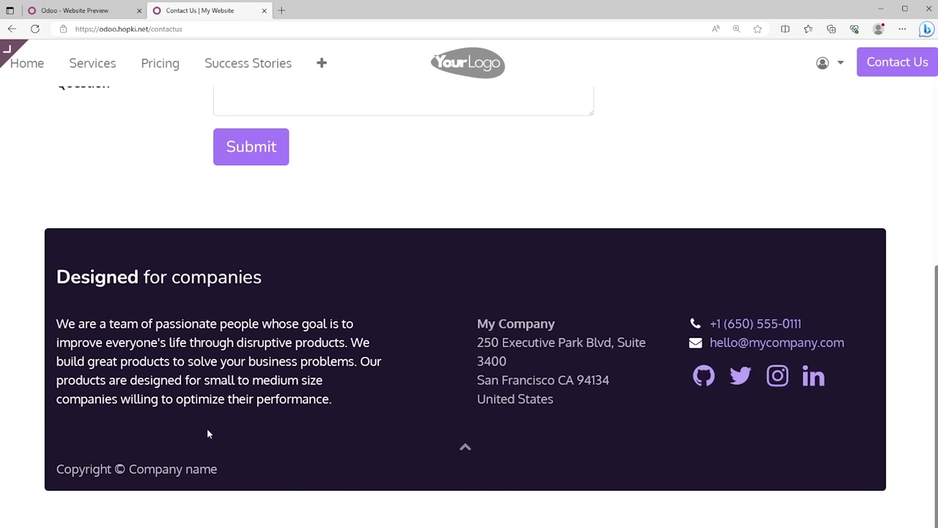
scroll(up, 3)
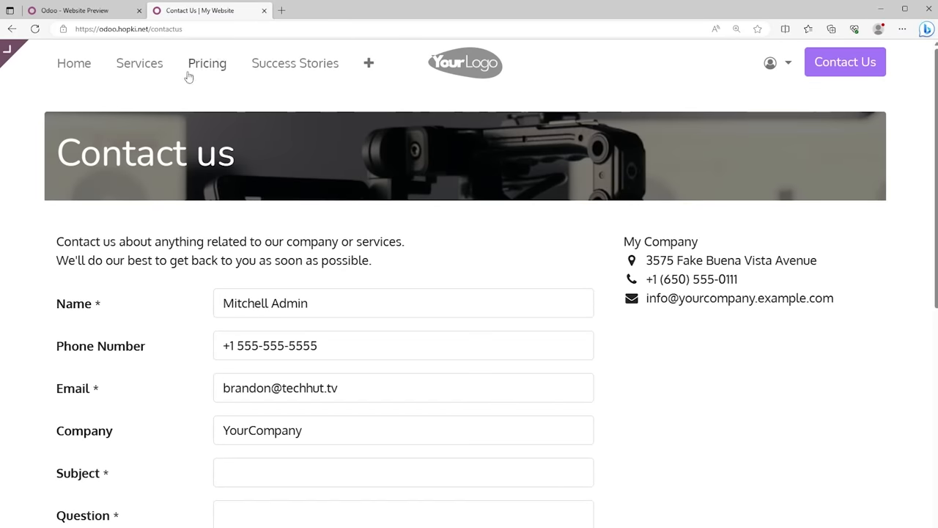
click(207, 63)
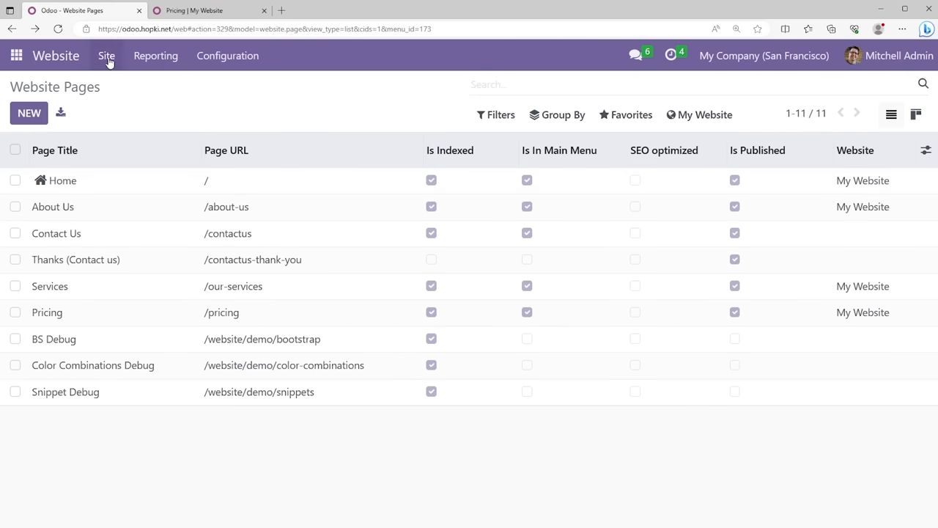
mouse_move(252, 154)
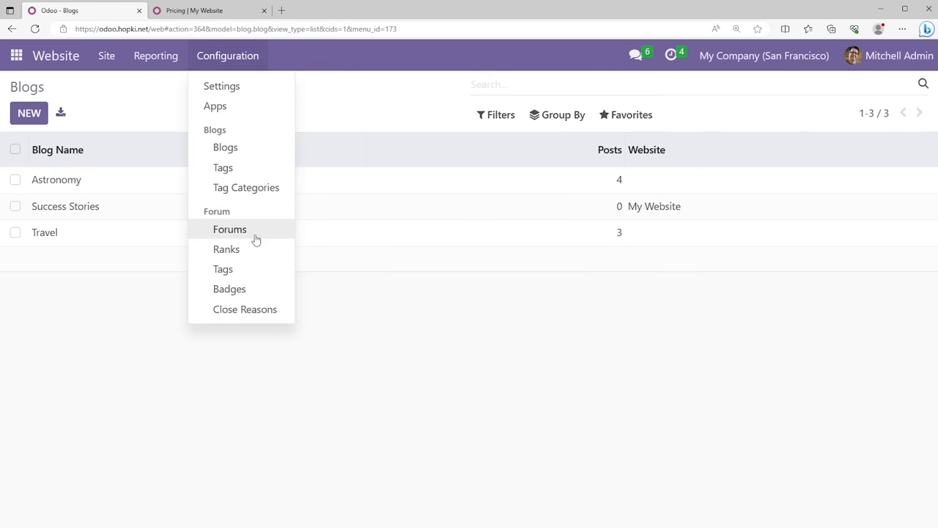
mouse_move(225, 147)
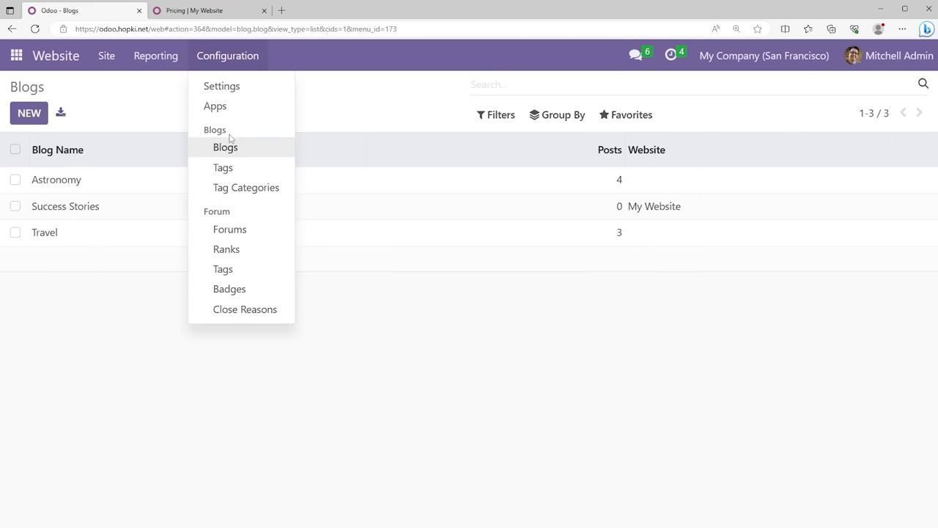
Open the Website app's Settings page for My Website
click(221, 86)
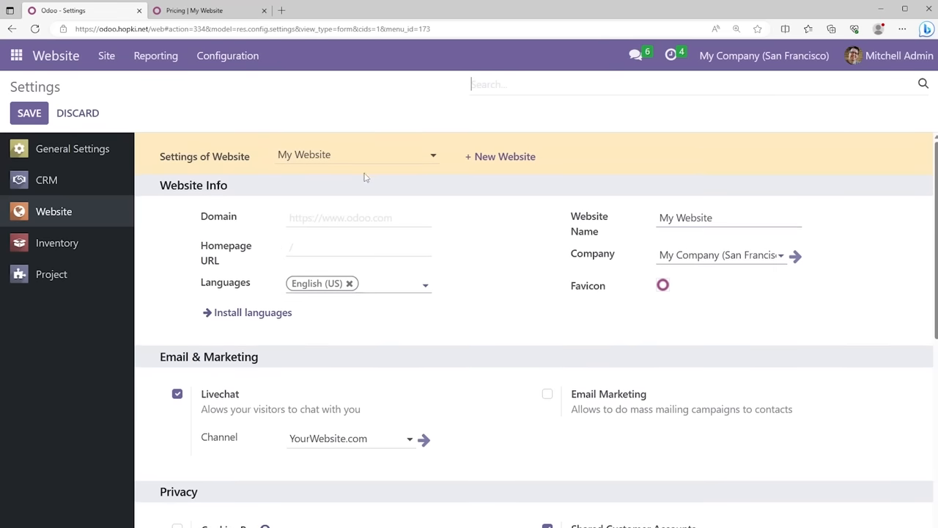
Scroll the Website settings, including privacy, SEO and live chat channels
scroll(down, 3)
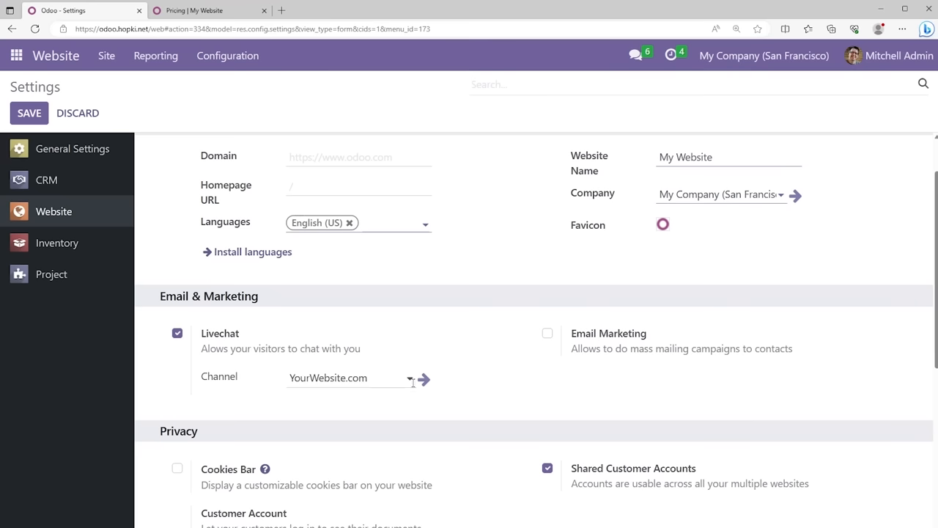
click(344, 377)
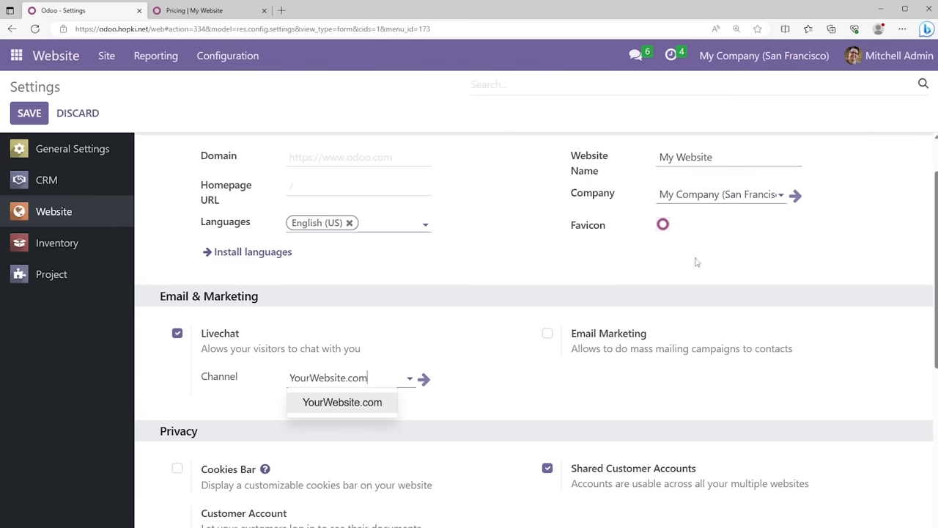
scroll(down, 3)
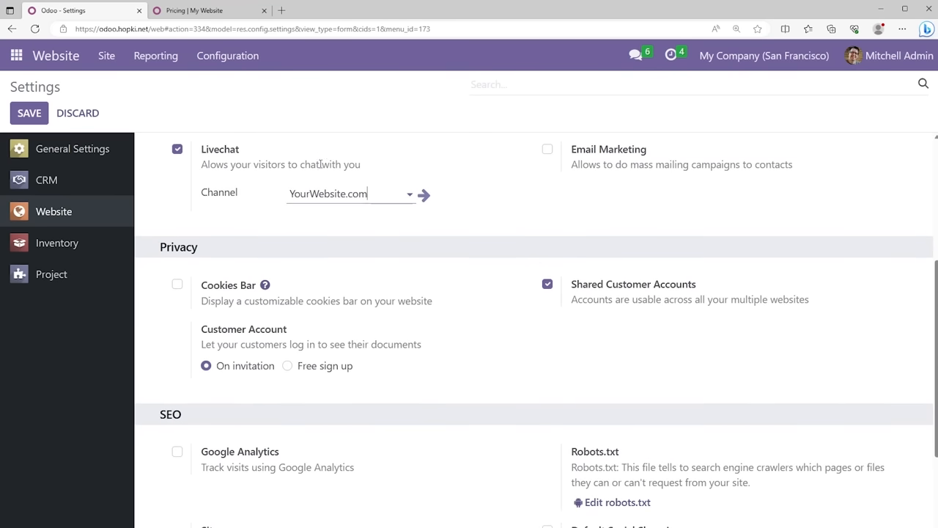
scroll(down, 3)
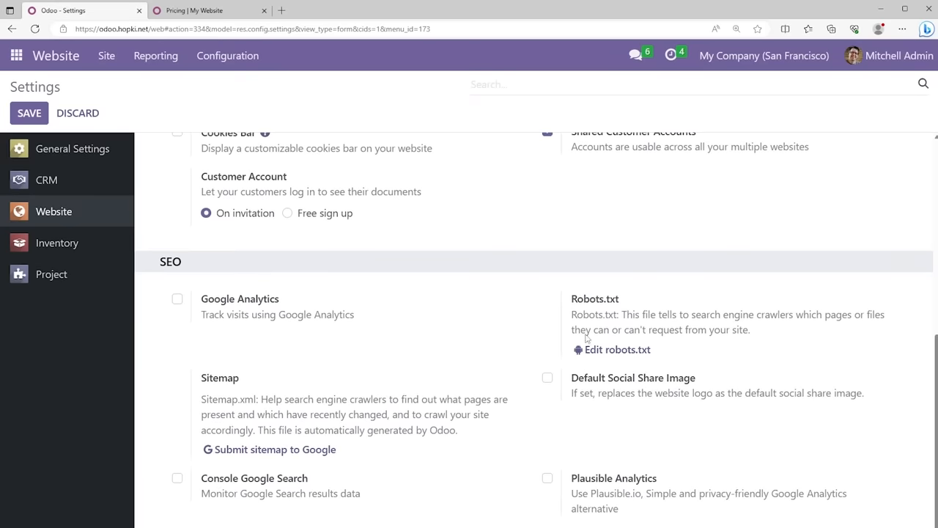
mouse_move(133, 195)
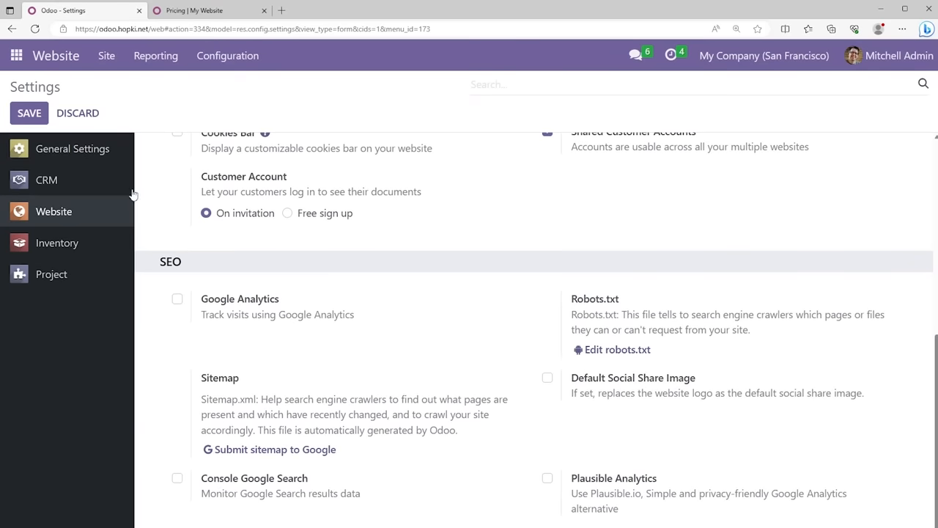
mouse_move(60, 183)
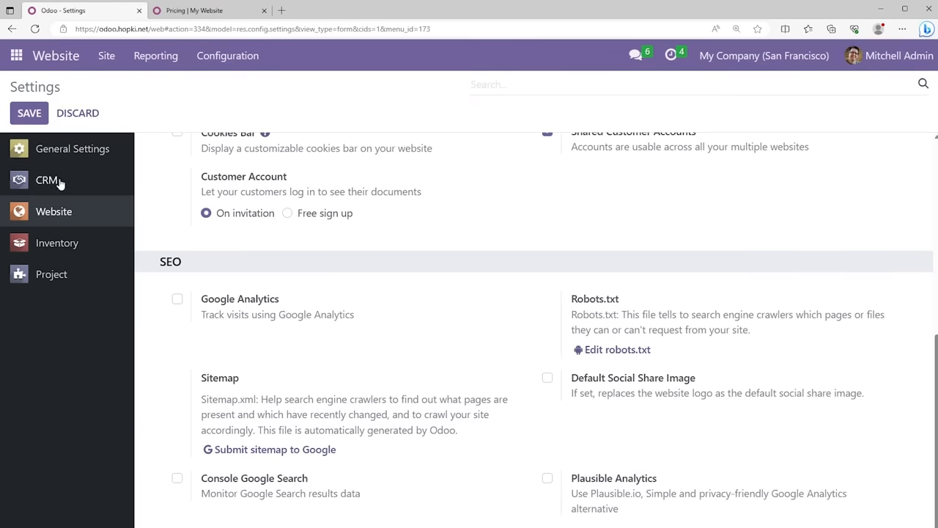
Review the CRM settings section, then switch to the CRM app
click(46, 180)
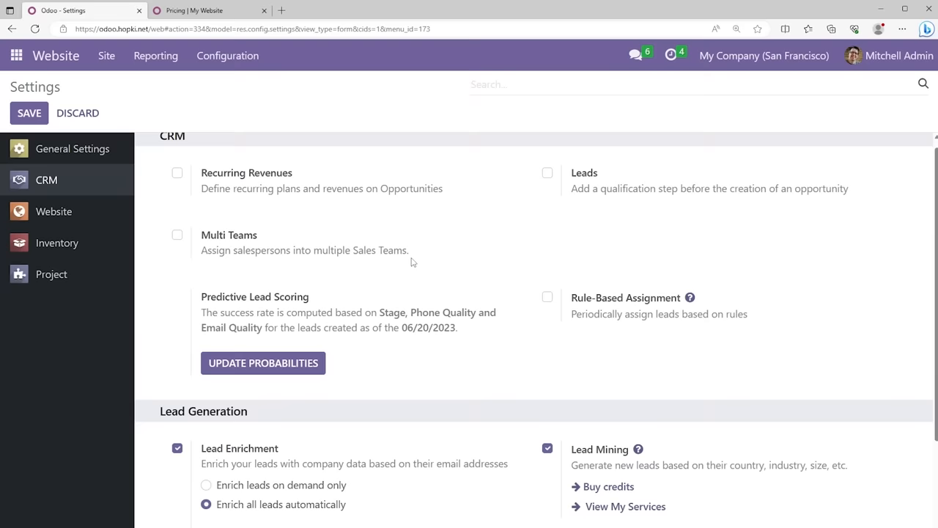
click(17, 55)
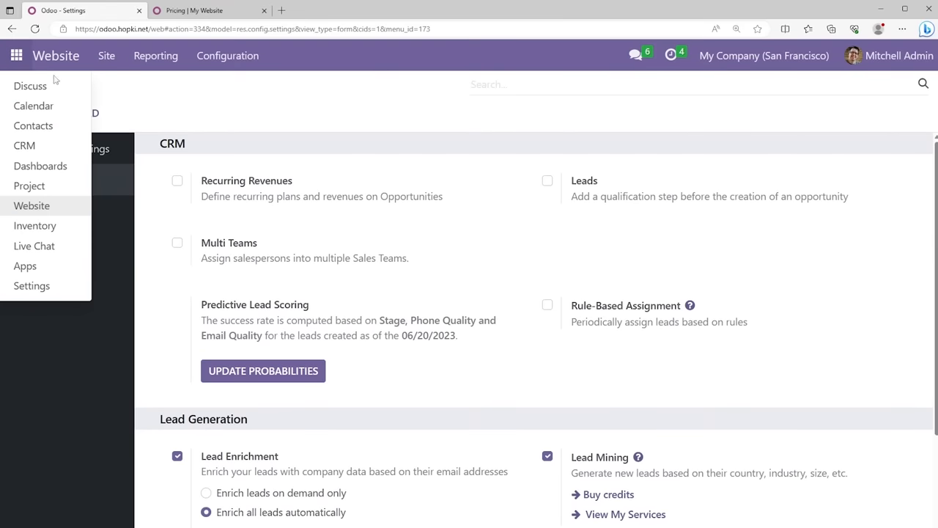
click(24, 145)
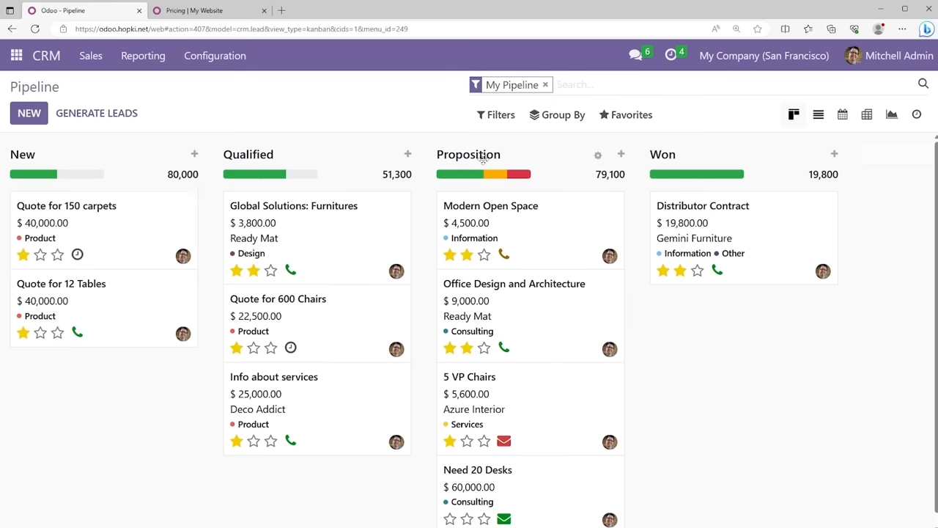
mouse_move(189, 309)
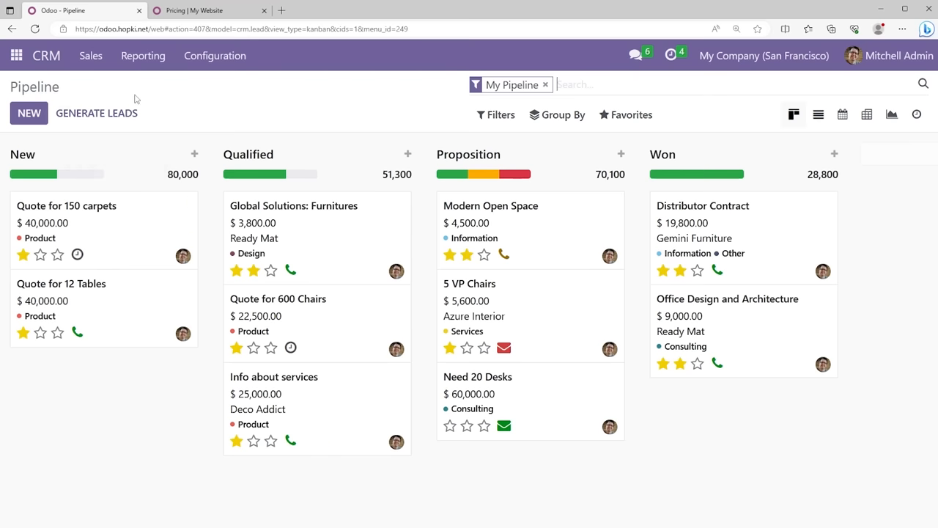
Glance at the CRM Configuration menu options and dismiss them
click(214, 55)
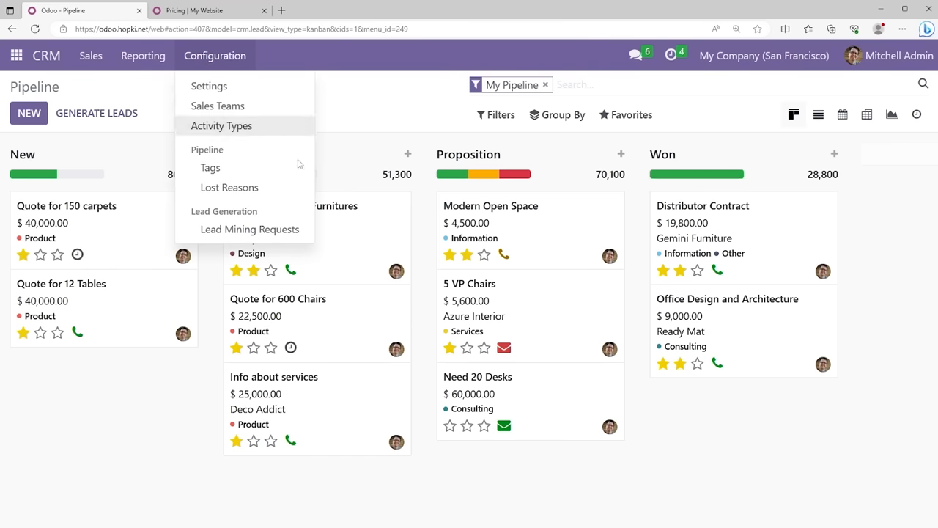
click(549, 229)
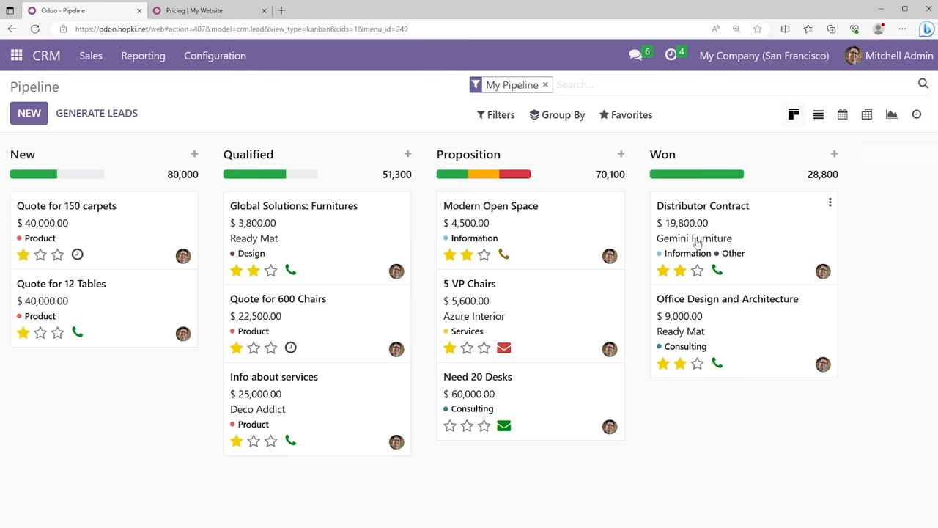
mouse_move(595, 72)
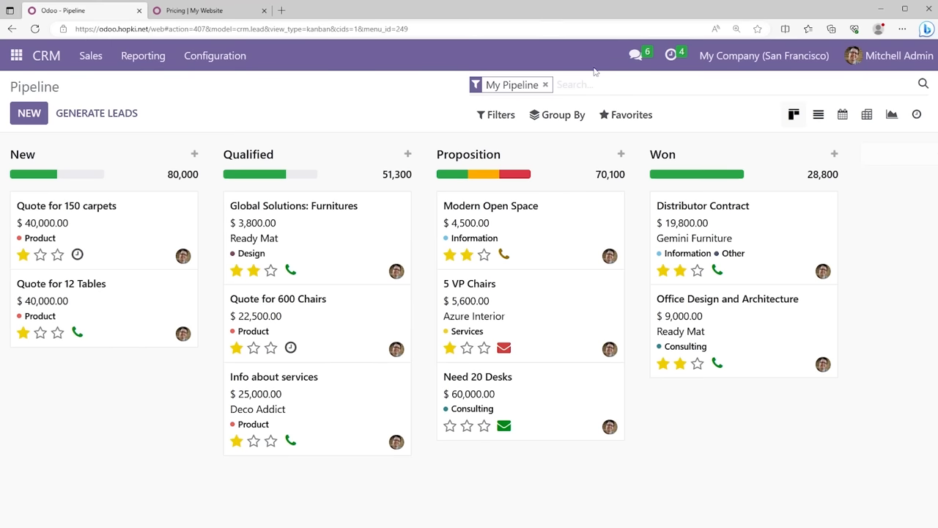
Check channel messages and scheduled activities, then open and dismiss the app grid
click(635, 55)
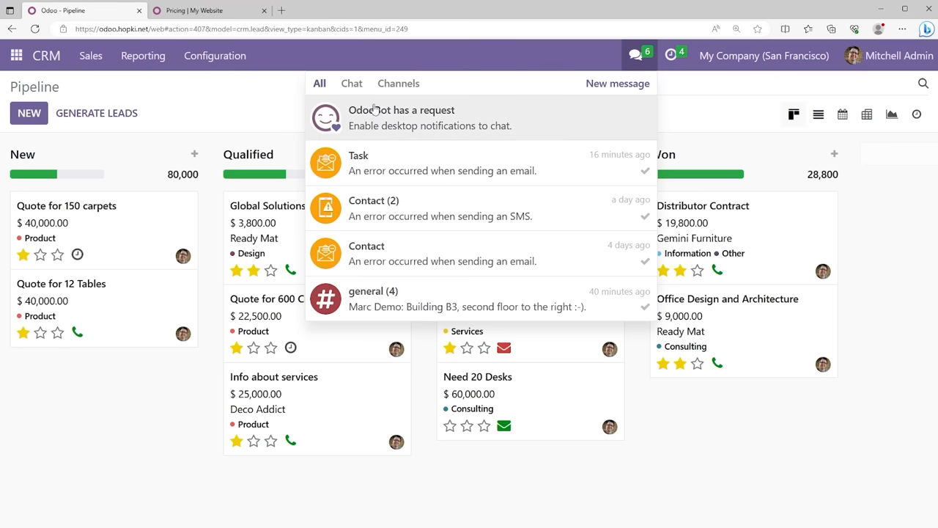
click(398, 83)
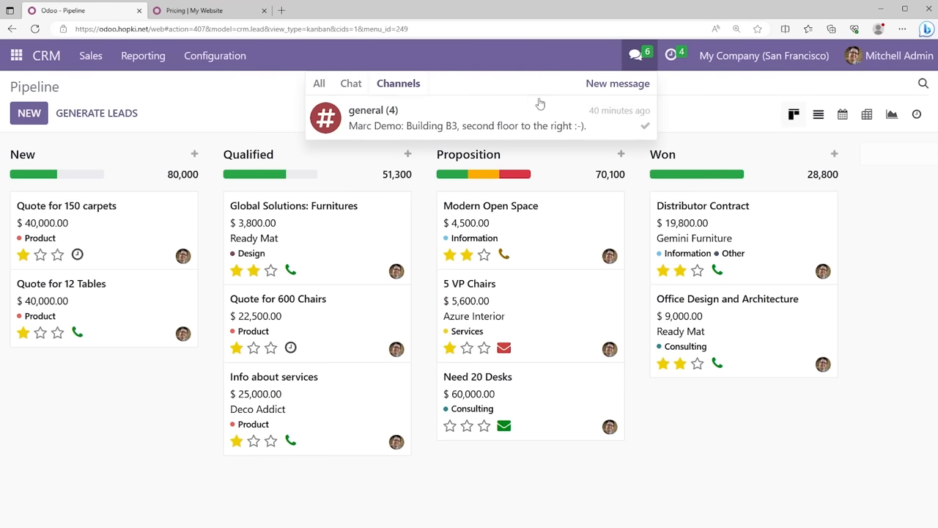
click(671, 55)
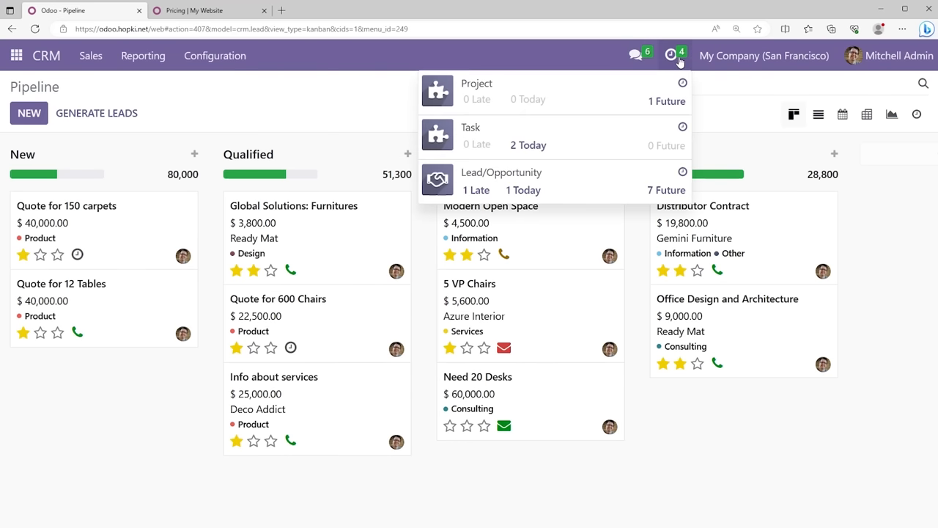
mouse_move(520, 205)
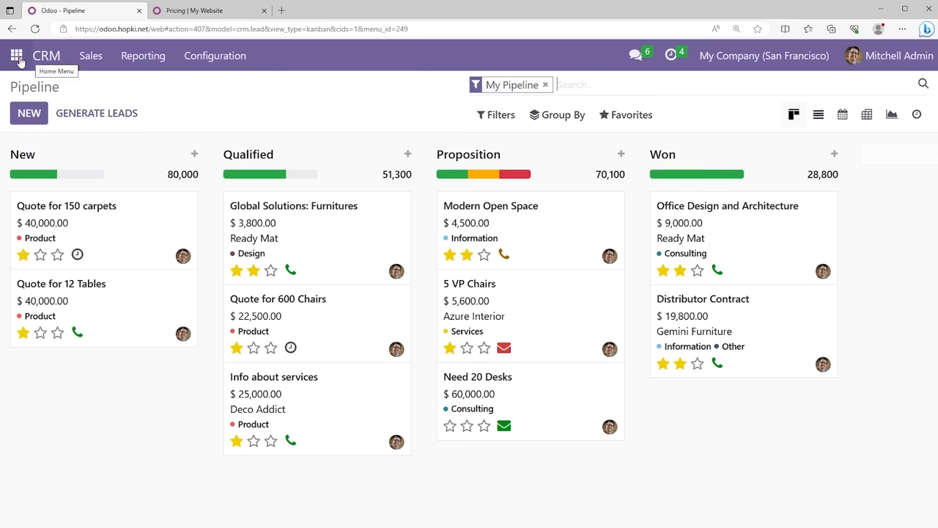
click(16, 56)
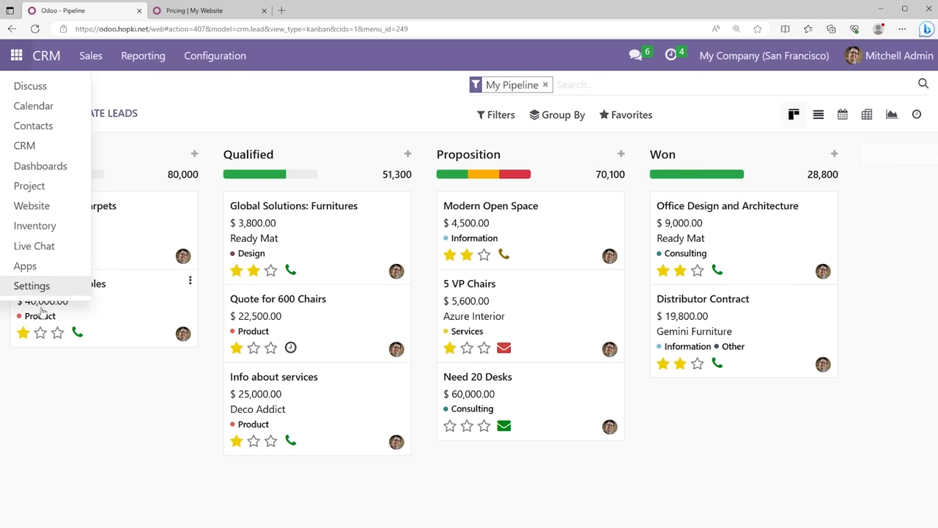
click(403, 293)
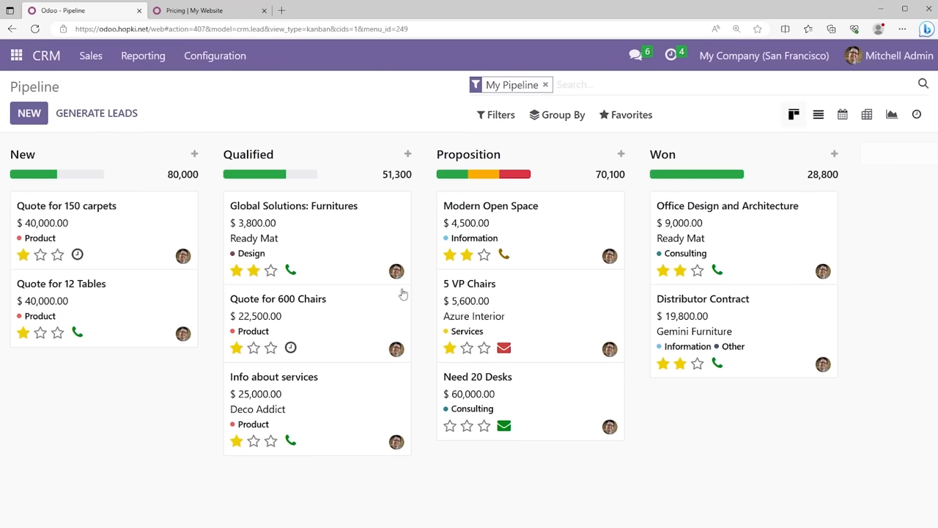